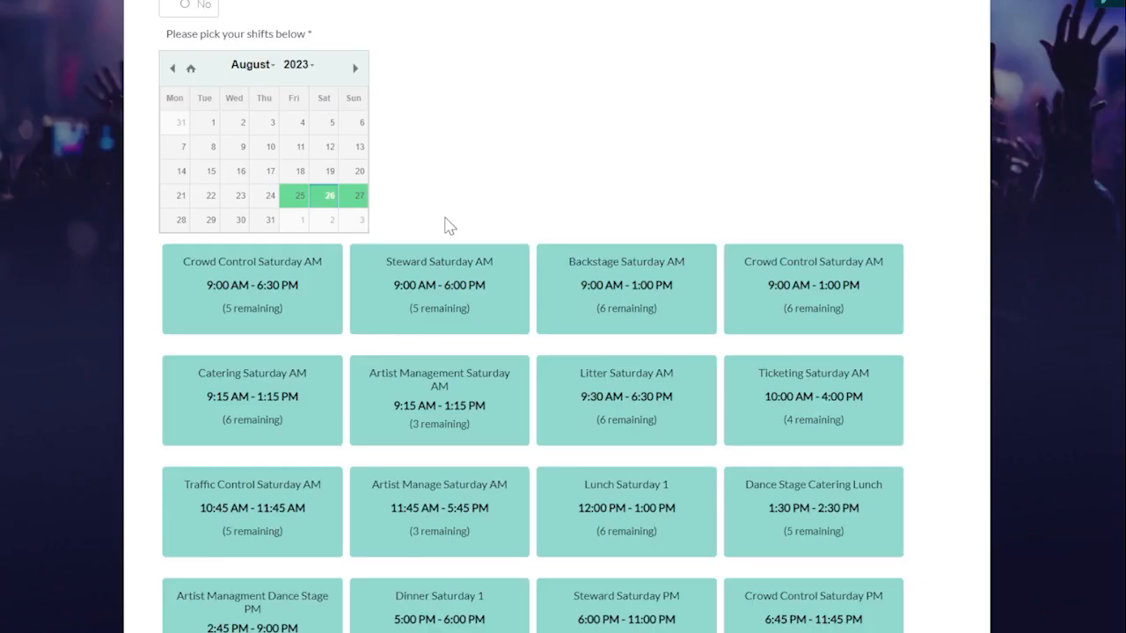
{"action": "mouse_move", "coordinate": [553, 198]}
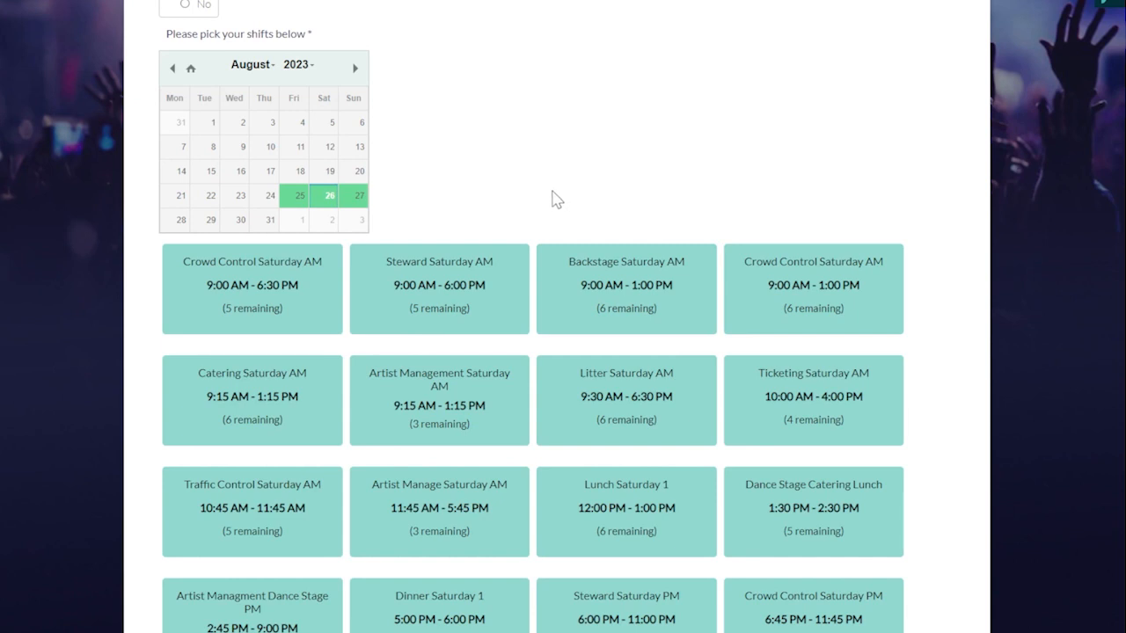
{"action": "mouse_move", "coordinate": [546, 197]}
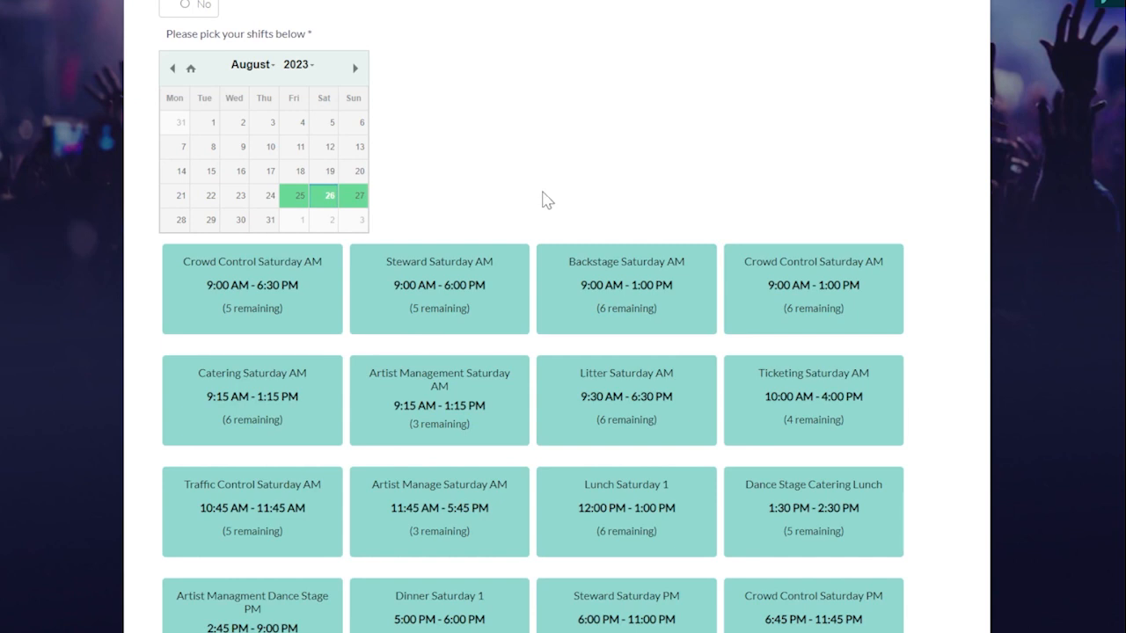
{"action": "mouse_move", "coordinate": [561, 167]}
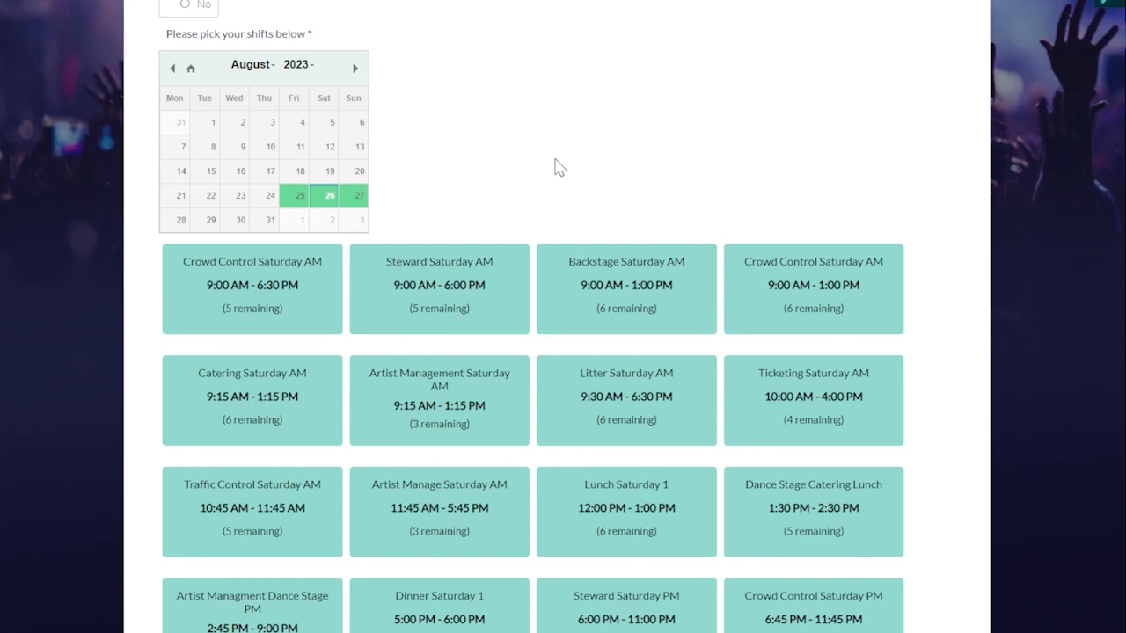
{"action": "mouse_move", "coordinate": [341, 307]}
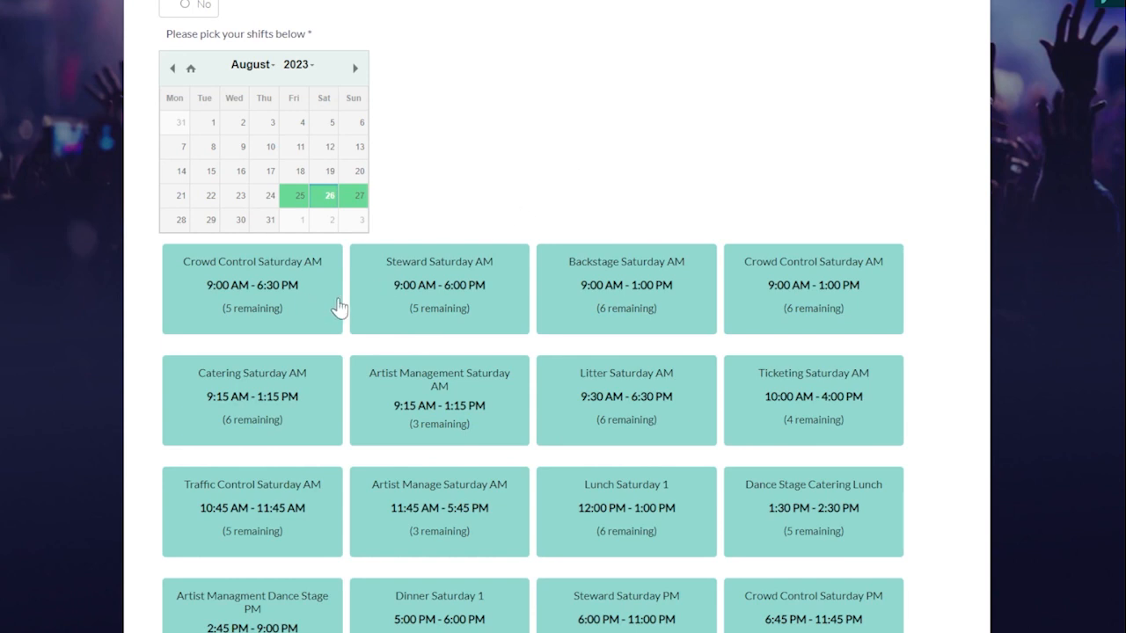
Step: Pick the Backstage Saturday AM and Catering Saturday AM tiles in the form's shift picker
{"action": "scroll", "scroll_direction": "down", "scroll_amount": 3}
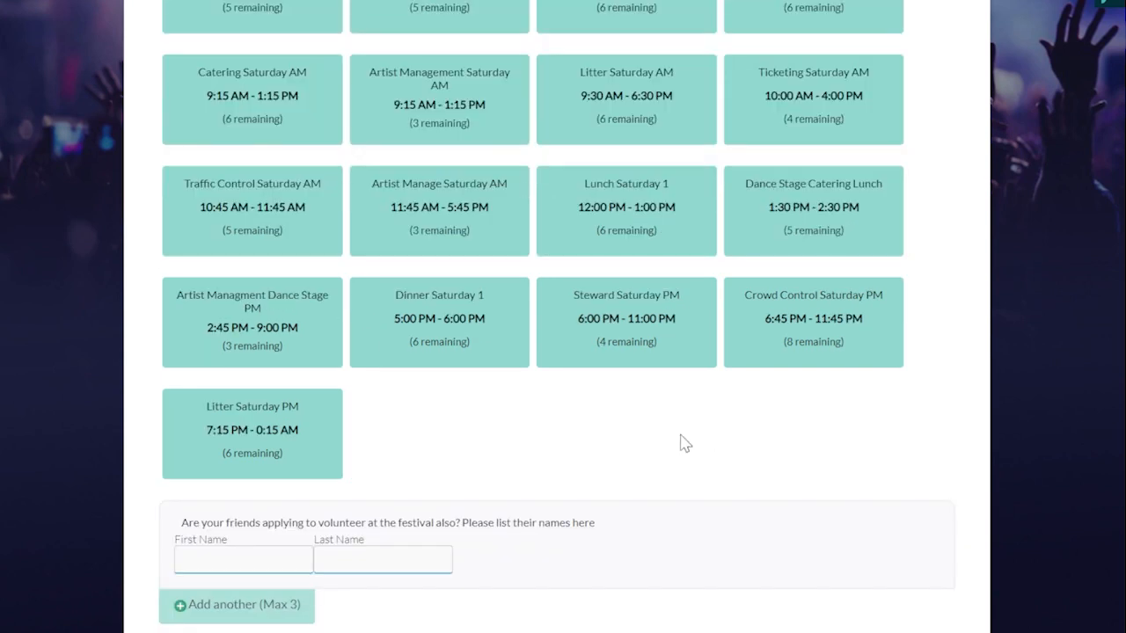
{"action": "scroll", "scroll_direction": "up", "scroll_amount": 3}
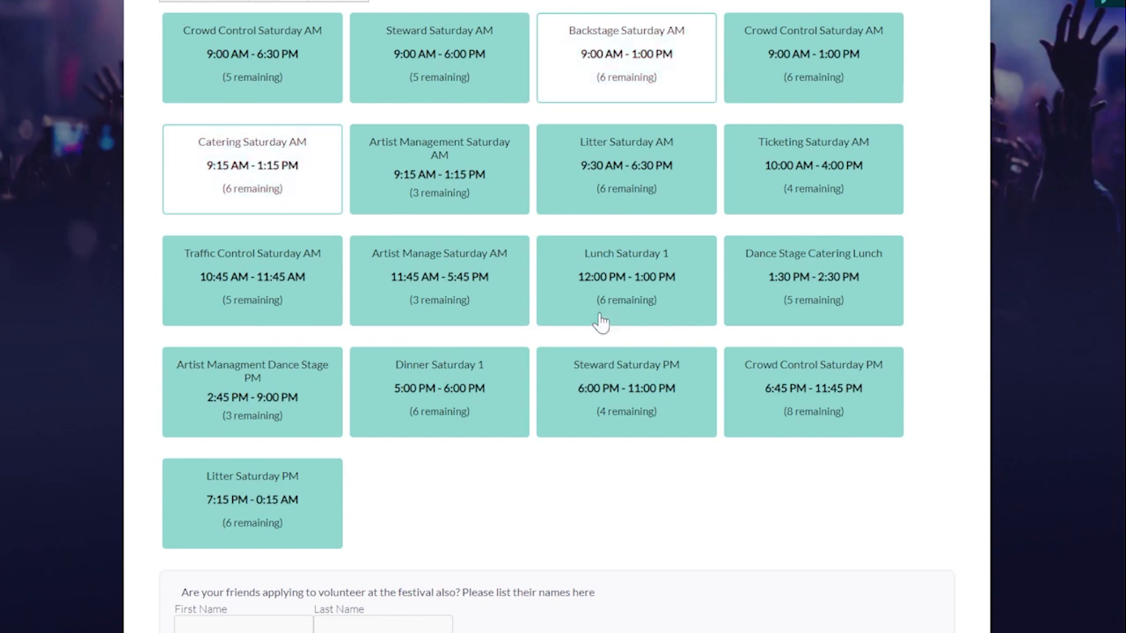
{"action": "left_click", "coordinate": [625, 280]}
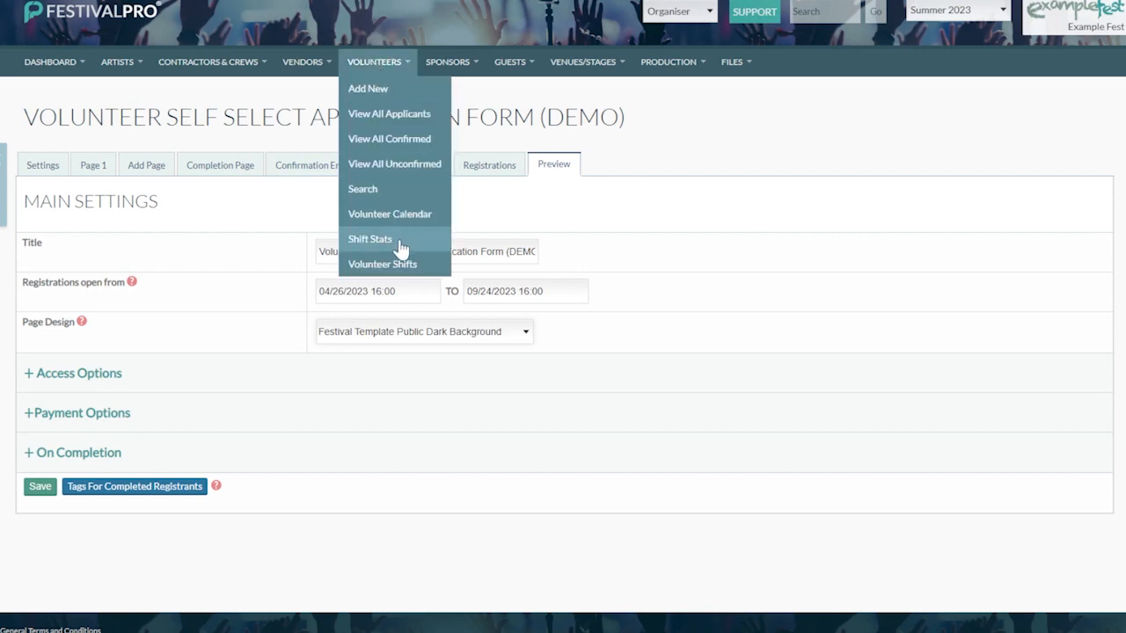
{"action": "mouse_move", "coordinate": [404, 268]}
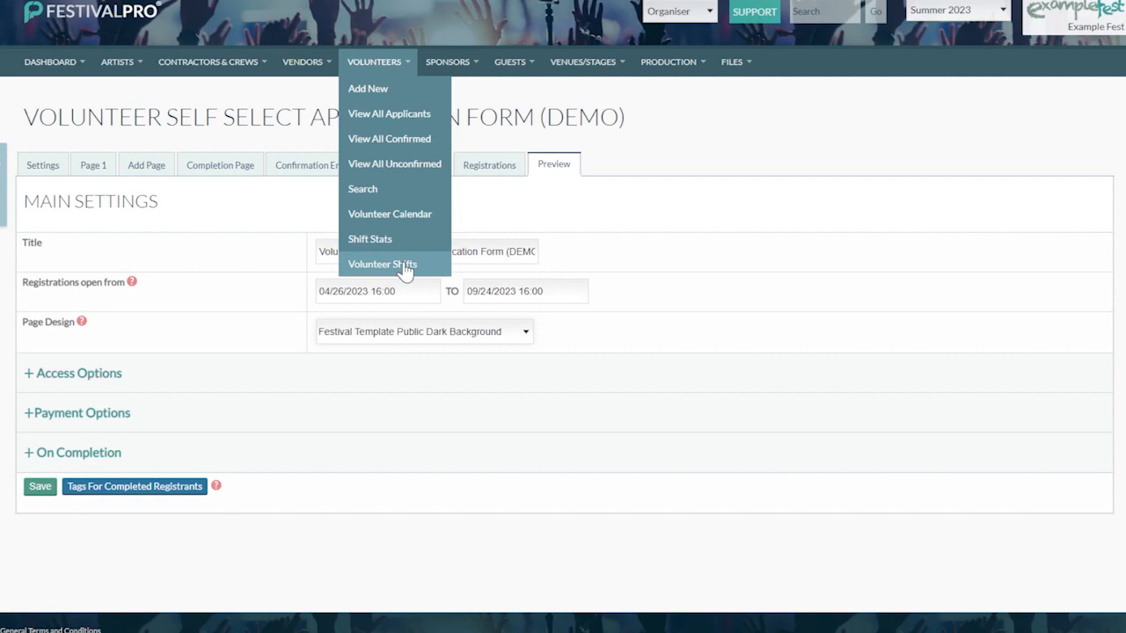
Step: Open the Volunteer Calendar, preview adding a volunteer to Traffic Friday AM, then close it
{"action": "left_click", "coordinate": [381, 264]}
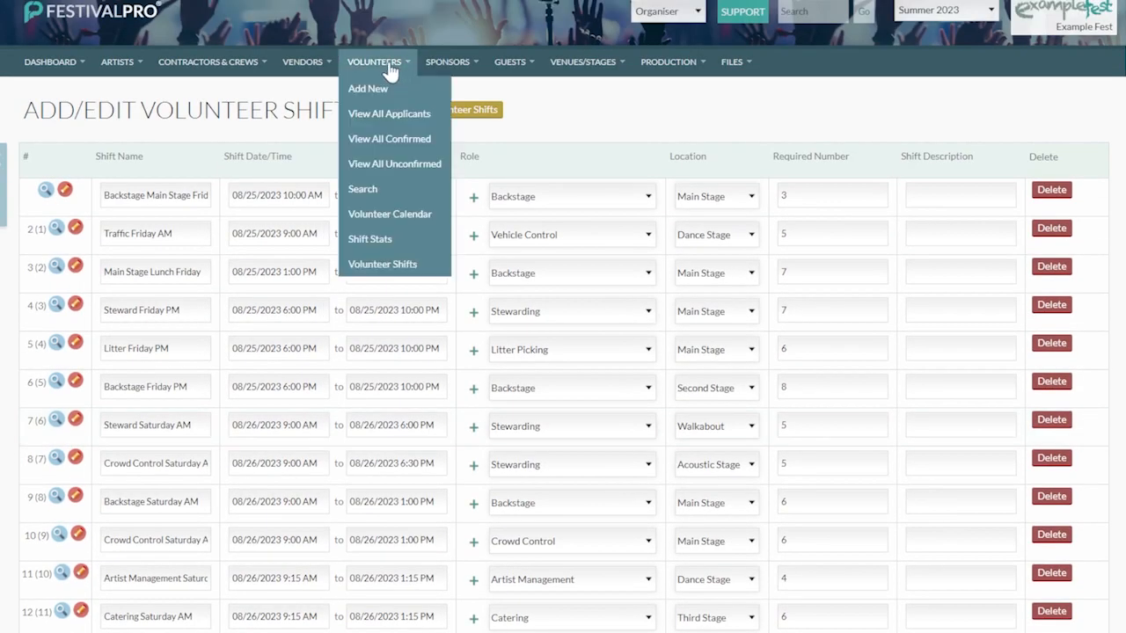
{"action": "left_click", "coordinate": [389, 213]}
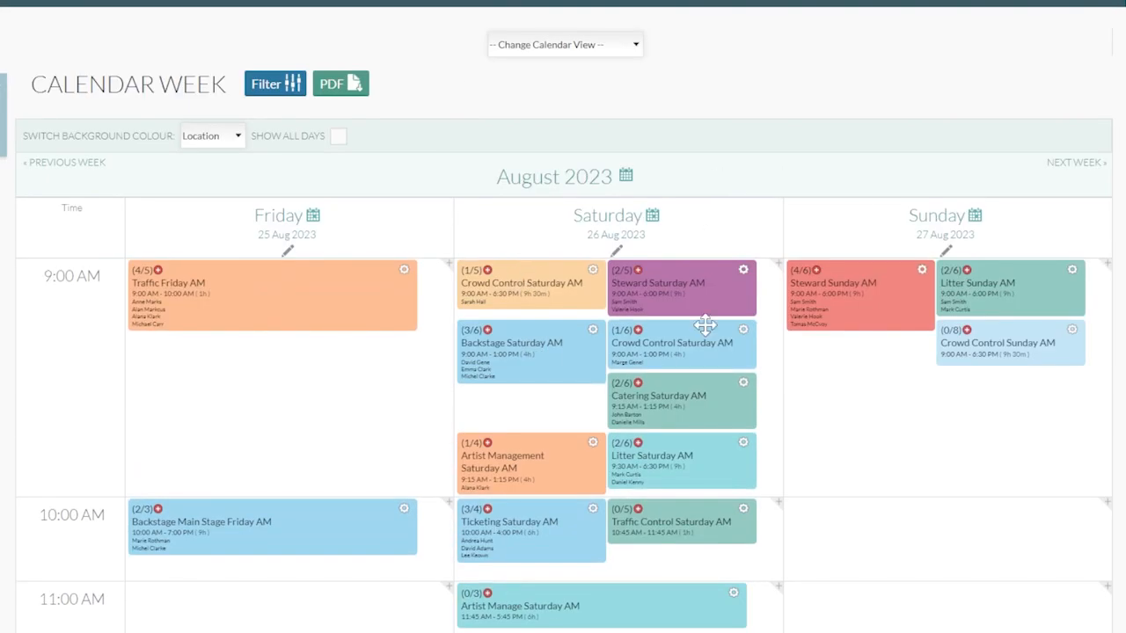
{"action": "mouse_move", "coordinate": [172, 264]}
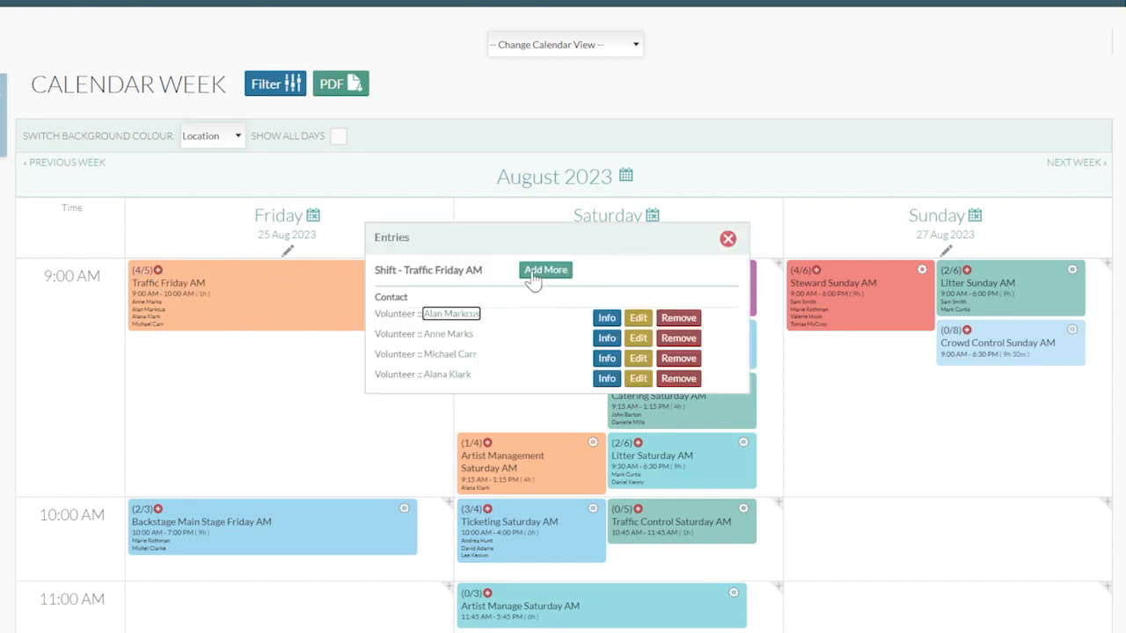
{"action": "left_click", "coordinate": [545, 270]}
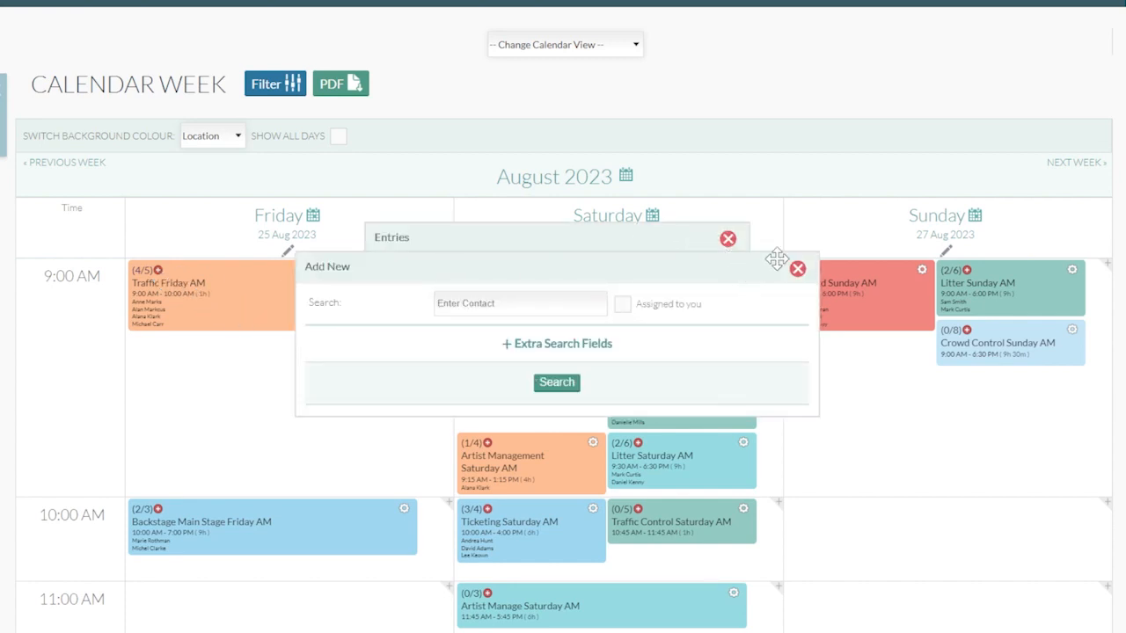
{"action": "left_click", "coordinate": [557, 343]}
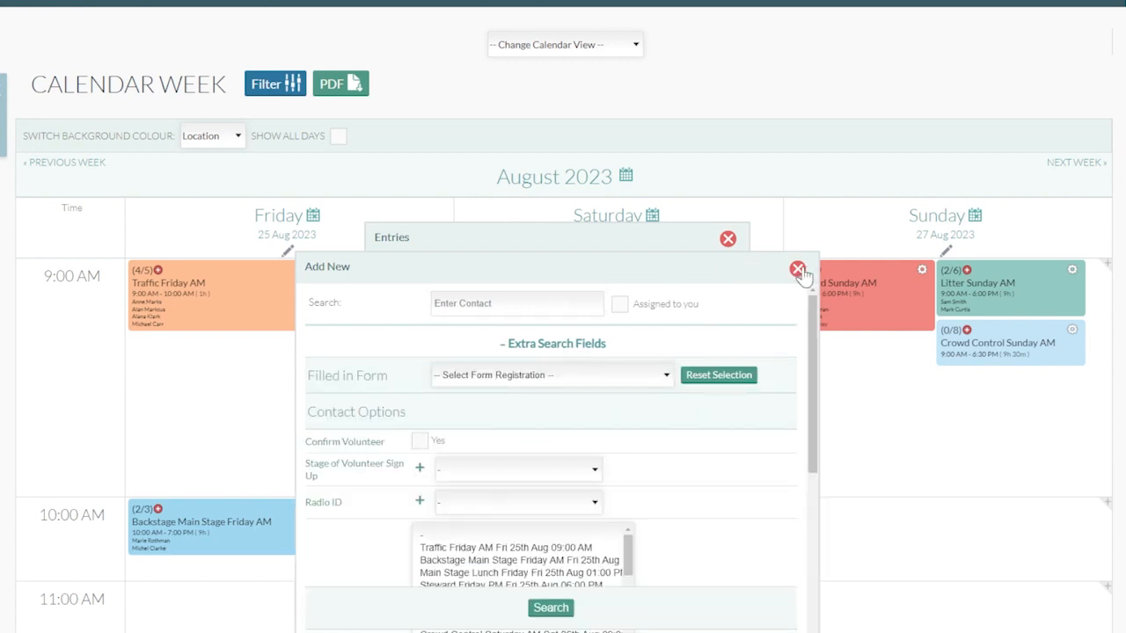
{"action": "left_click", "coordinate": [797, 268]}
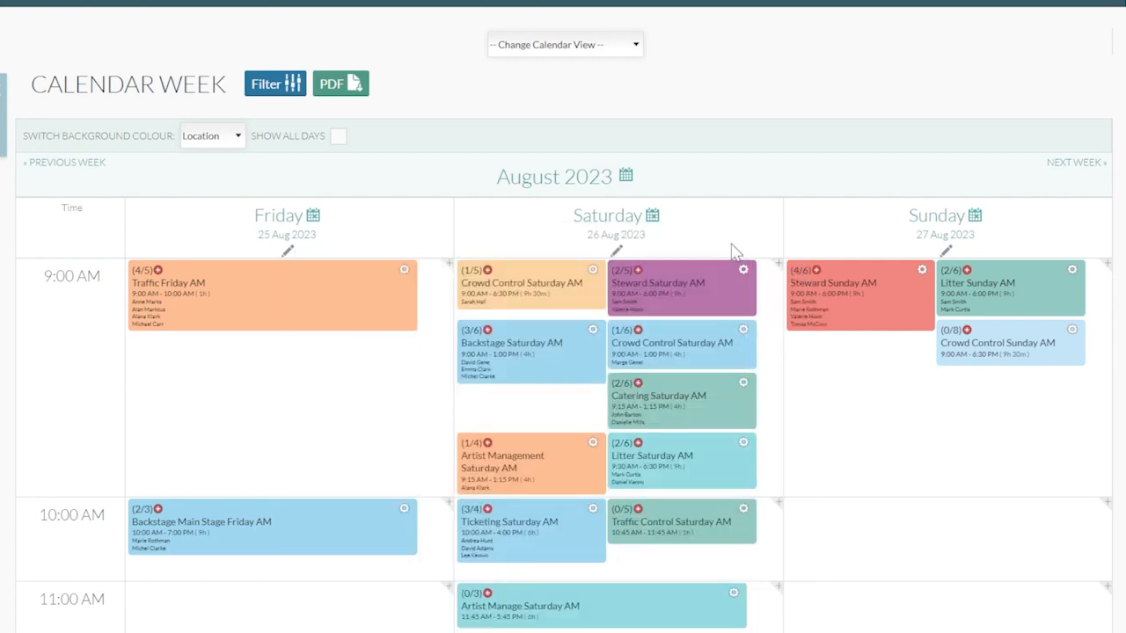
{"action": "scroll", "scroll_direction": "up", "scroll_amount": 3}
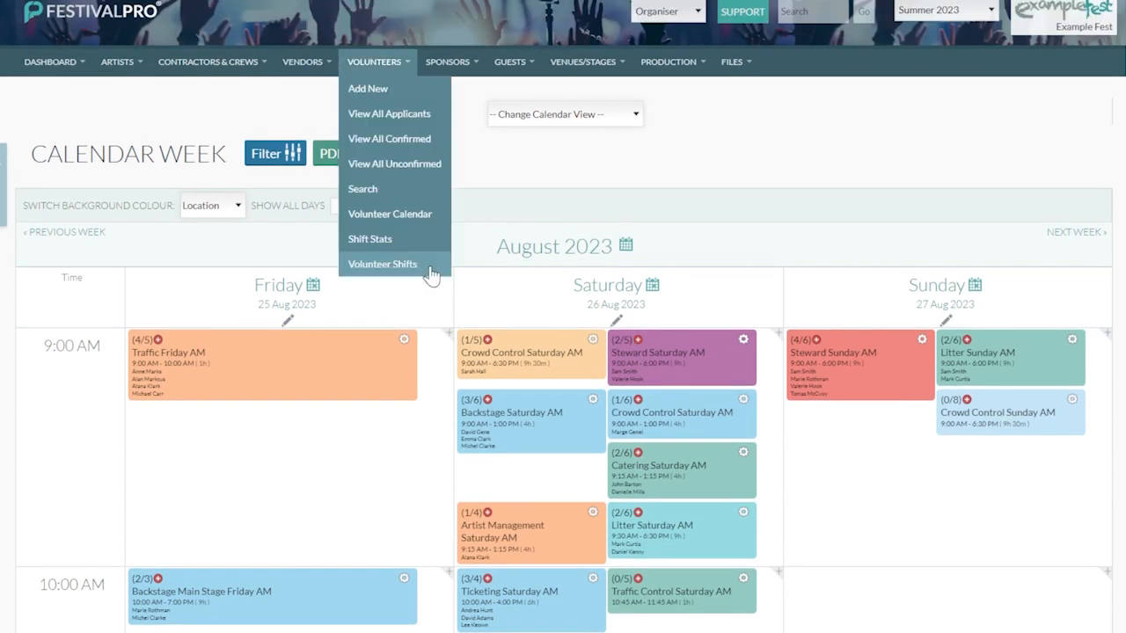
Step: Review the Add/Edit Volunteer Shifts table of dates, roles, locations and required numbers
{"action": "left_click", "coordinate": [382, 263]}
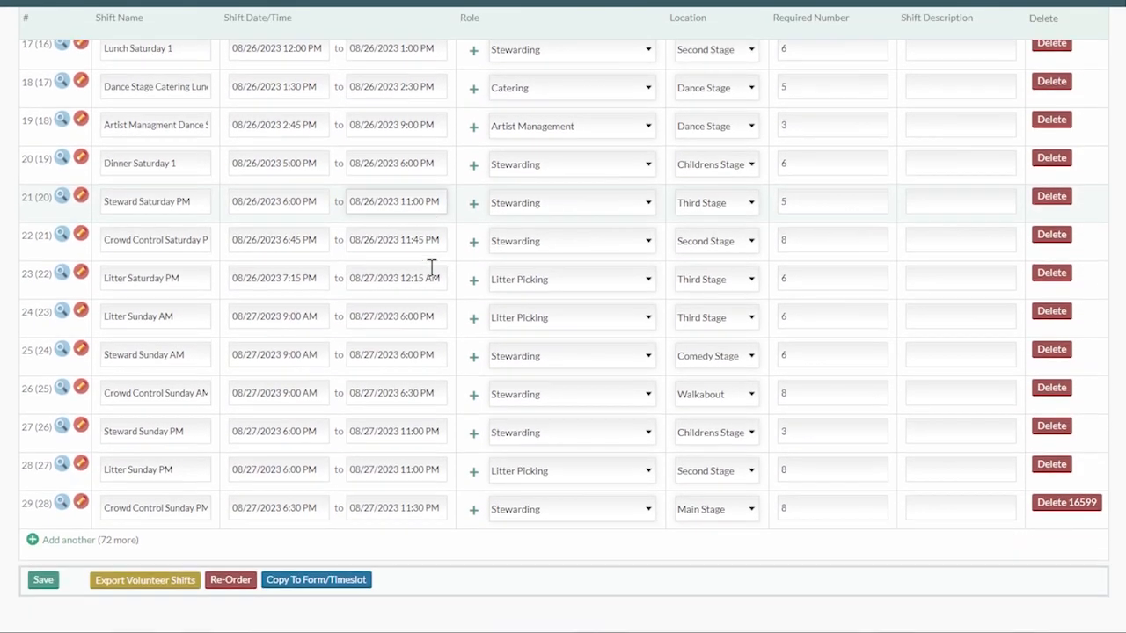
{"action": "scroll", "scroll_direction": "down", "scroll_amount": 3}
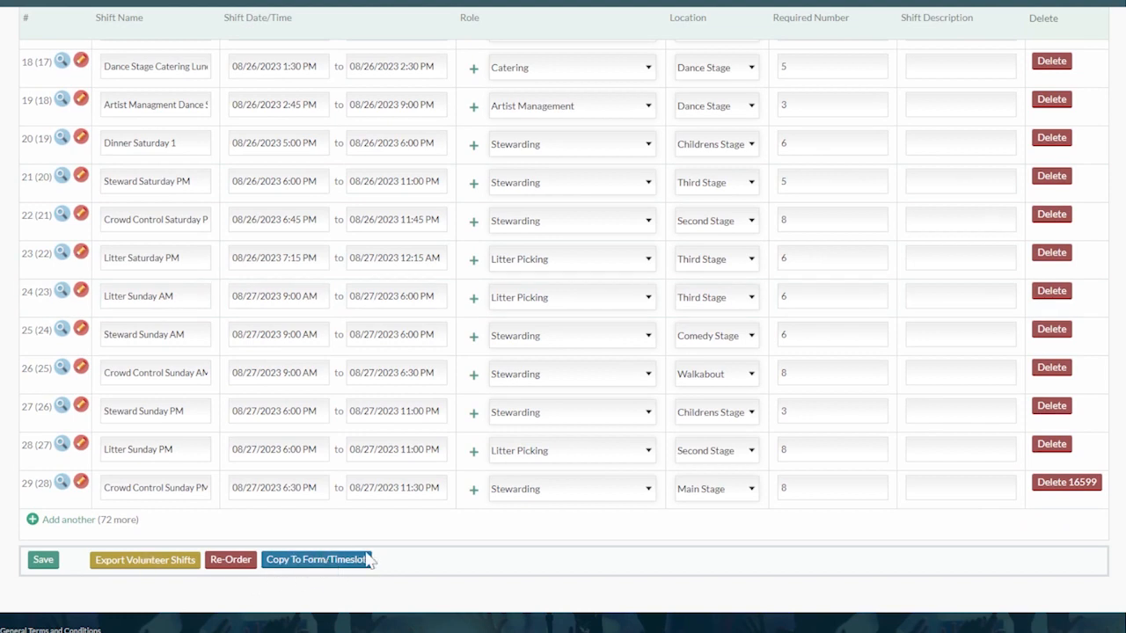
{"action": "scroll", "scroll_direction": "up", "scroll_amount": 3}
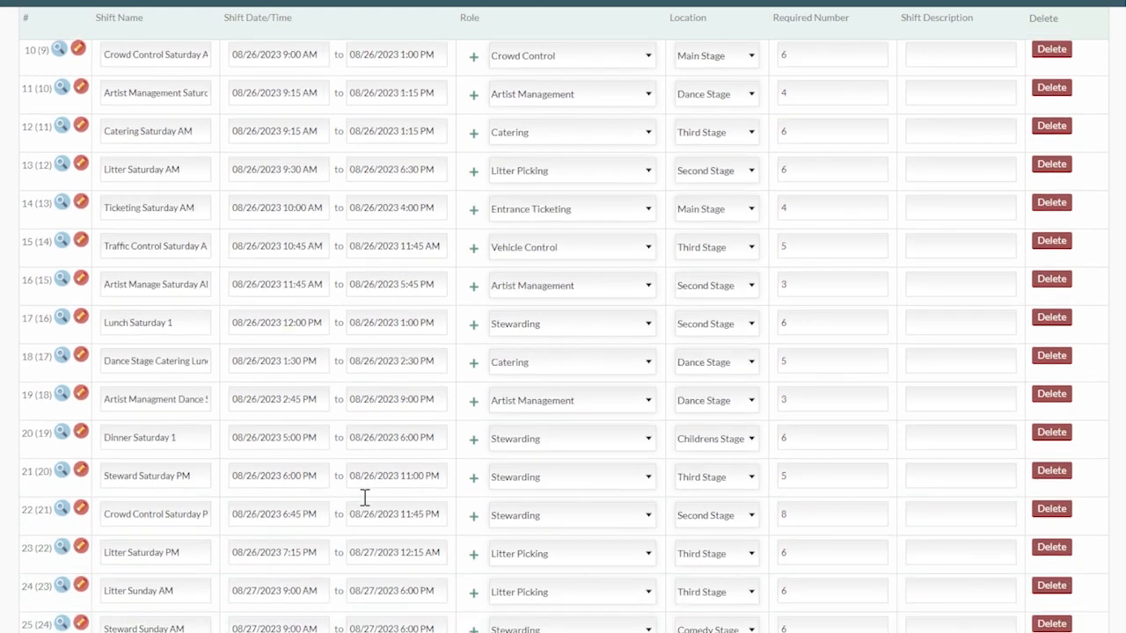
{"action": "scroll", "scroll_direction": "up", "scroll_amount": 3}
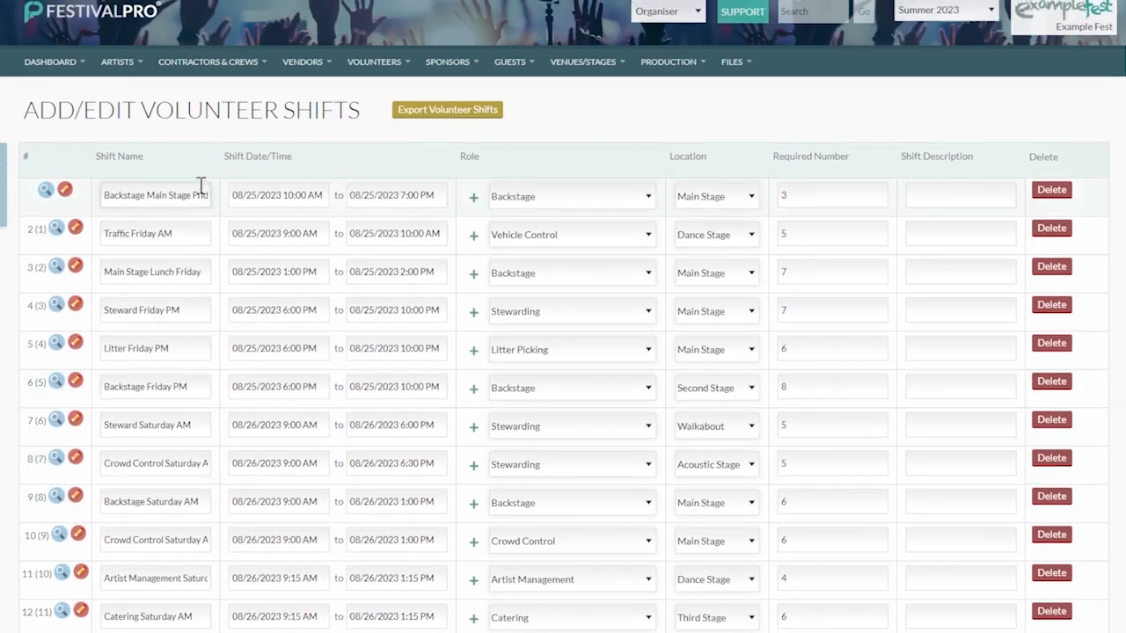
{"action": "scroll", "scroll_direction": "down", "scroll_amount": 3}
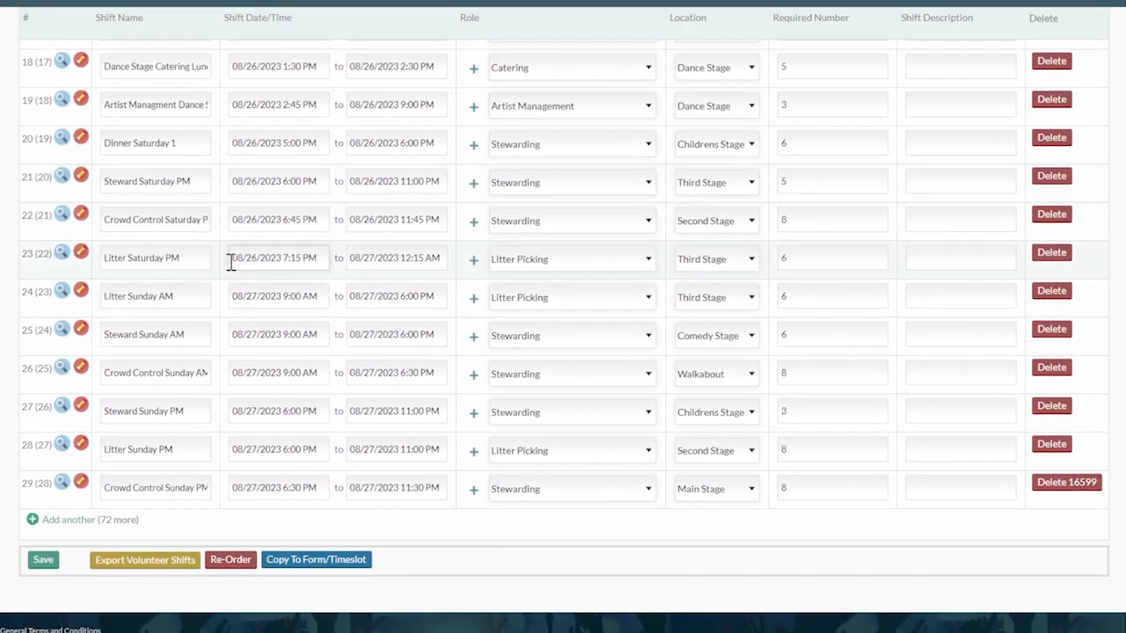
{"action": "scroll", "scroll_direction": "up", "scroll_amount": 3}
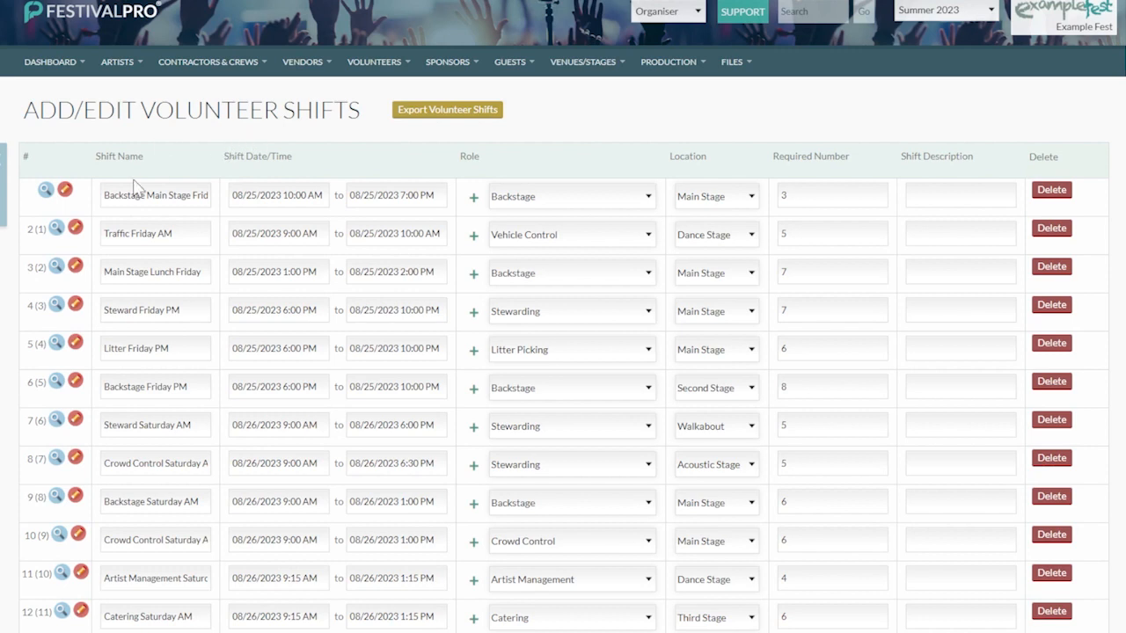
{"action": "scroll", "scroll_direction": "down", "scroll_amount": 3}
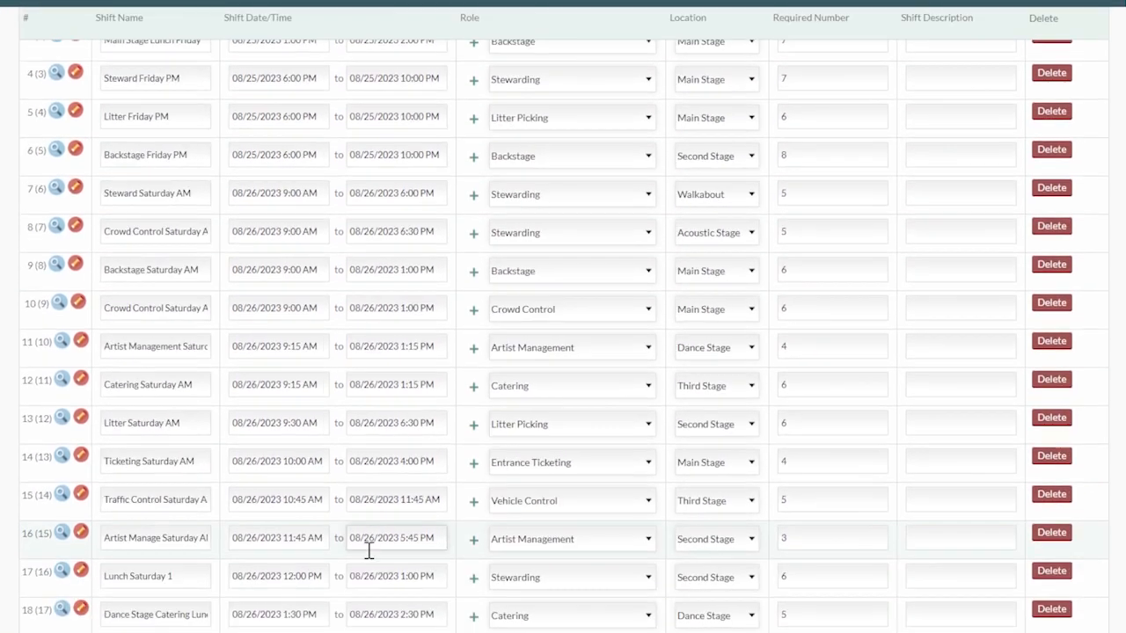
{"action": "scroll", "scroll_direction": "up", "scroll_amount": 3}
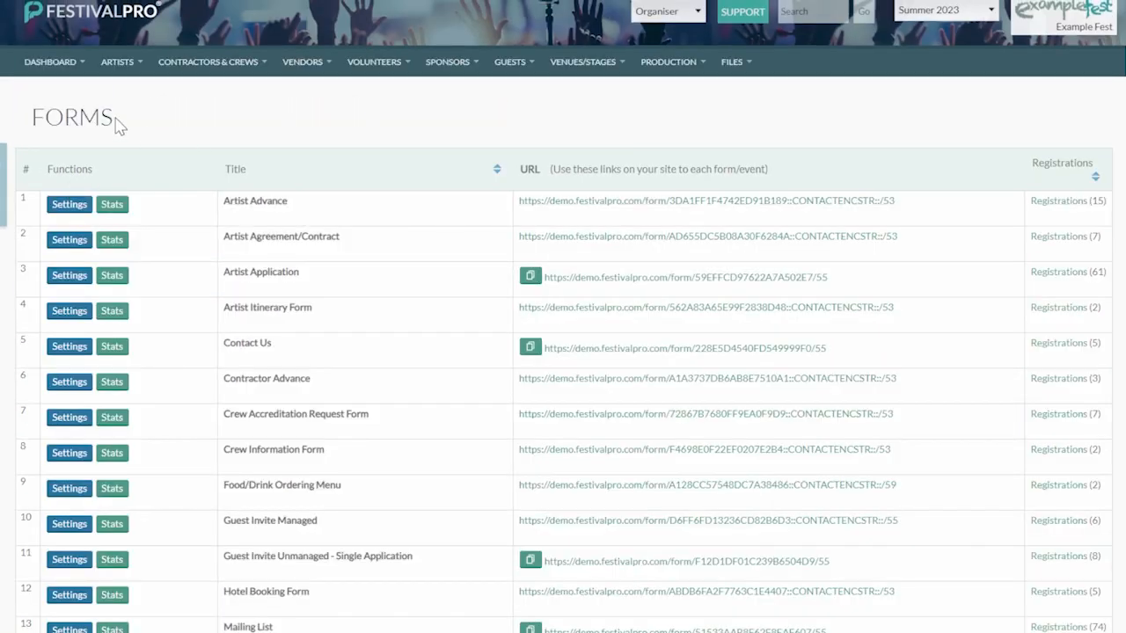
Step: Open Volunteer SELF SELECT Application Form (DEMO) and find its 'Please pick your shifts below' field
{"action": "scroll", "scroll_direction": "down", "scroll_amount": 3}
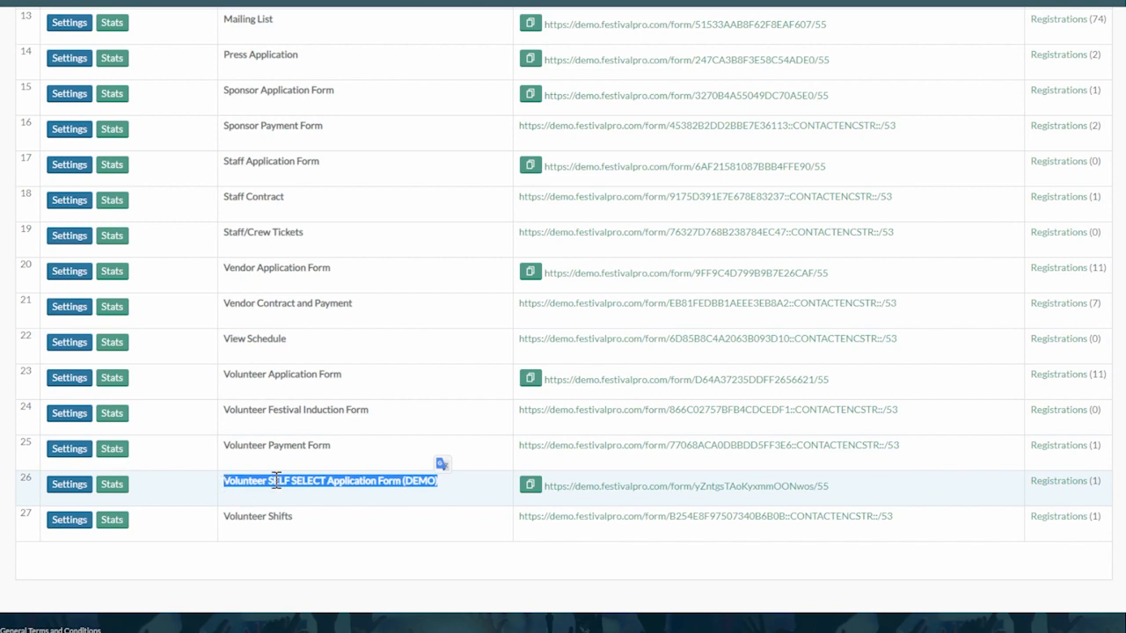
{"action": "left_click", "coordinate": [330, 481]}
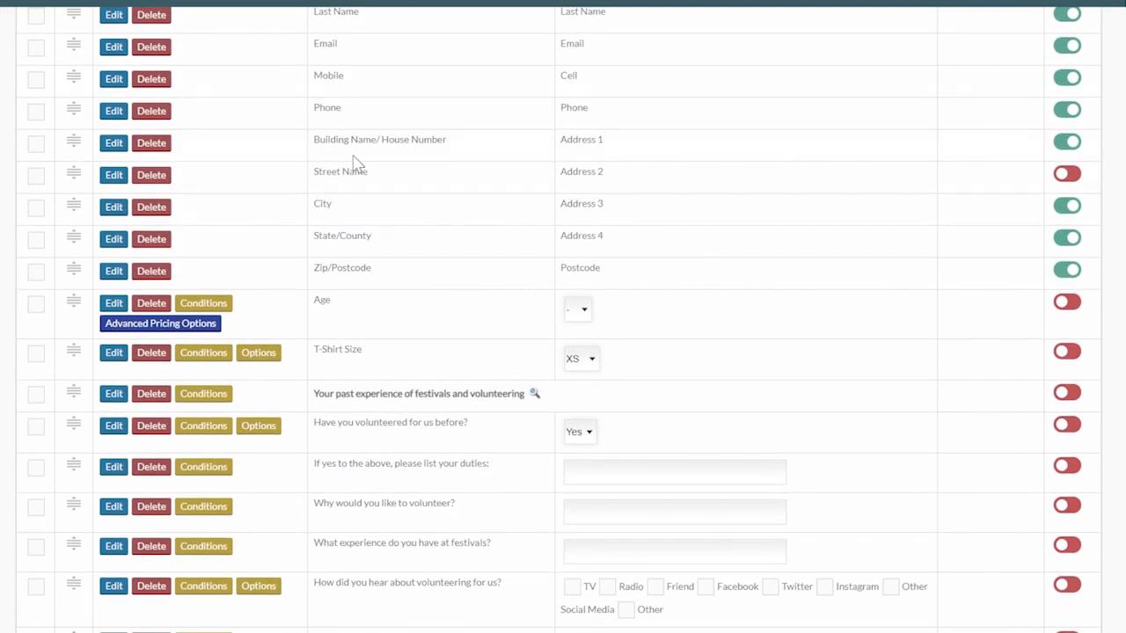
{"action": "scroll", "scroll_direction": "down", "scroll_amount": 3}
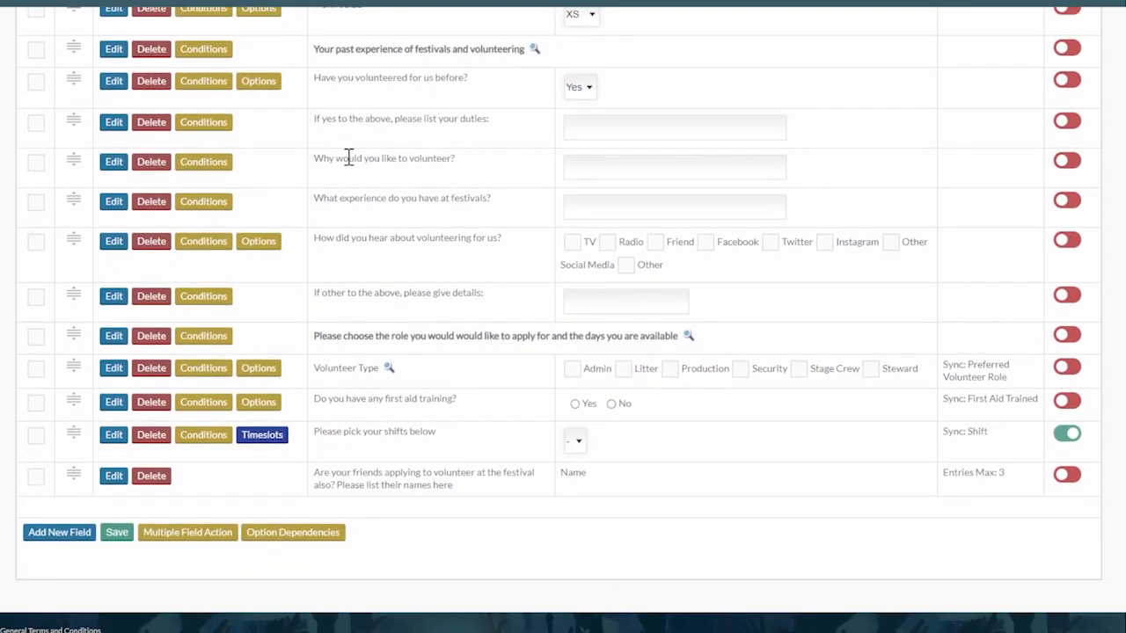
{"action": "scroll", "scroll_direction": "up", "scroll_amount": 3}
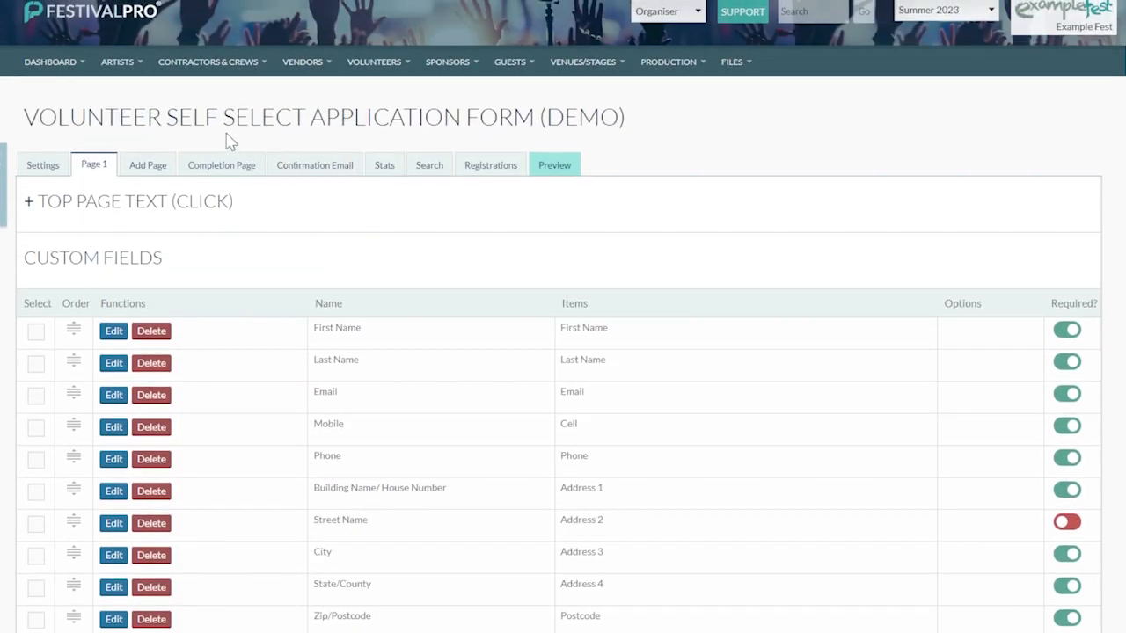
{"action": "scroll", "scroll_direction": "down", "scroll_amount": 3}
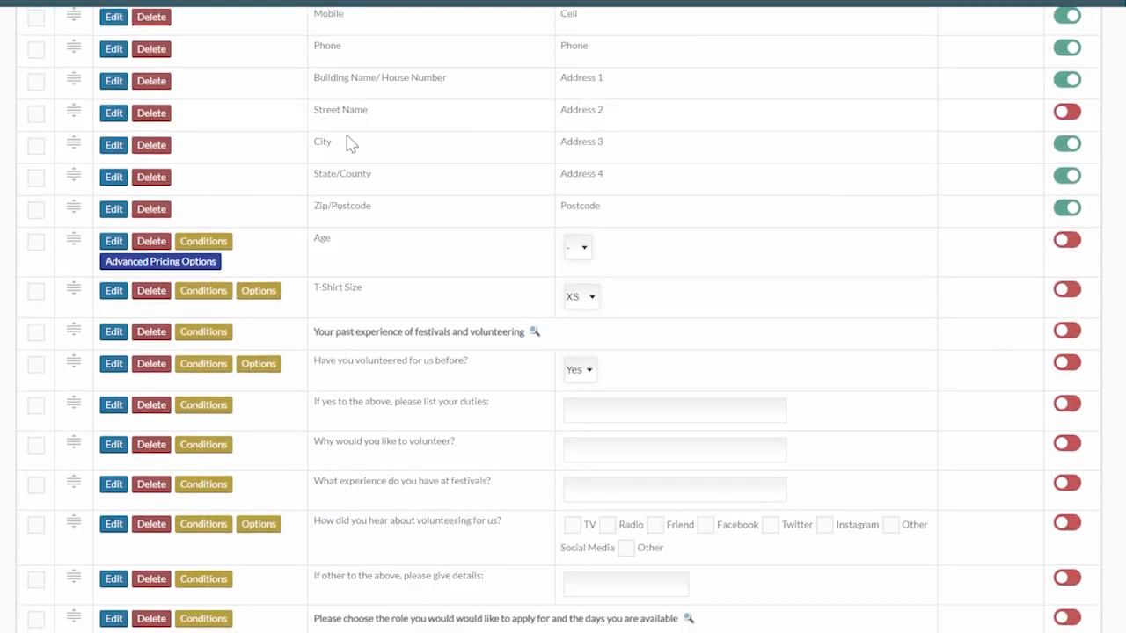
{"action": "scroll", "scroll_direction": "down", "scroll_amount": 3}
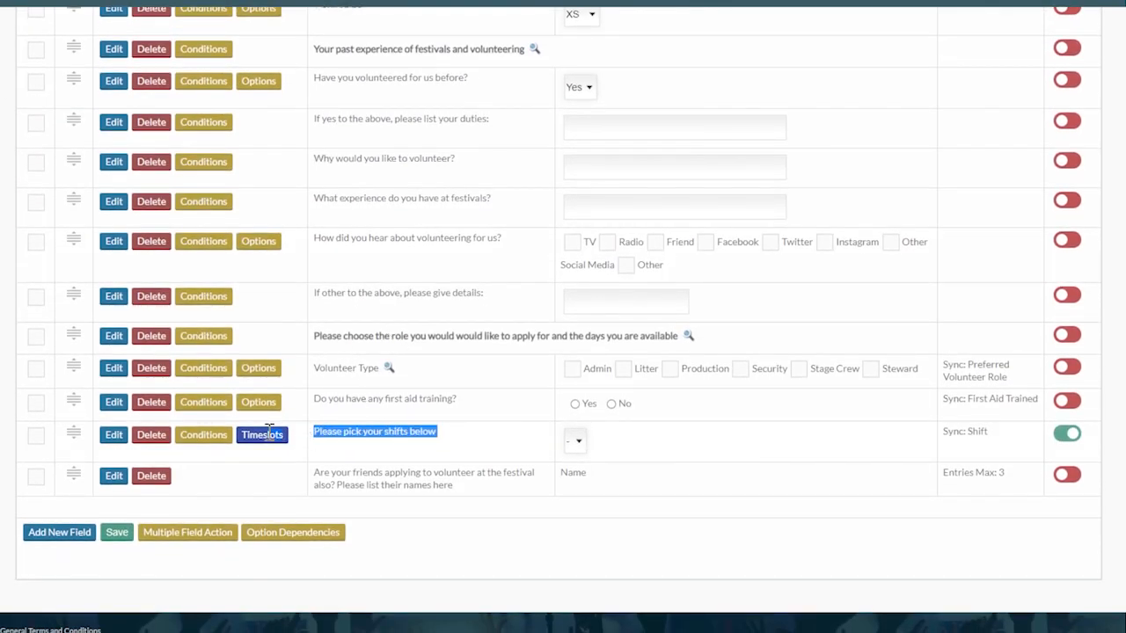
{"action": "mouse_move", "coordinate": [99, 448]}
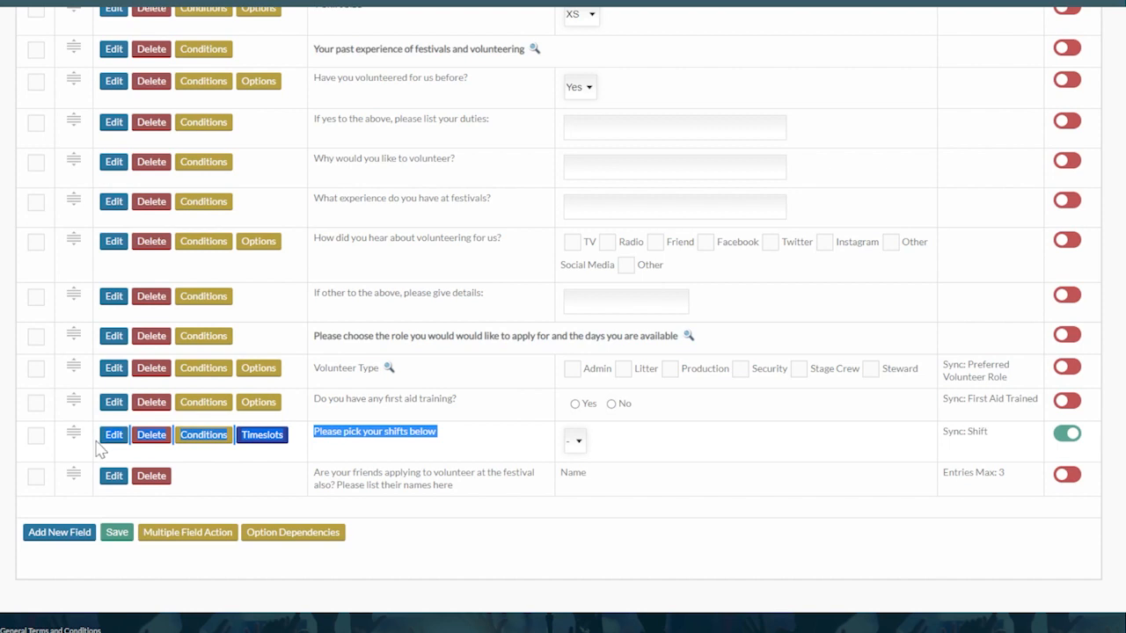
{"action": "scroll", "scroll_direction": "up", "scroll_amount": 3}
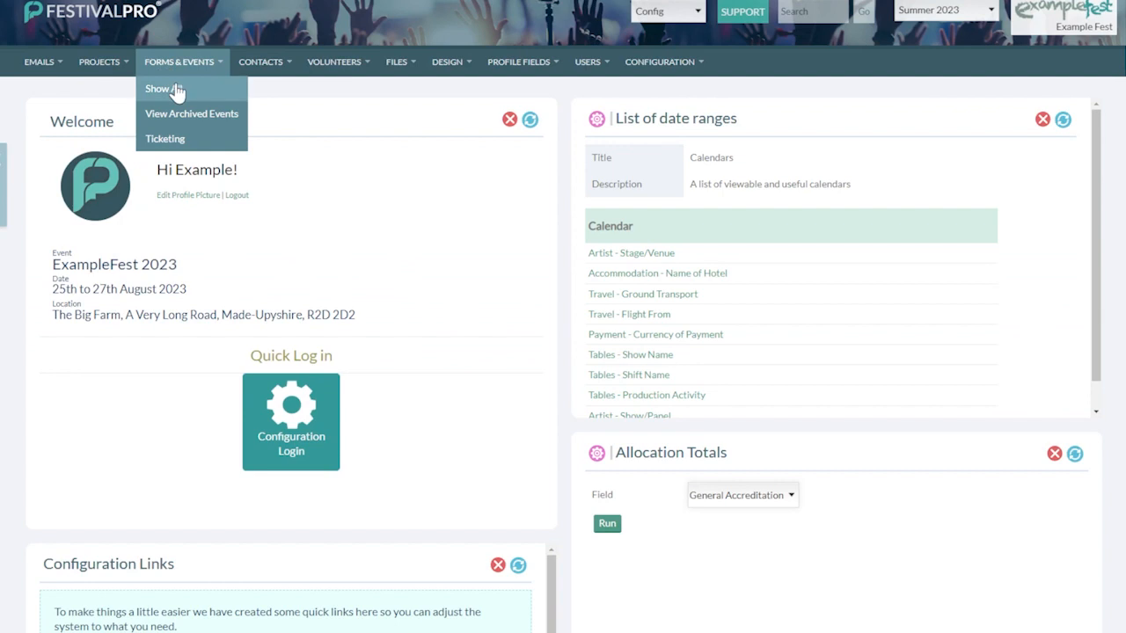
Step: Save new form 'Tutorial Self Select' with Festival Template Logged In design and Auto Login (Single form per Contact)
{"action": "left_click", "coordinate": [158, 88]}
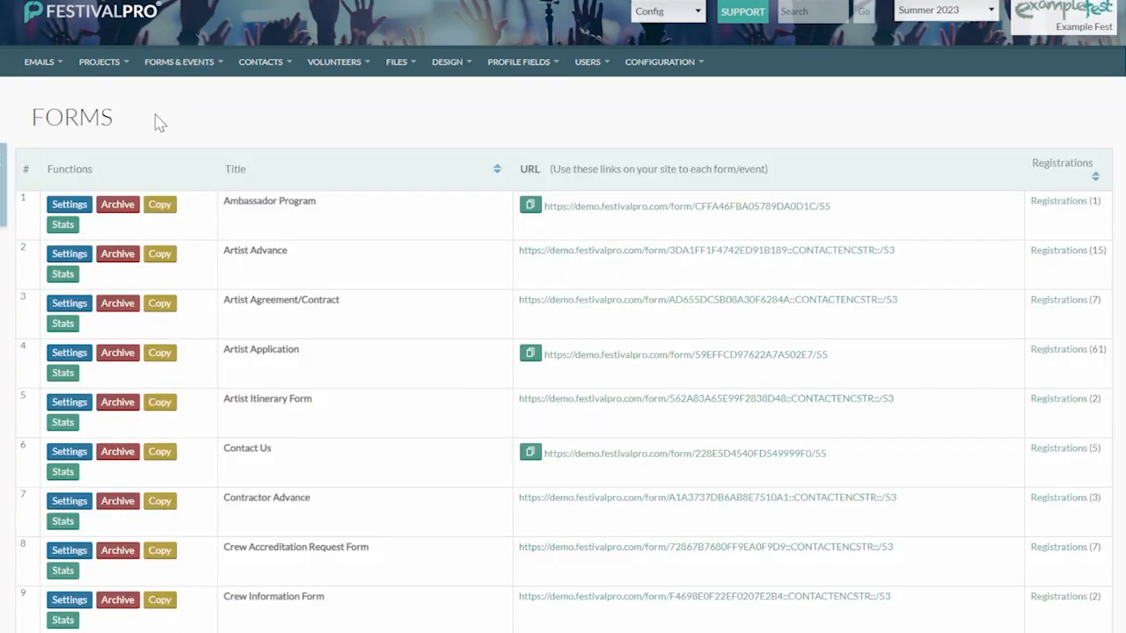
{"action": "scroll", "scroll_direction": "down", "scroll_amount": 3}
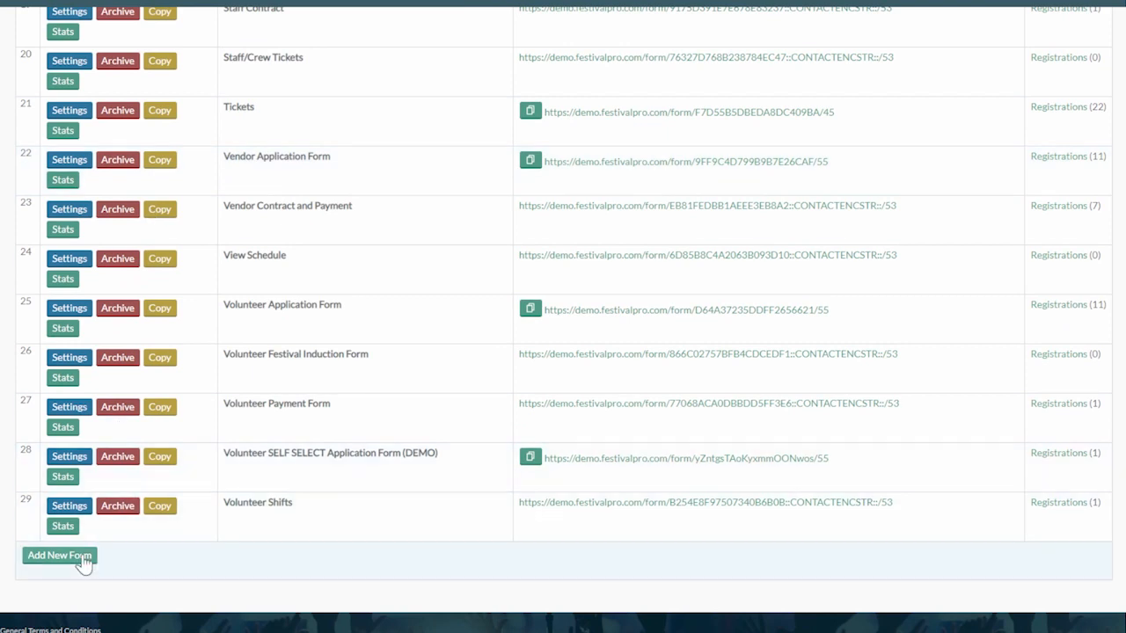
{"action": "left_click", "coordinate": [59, 555]}
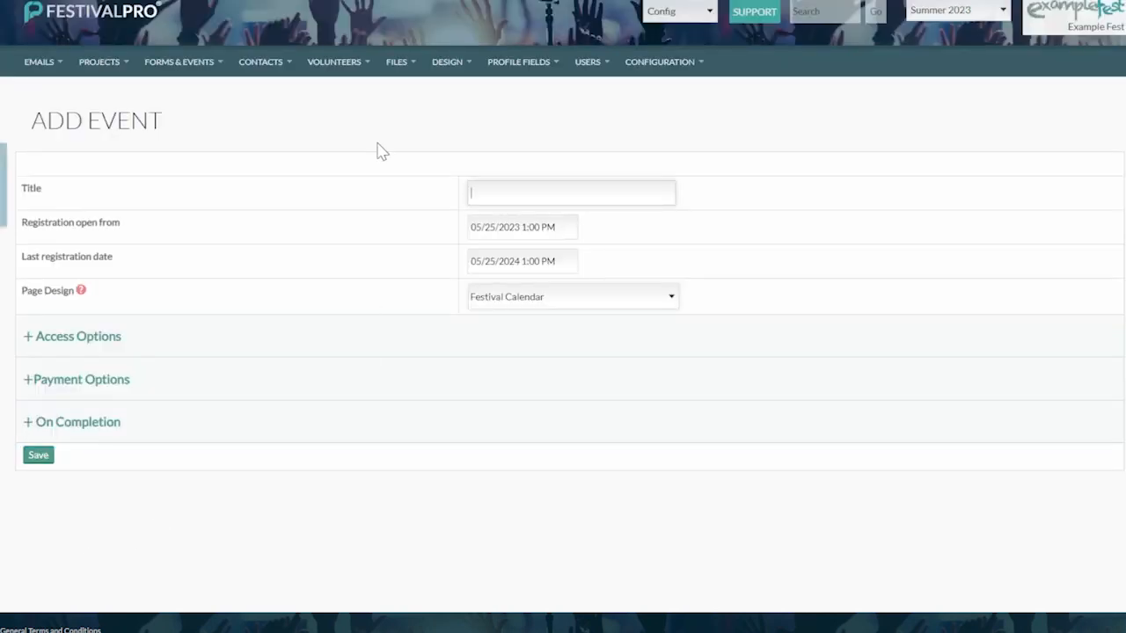
{"action": "type", "text": "Tutorial"}
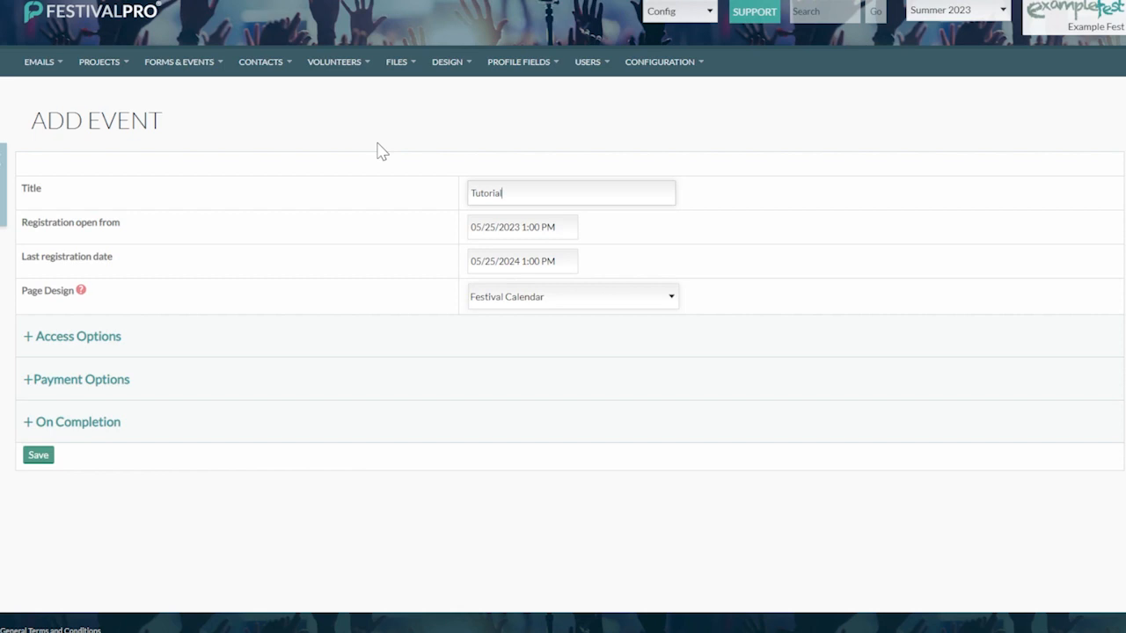
{"action": "type", "text": "Self Select"}
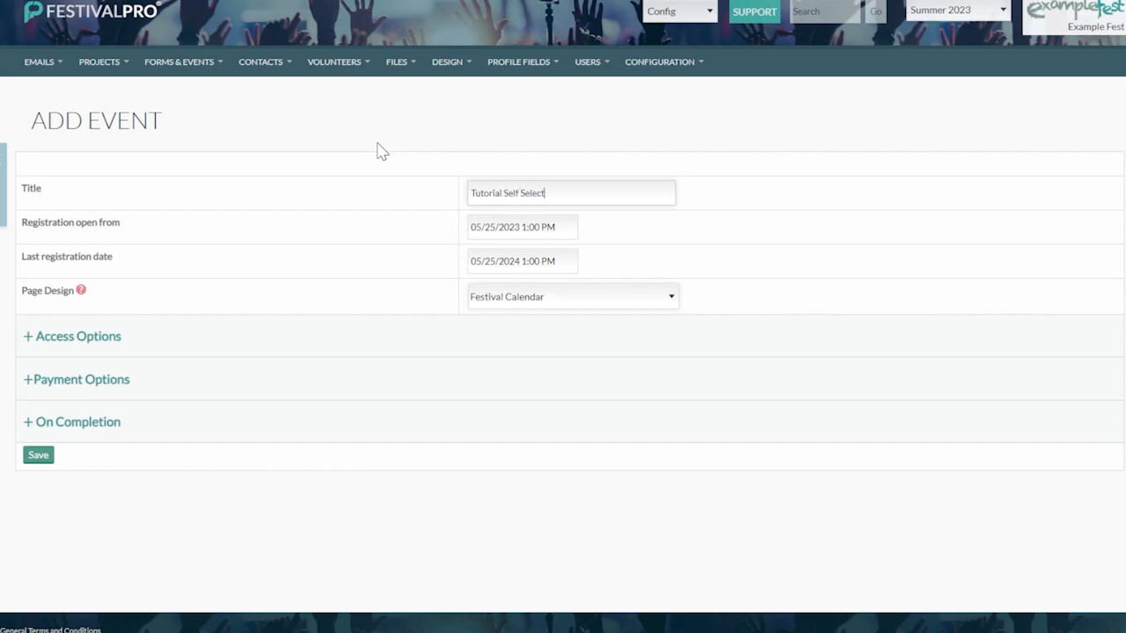
{"action": "left_click", "coordinate": [571, 296]}
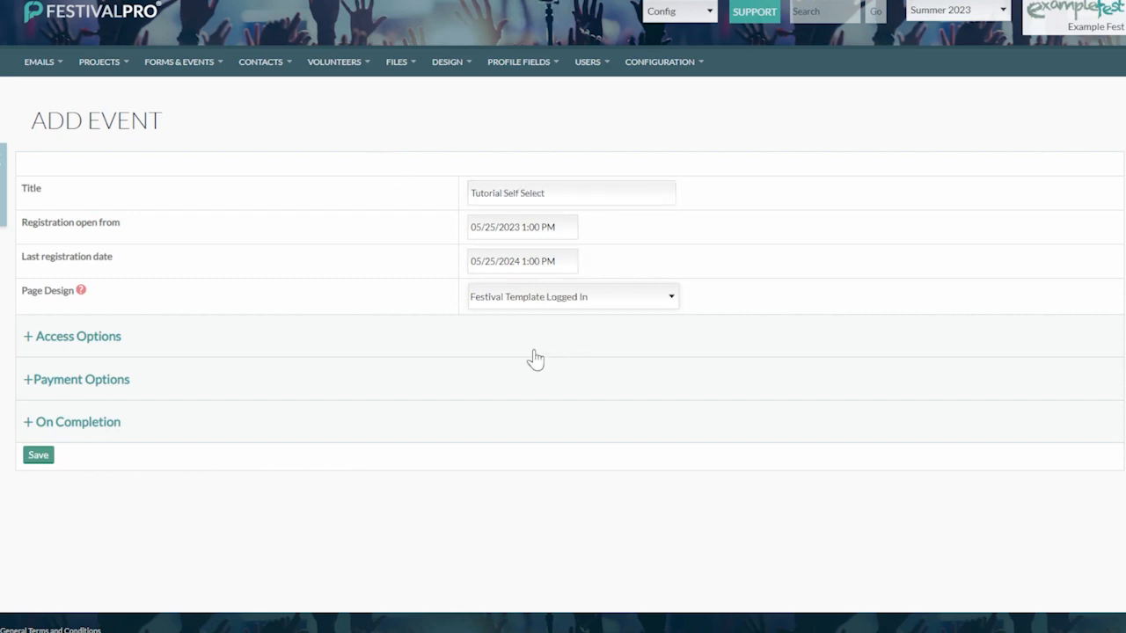
{"action": "left_click", "coordinate": [77, 336]}
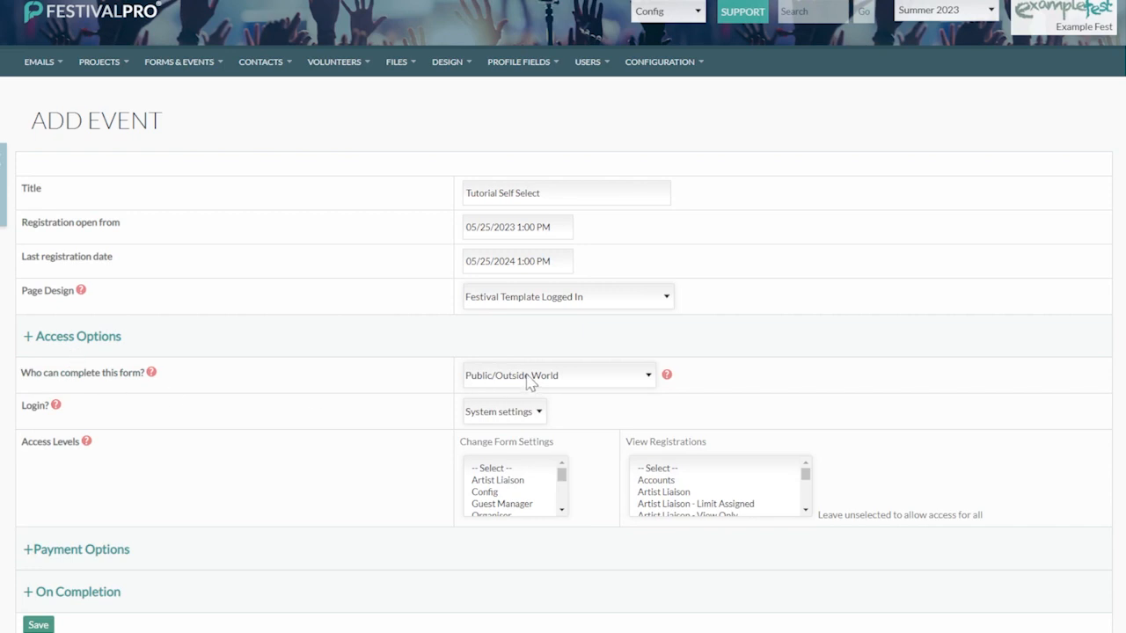
{"action": "left_click", "coordinate": [559, 375]}
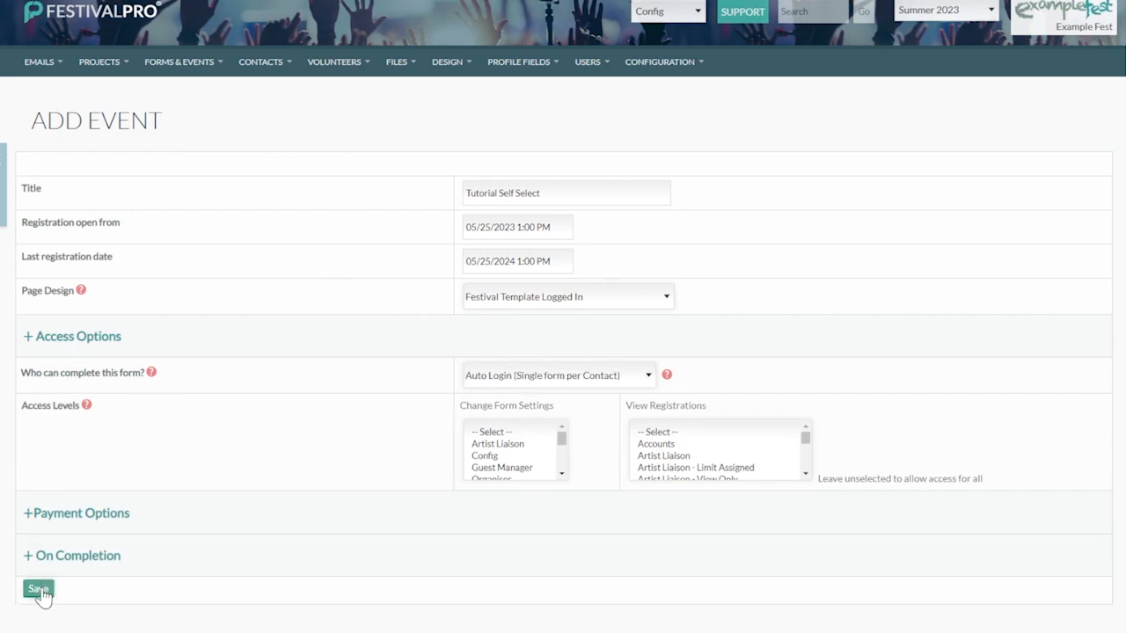
{"action": "left_click", "coordinate": [39, 589]}
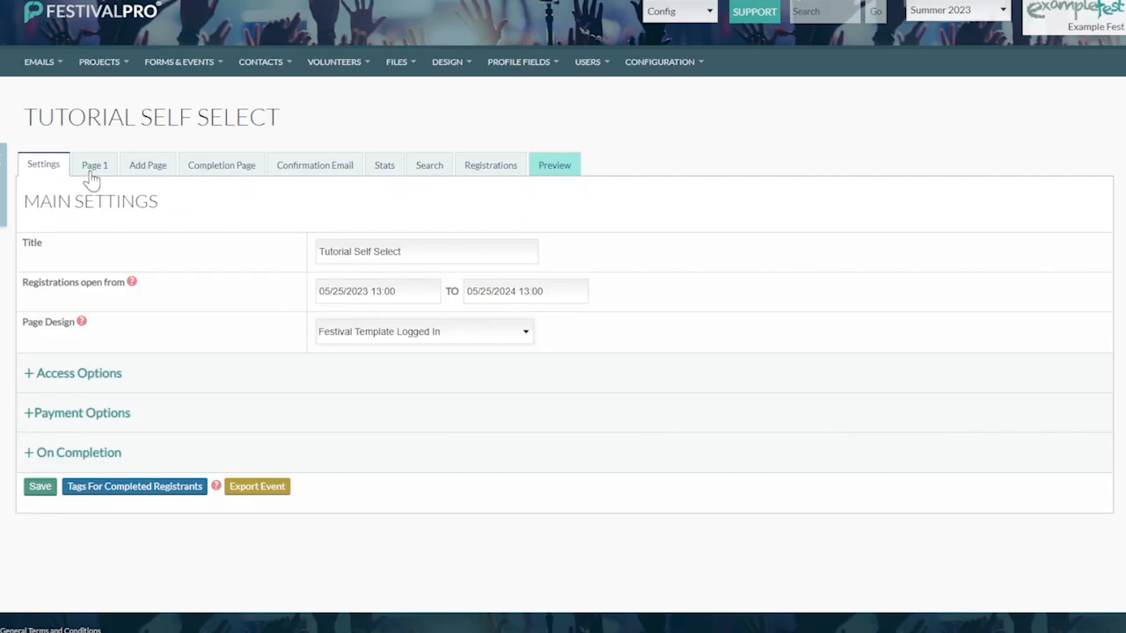
Step: Open Page 1 of Tutorial Self Select and begin a new custom field
{"action": "left_click", "coordinate": [94, 165]}
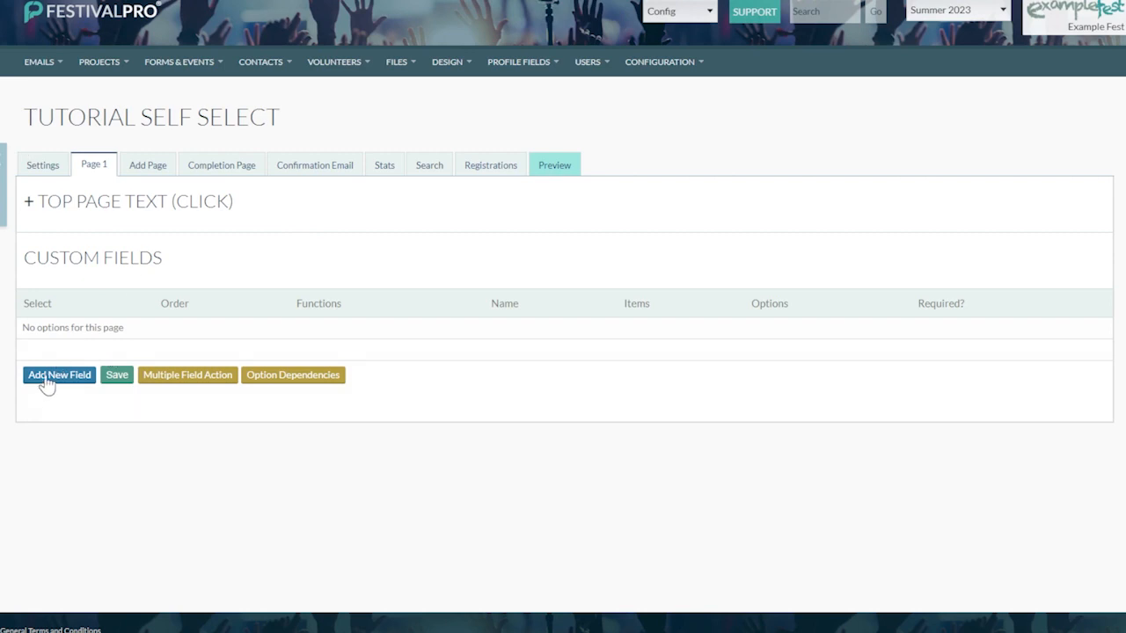
{"action": "left_click", "coordinate": [396, 61]}
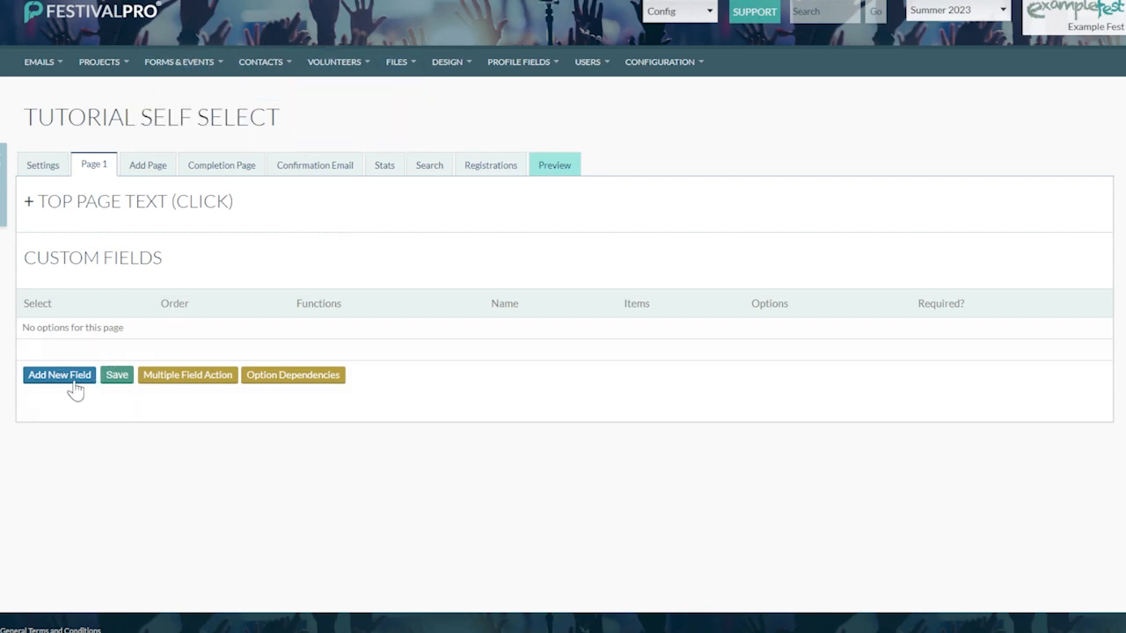
{"action": "left_click", "coordinate": [59, 374]}
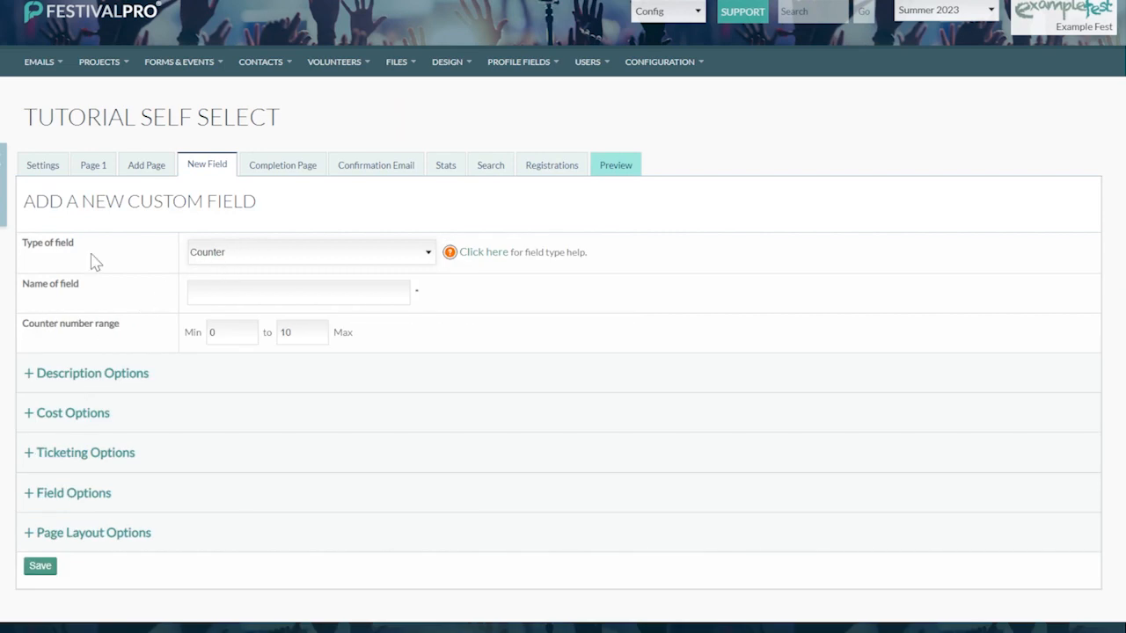
Step: Name the counter field 'SELECT YOUR SHIFT PLEASE', set Min and Max to 1, and save
{"action": "double_click", "coordinate": [48, 242]}
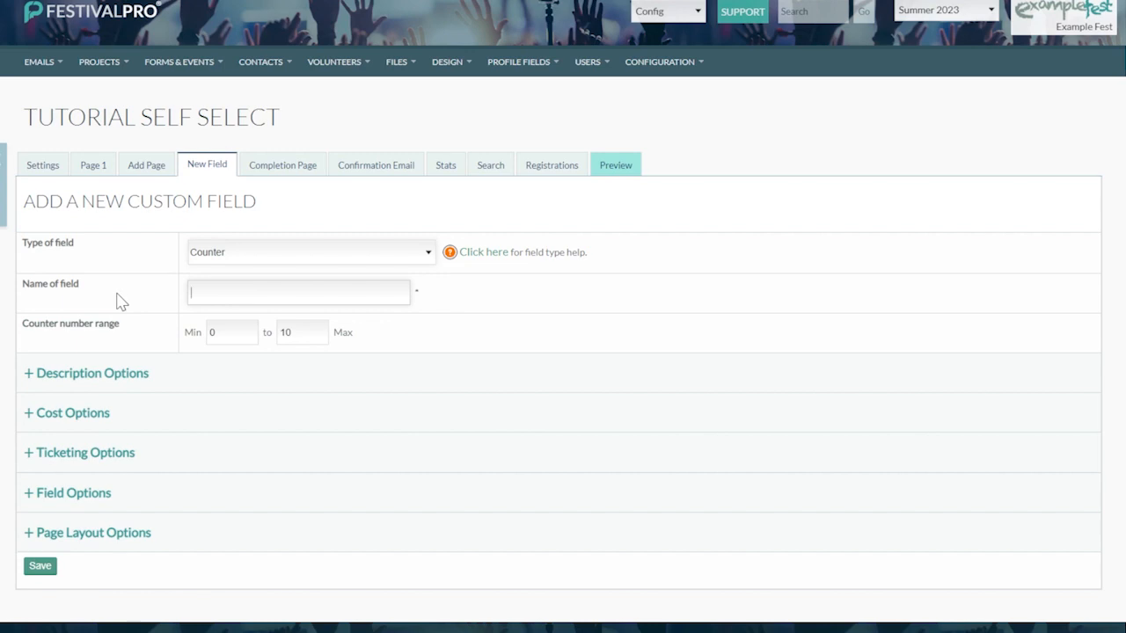
{"action": "type", "text": "S"}
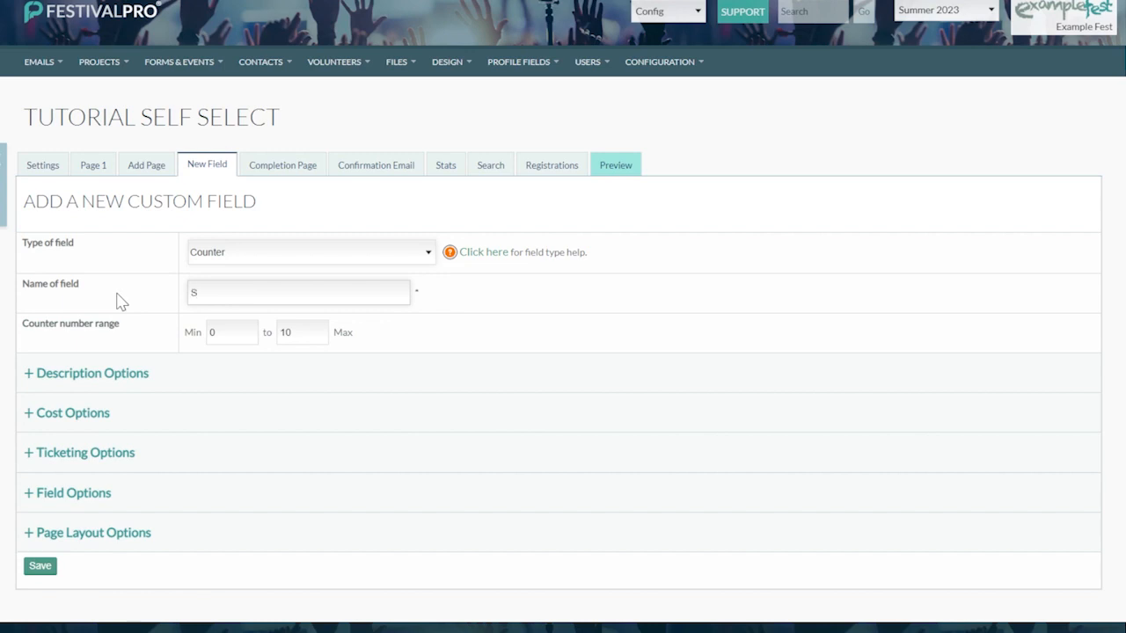
{"action": "type", "text": "SELECT YOUR SHIFT"}
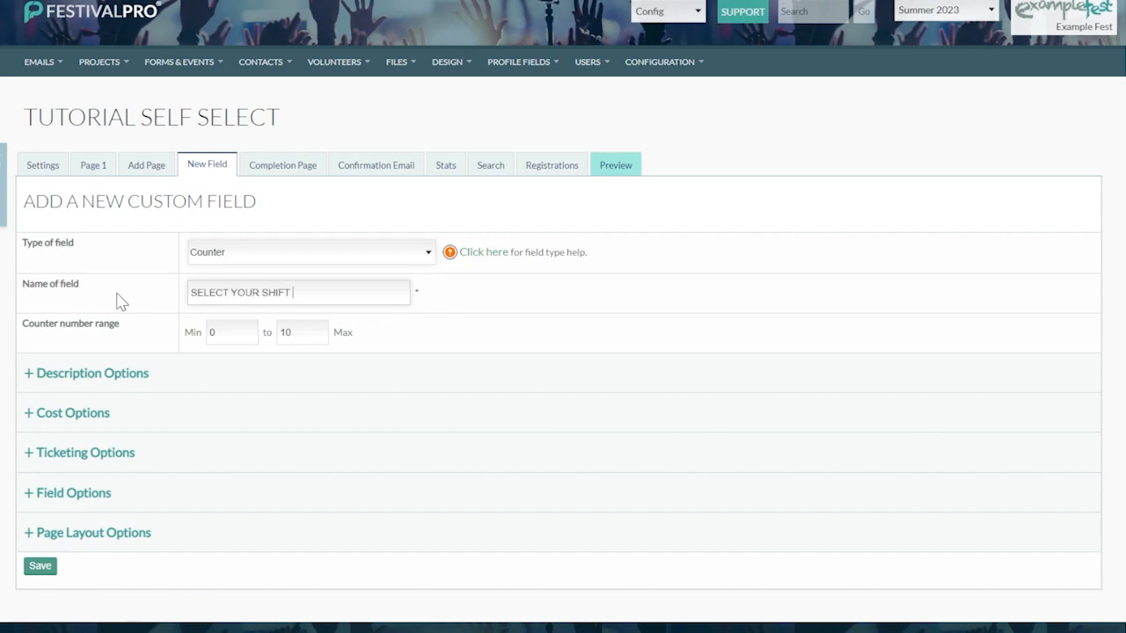
{"action": "type", "text": "PLEASE"}
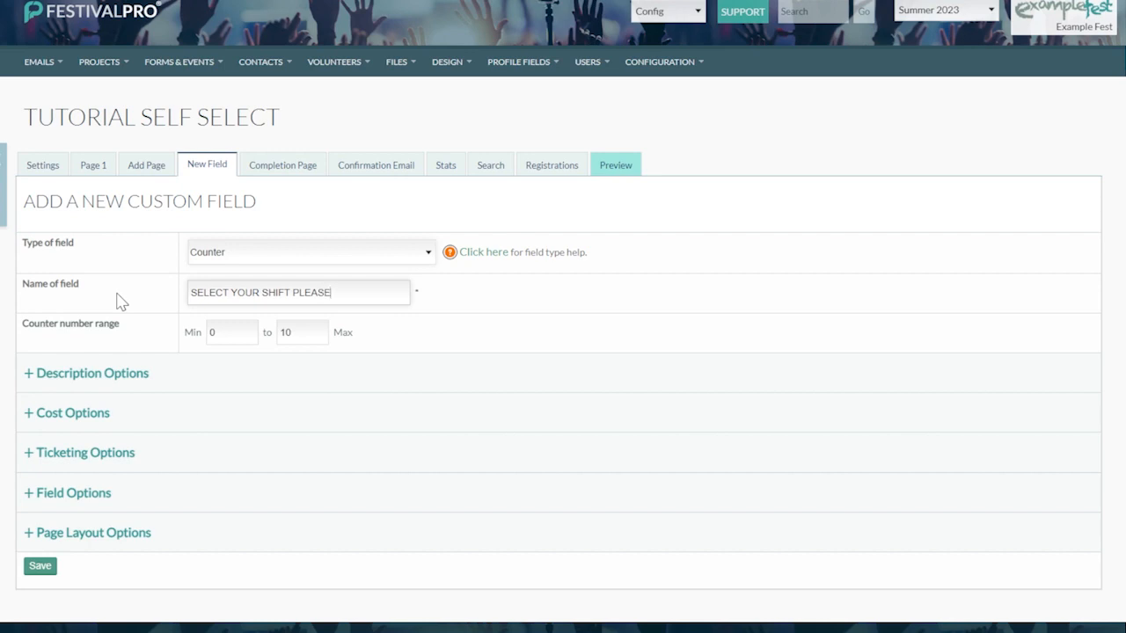
{"action": "mouse_move", "coordinate": [259, 145]}
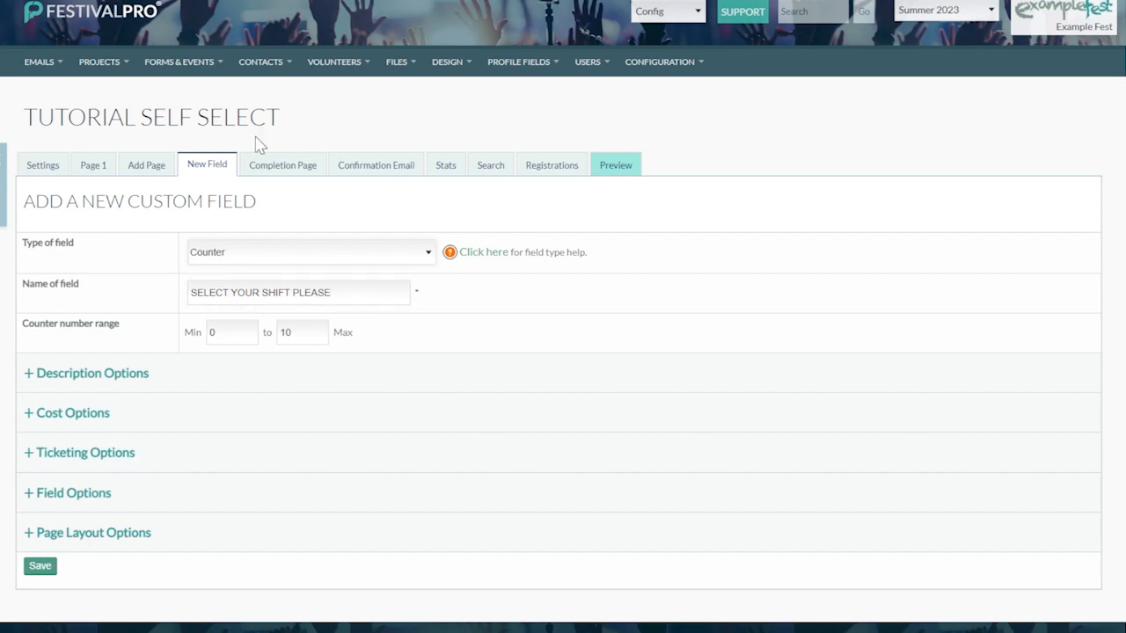
{"action": "mouse_move", "coordinate": [187, 254]}
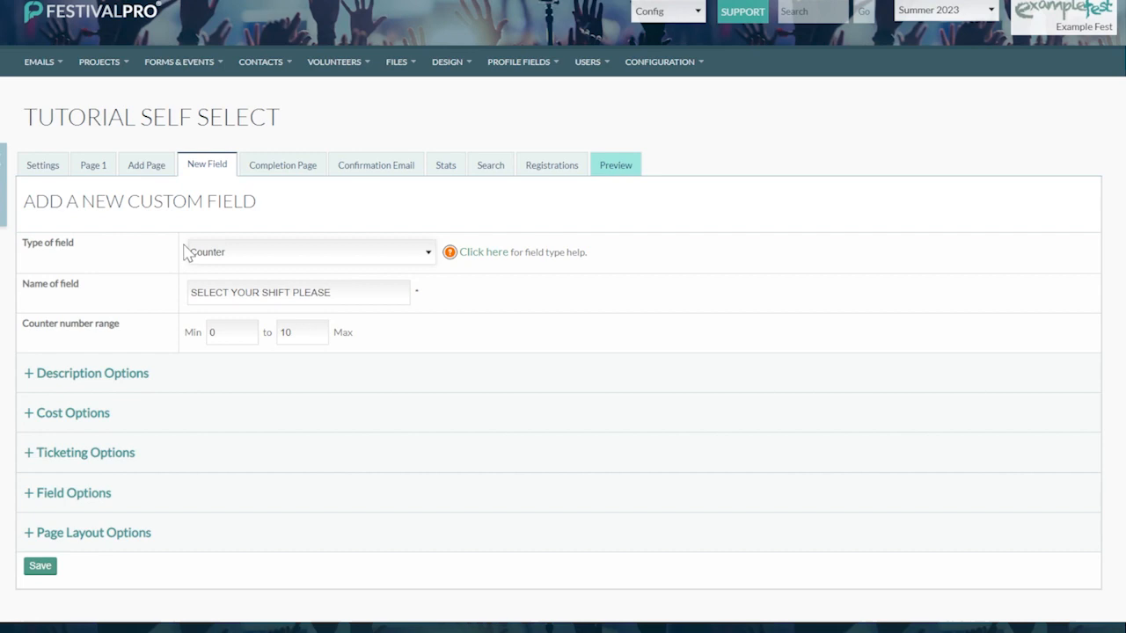
{"action": "mouse_move", "coordinate": [123, 221]}
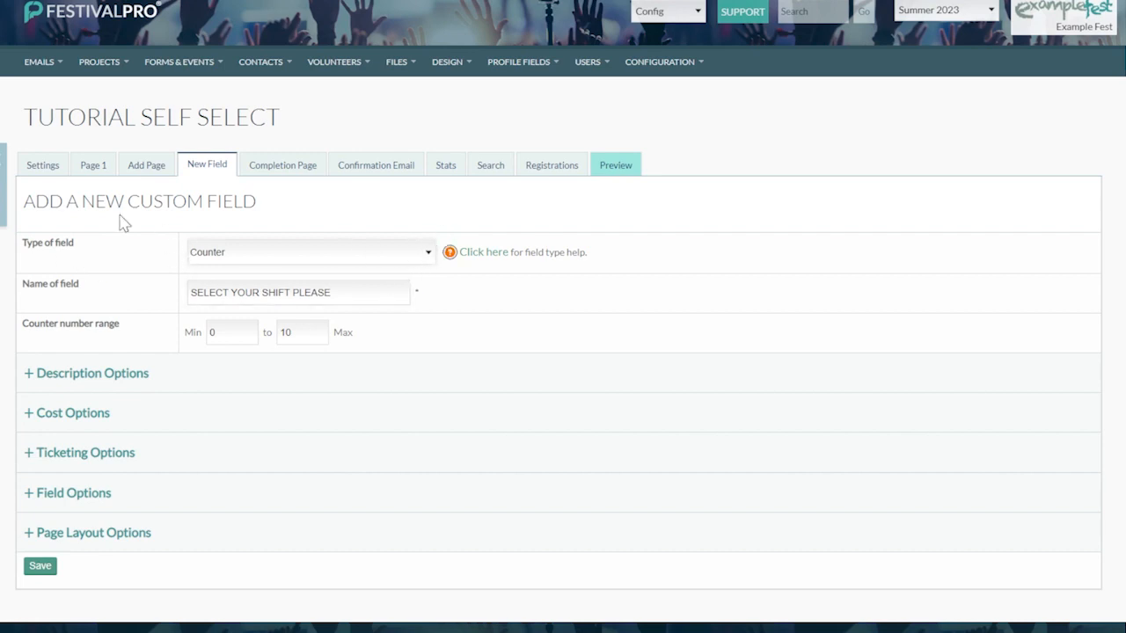
{"action": "mouse_move", "coordinate": [414, 245]}
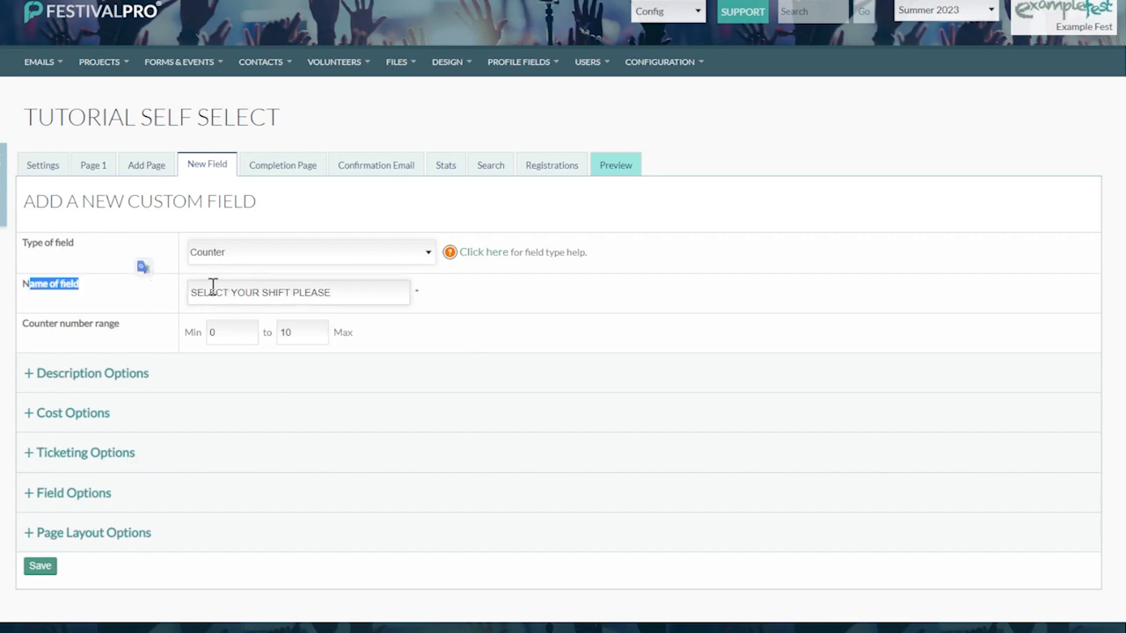
{"action": "left_click", "coordinate": [231, 332]}
{"action": "type", "text": "1"}
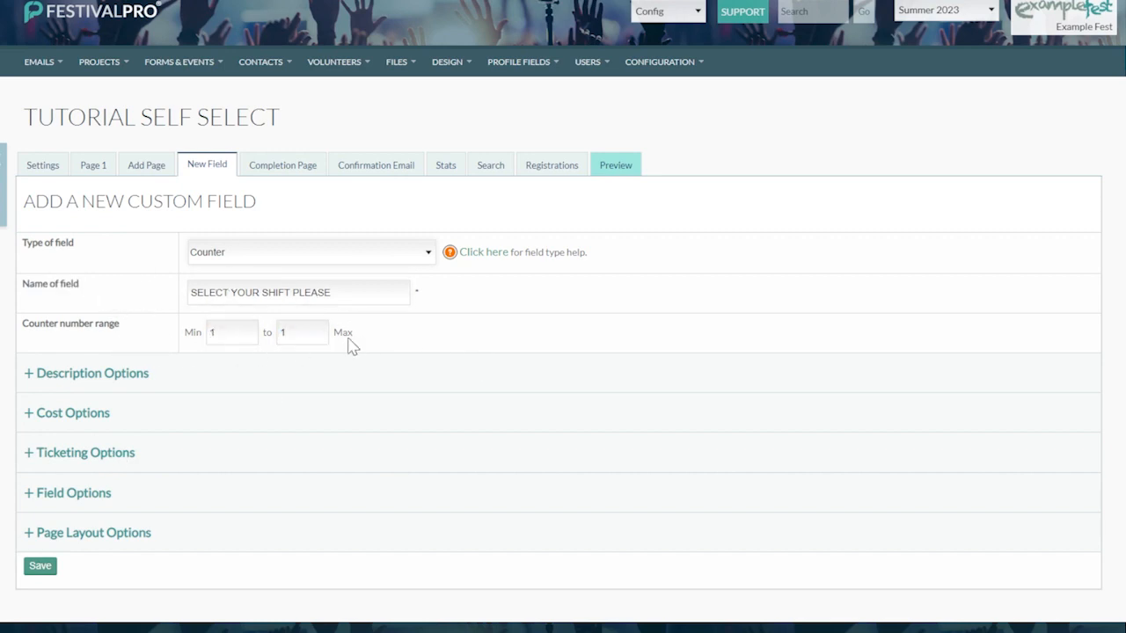
{"action": "mouse_move", "coordinate": [48, 554]}
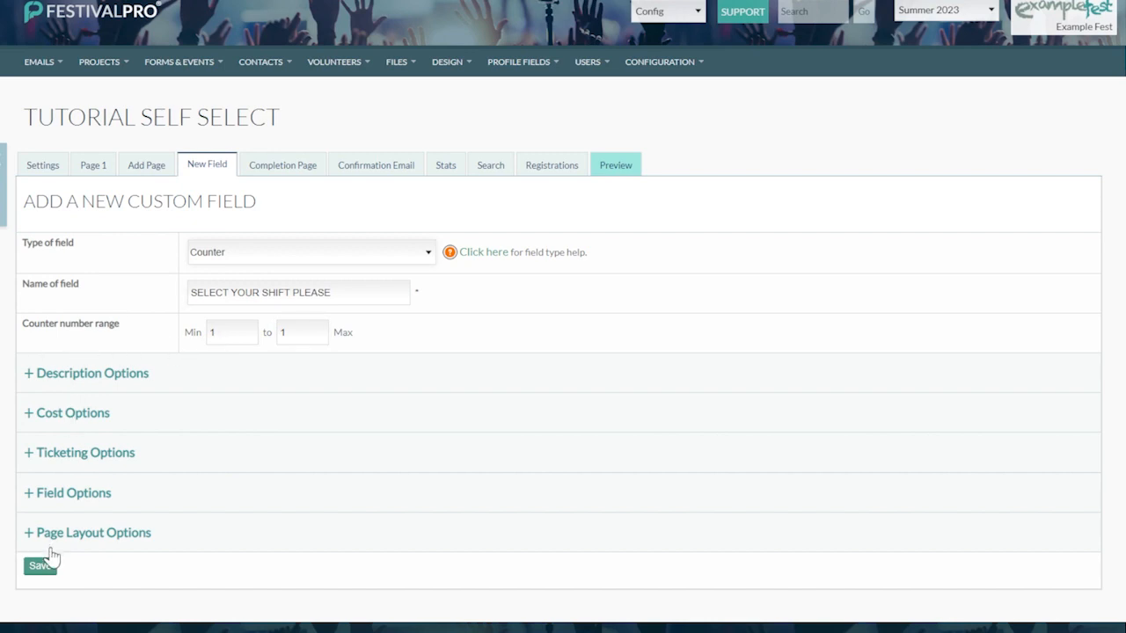
{"action": "left_click", "coordinate": [41, 565]}
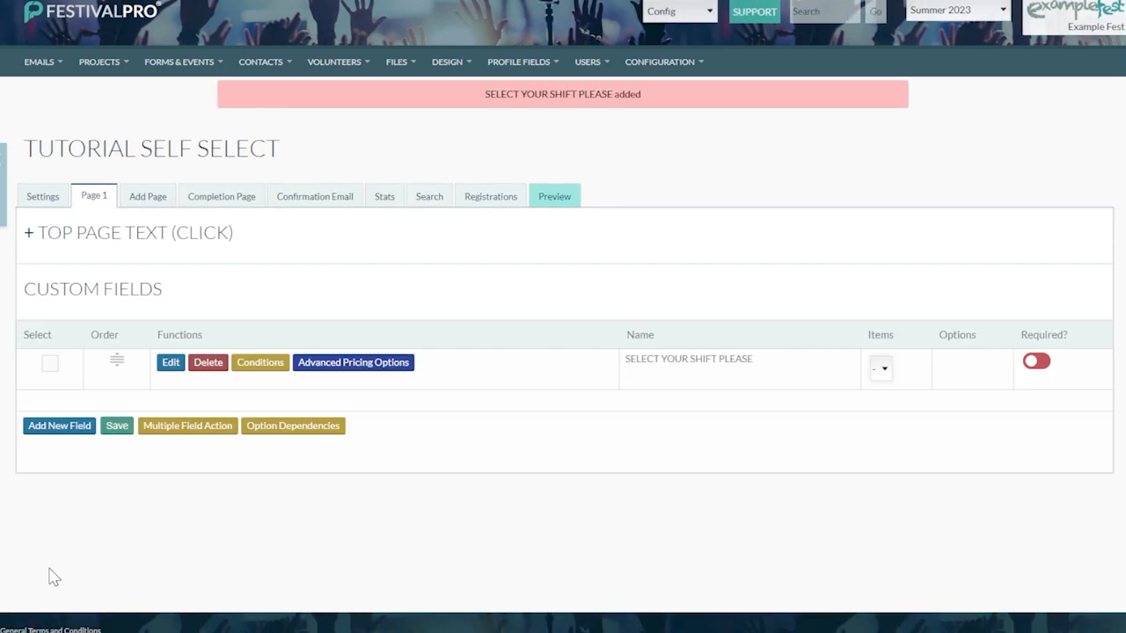
{"action": "mouse_move", "coordinate": [353, 368]}
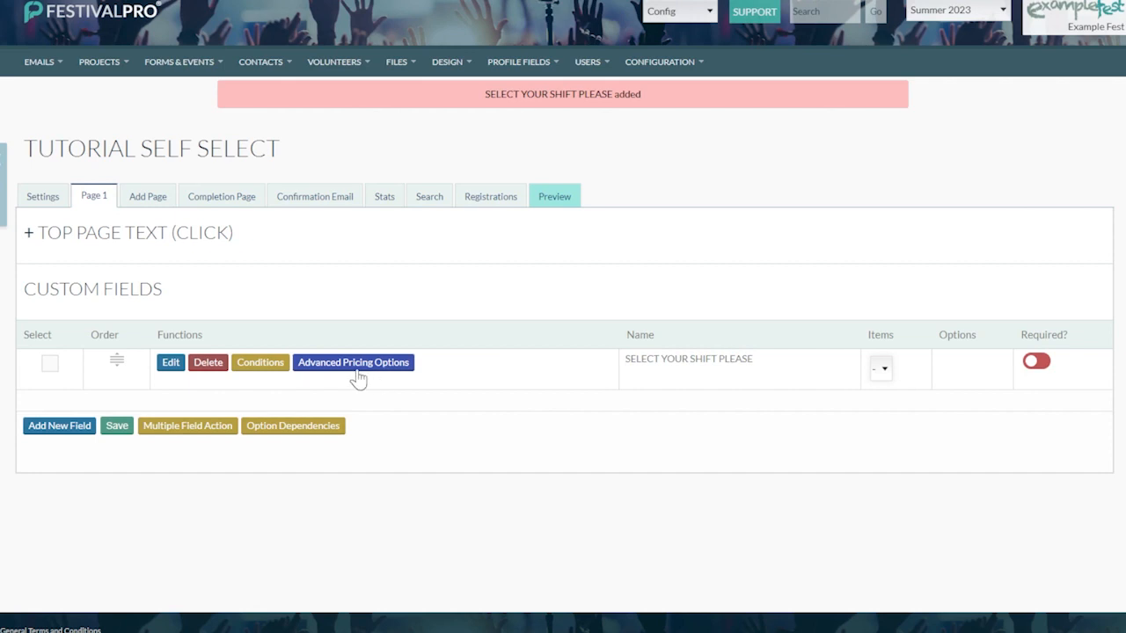
Step: Open Advanced Pricing Options for the SELECT YOUR SHIFT PLEASE field
{"action": "left_click", "coordinate": [353, 363]}
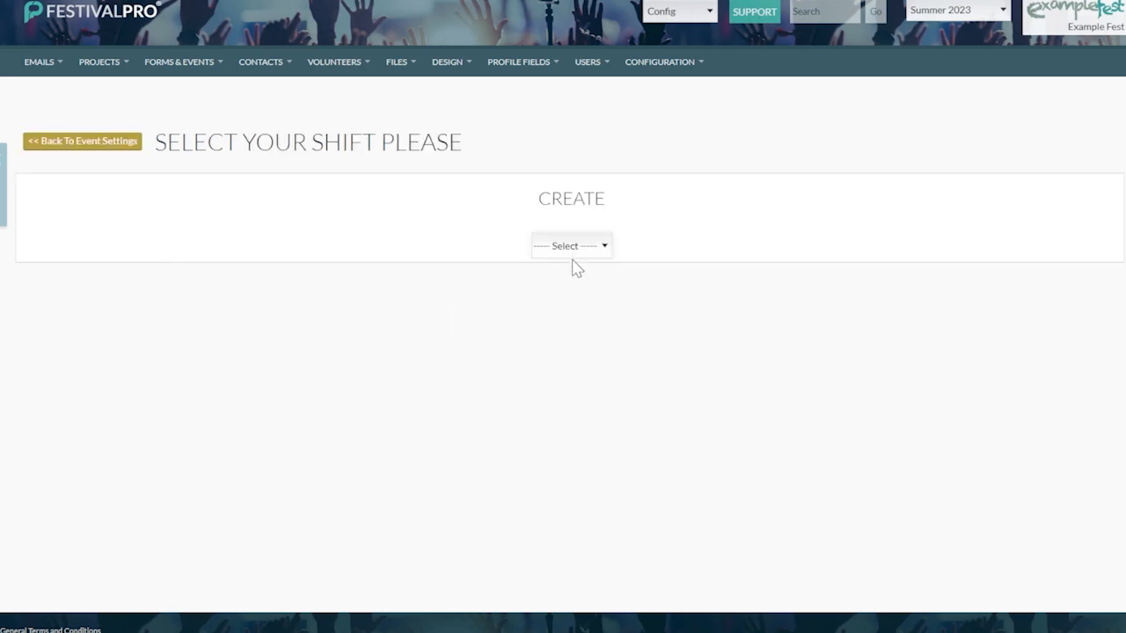
{"action": "mouse_move", "coordinate": [575, 307]}
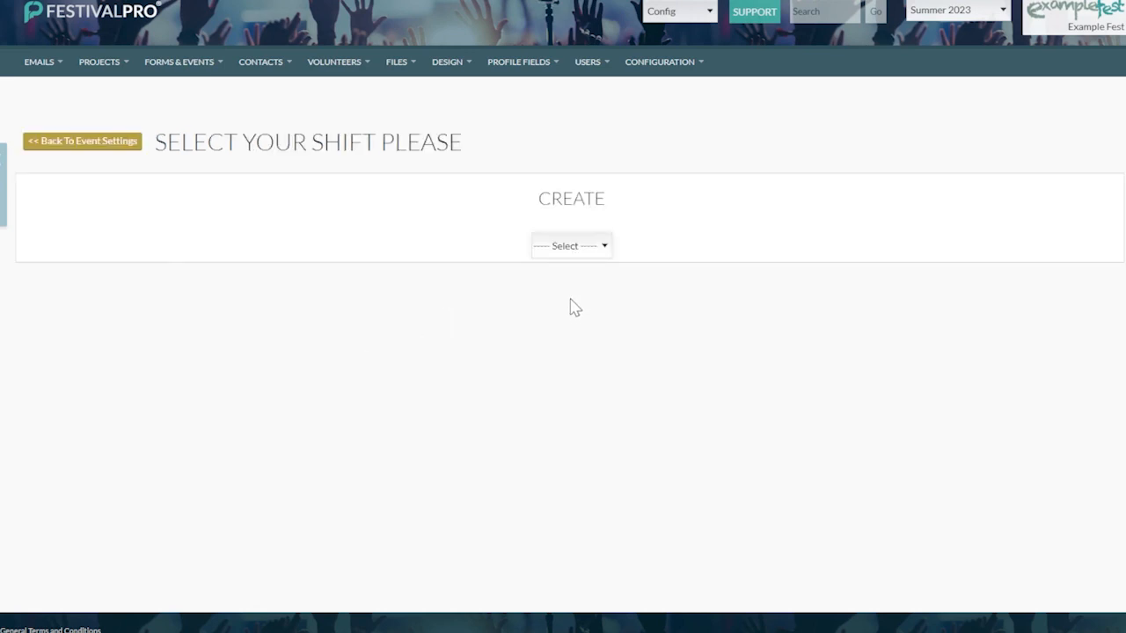
{"action": "mouse_move", "coordinate": [317, 266]}
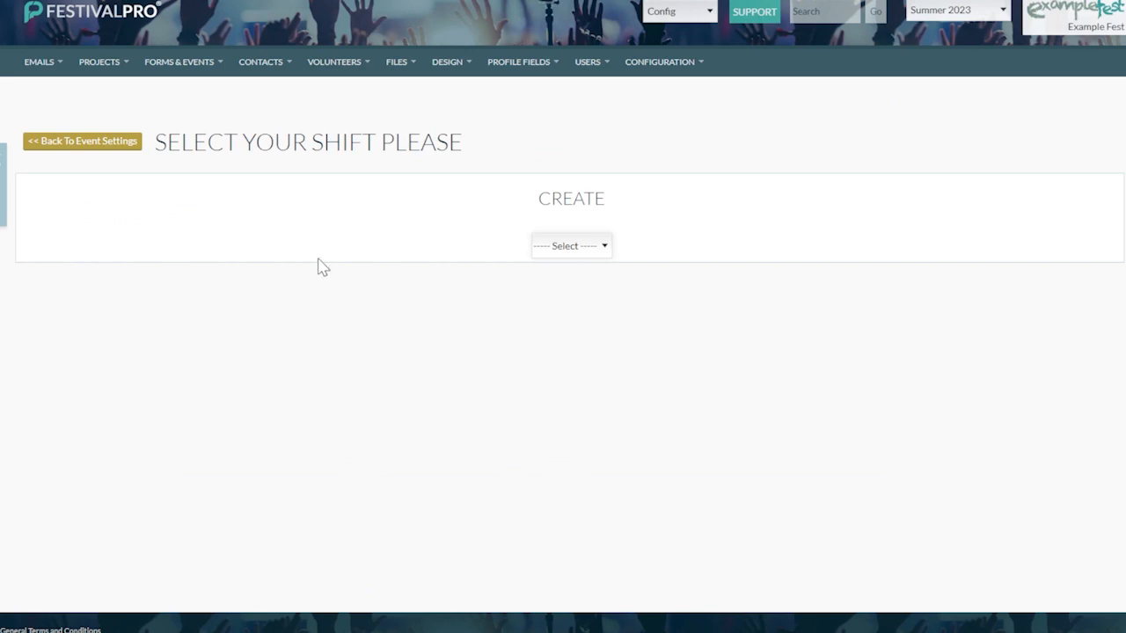
{"action": "mouse_move", "coordinate": [677, 32]}
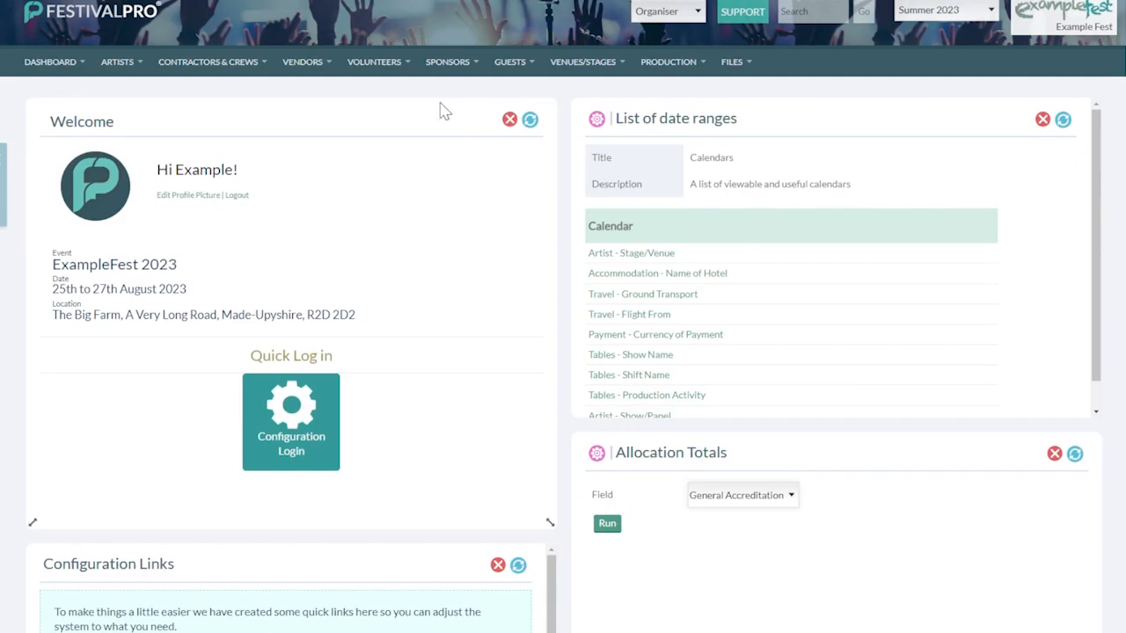
Step: Go to Volunteers > Volunteer Shifts and scroll down the shift list
{"action": "left_click", "coordinate": [374, 61]}
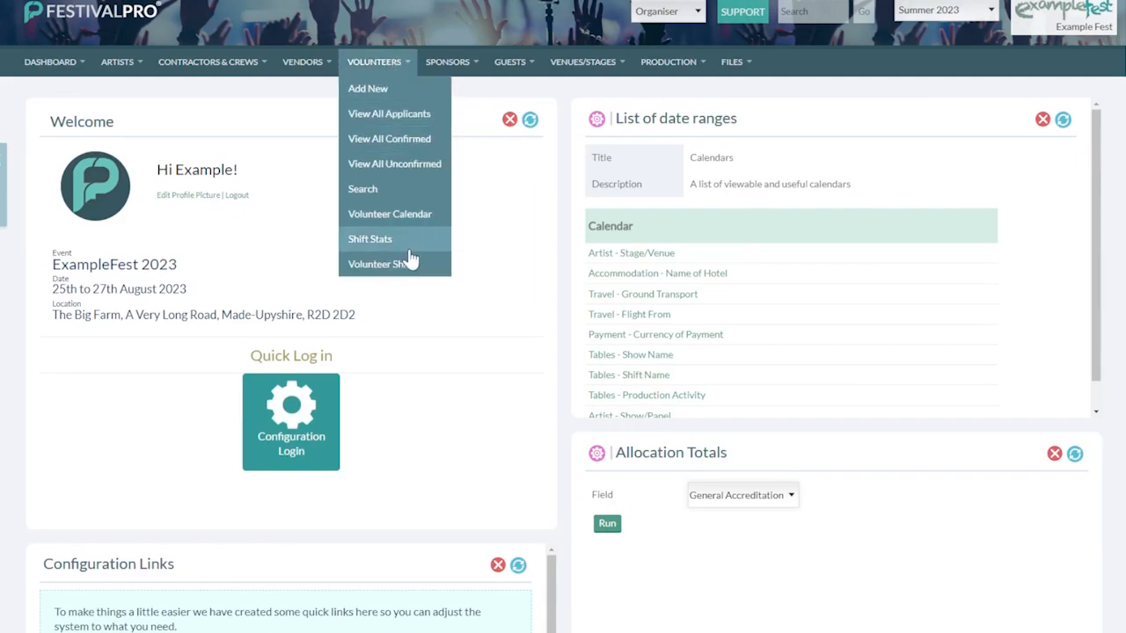
{"action": "left_click", "coordinate": [384, 263]}
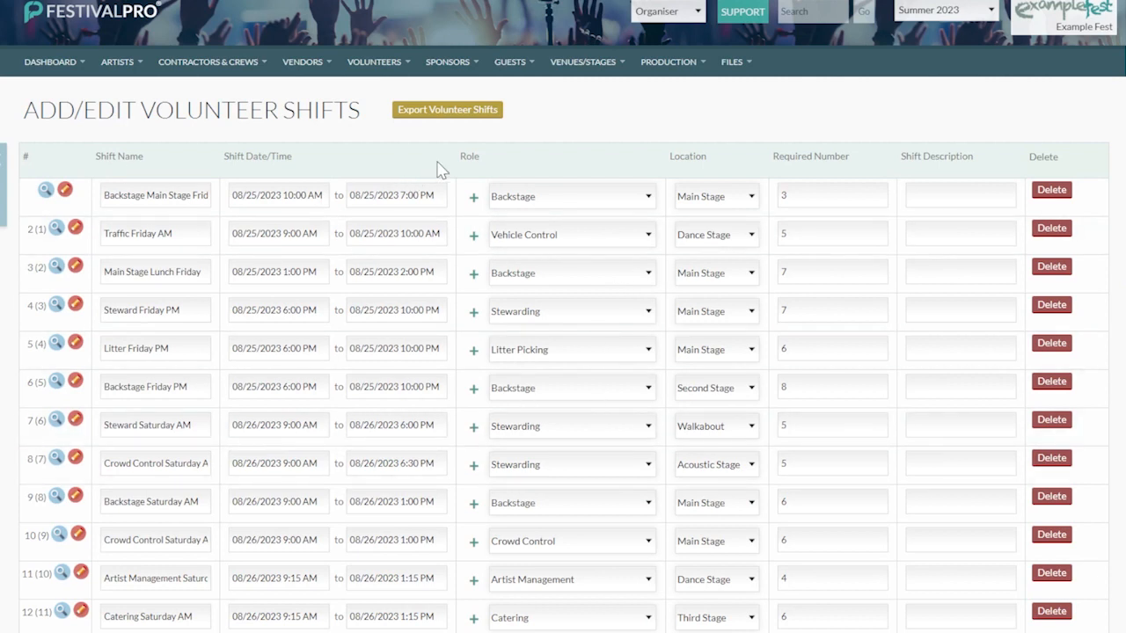
{"action": "mouse_move", "coordinate": [330, 178]}
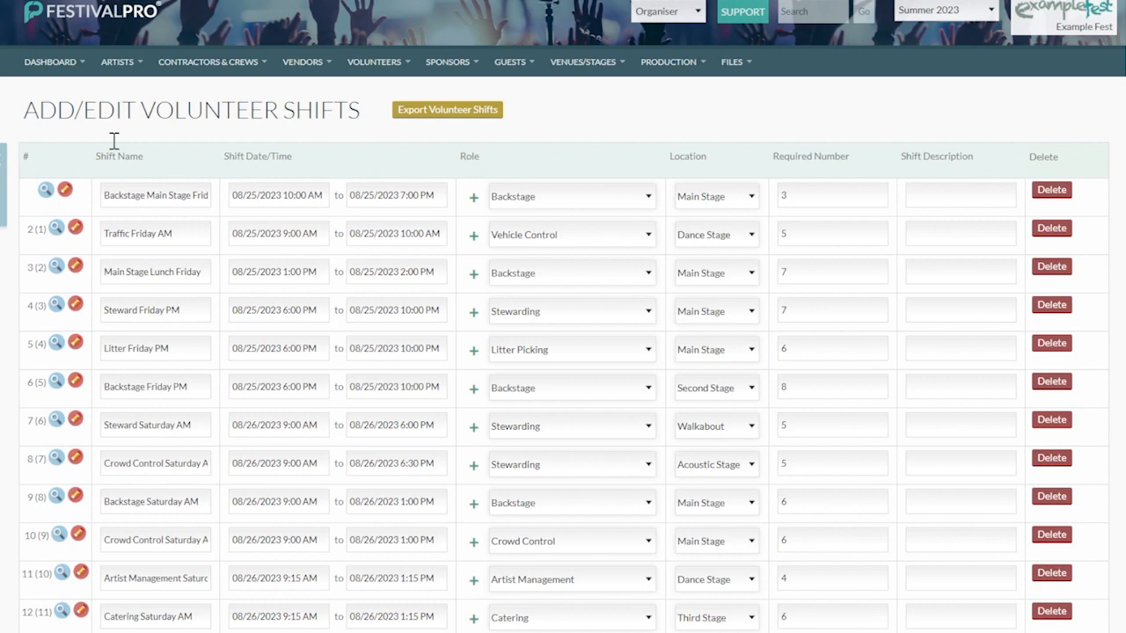
{"action": "scroll", "scroll_direction": "down", "scroll_amount": 3}
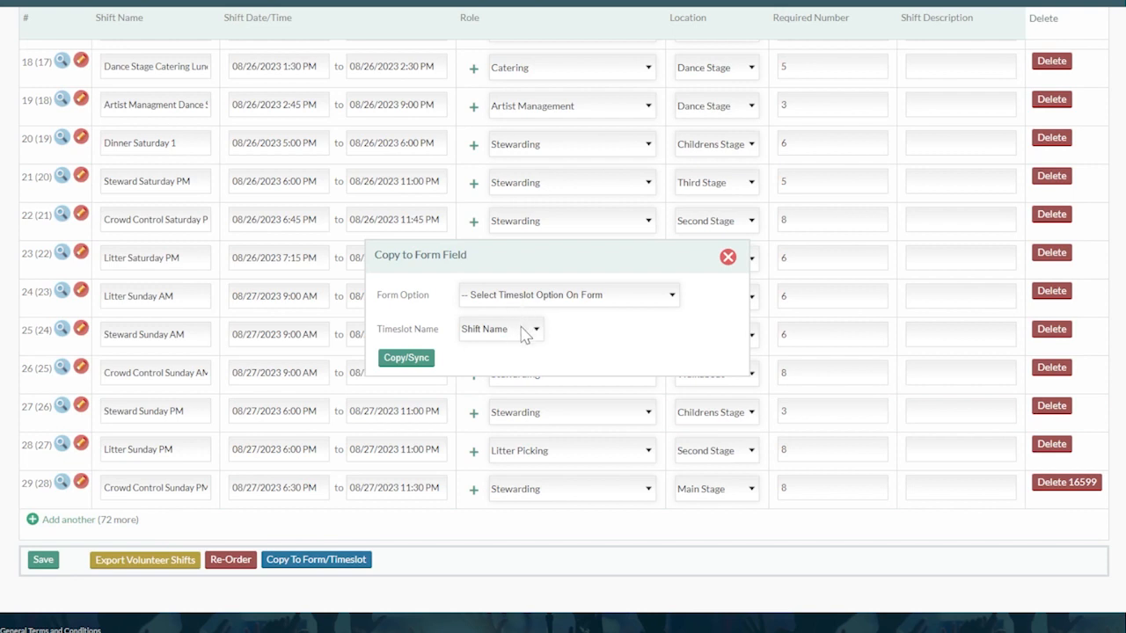
{"action": "mouse_move", "coordinate": [530, 346]}
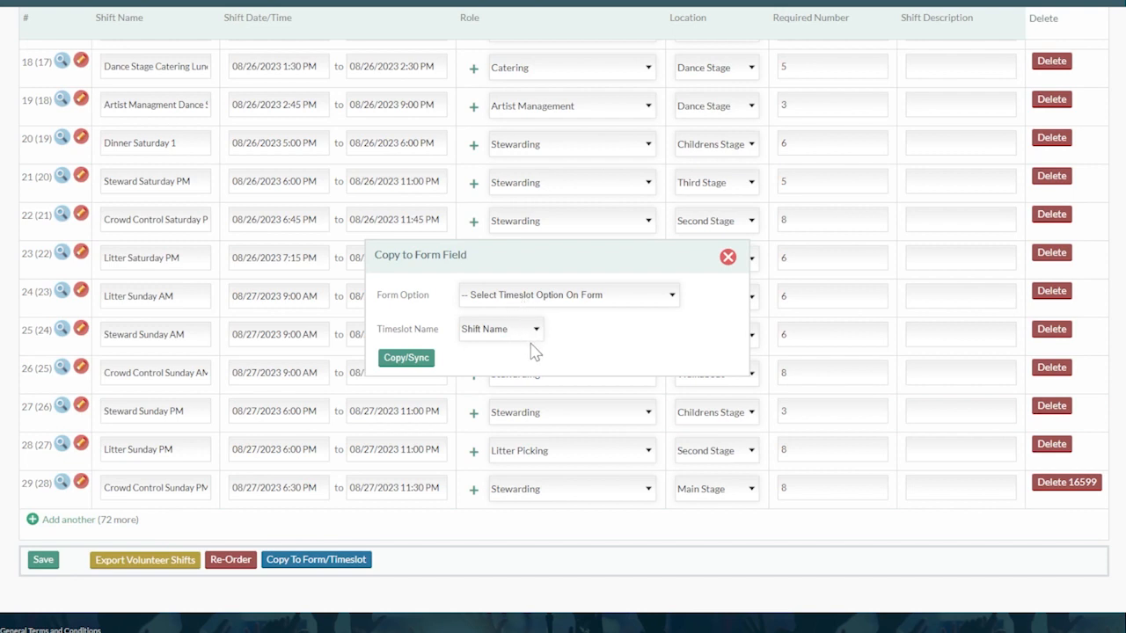
{"action": "mouse_move", "coordinate": [538, 375]}
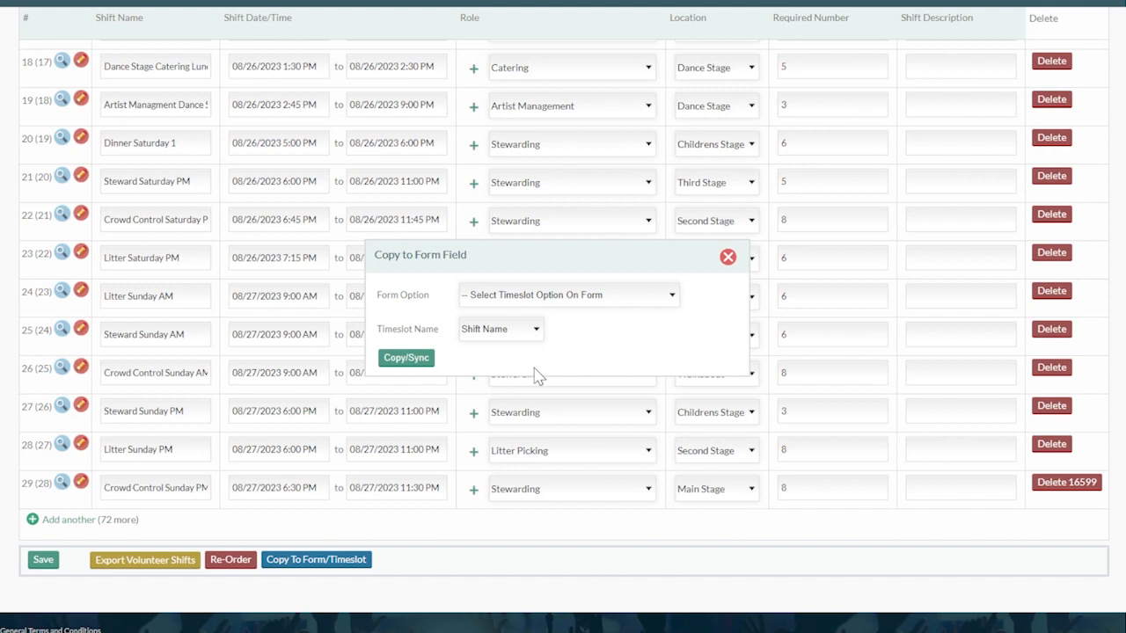
{"action": "mouse_move", "coordinate": [555, 449]}
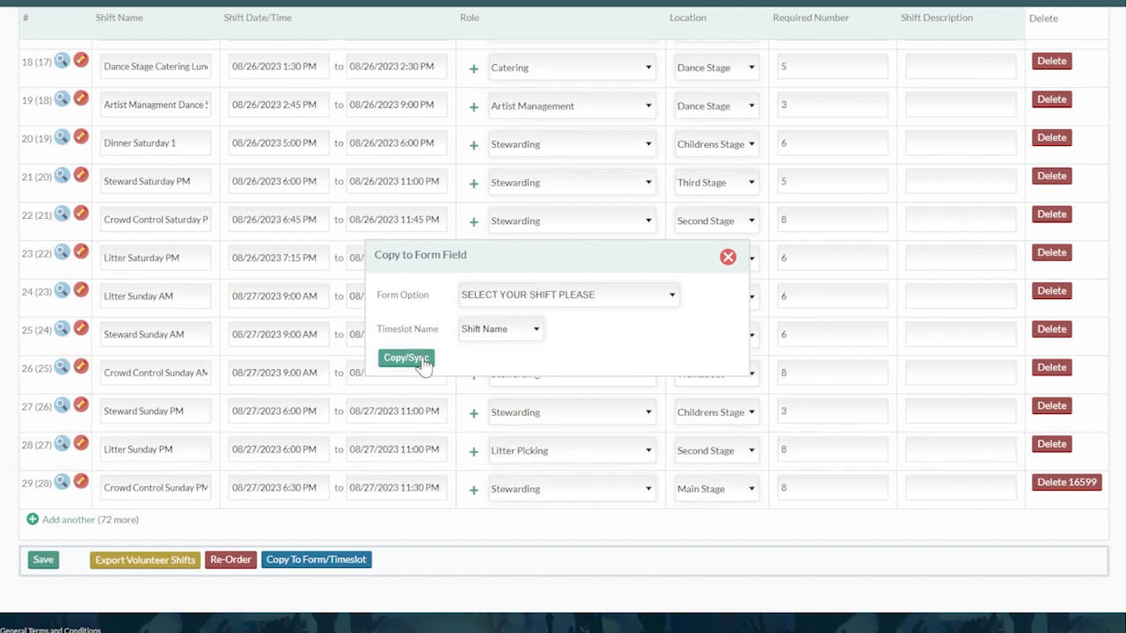
{"action": "mouse_move", "coordinate": [492, 338]}
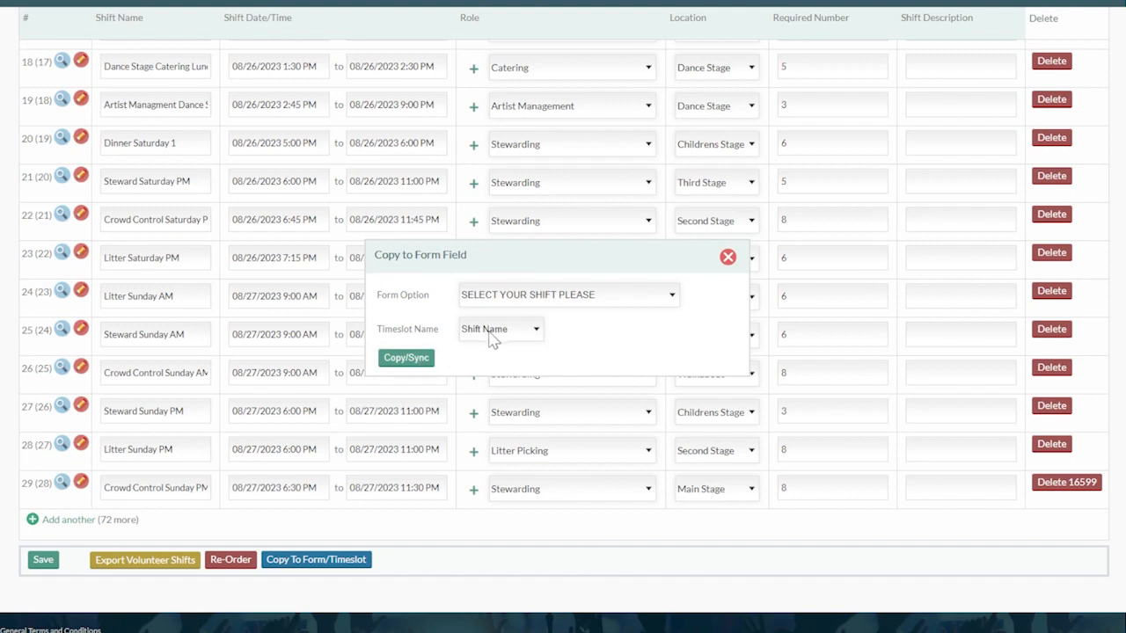
{"action": "mouse_move", "coordinate": [405, 358]}
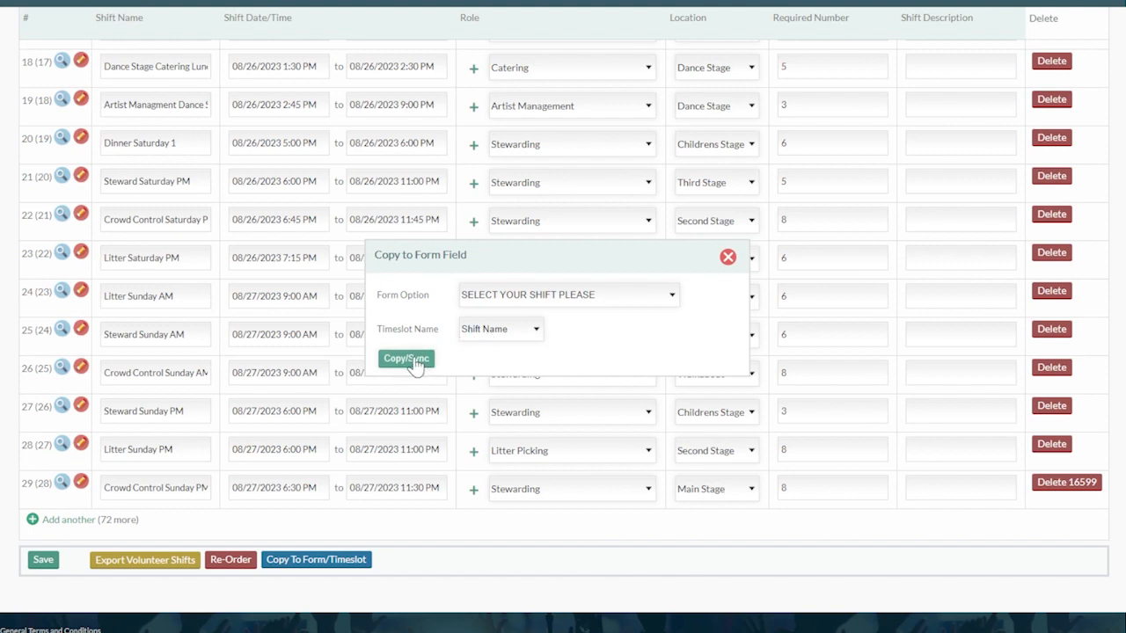
Step: Copy/Sync shifts into SELECT YOUR SHIFT PLEASE as timeslots named by Shift Name
{"action": "left_click", "coordinate": [405, 360]}
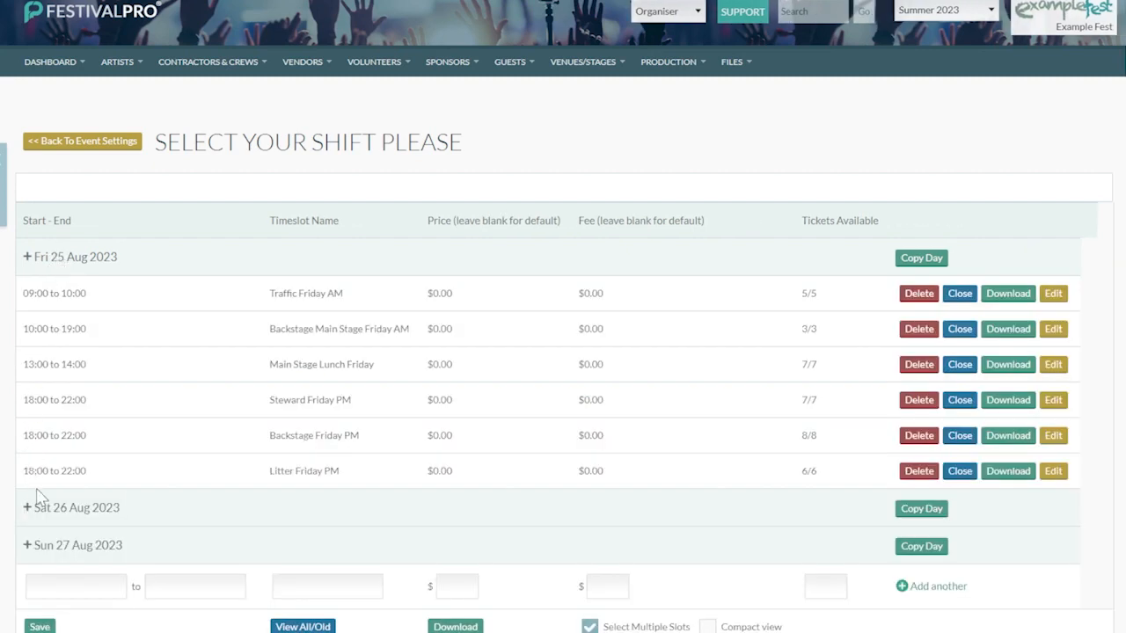
Step: Review Saturday's synced timeslots, then return to the Volunteer Shifts page
{"action": "scroll", "scroll_direction": "down", "scroll_amount": 3}
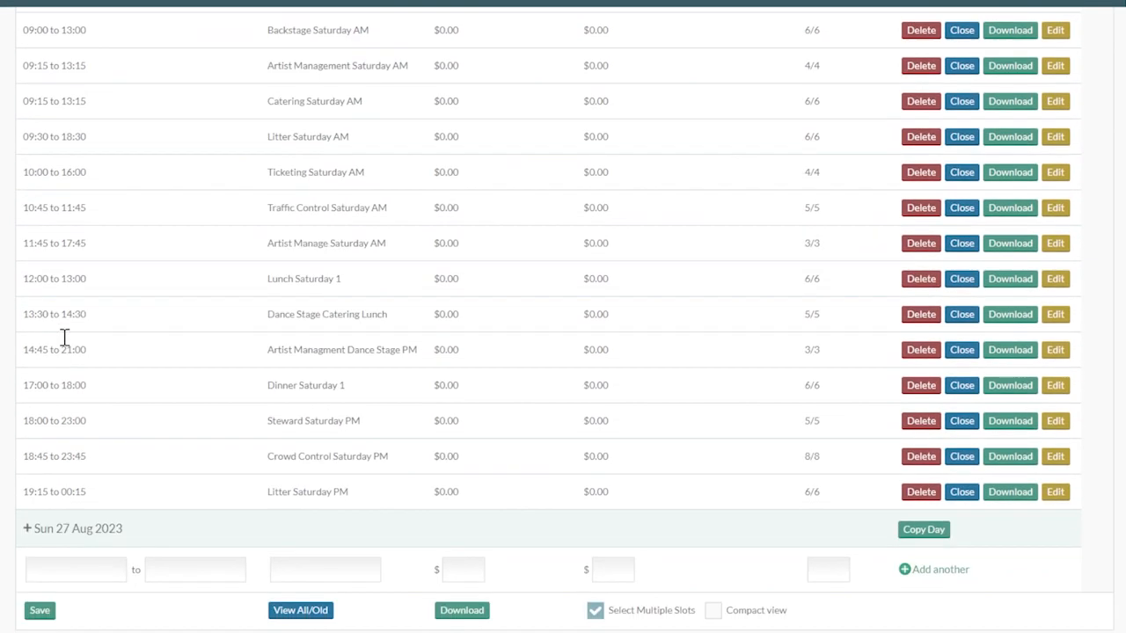
{"action": "scroll", "scroll_direction": "up", "scroll_amount": 3}
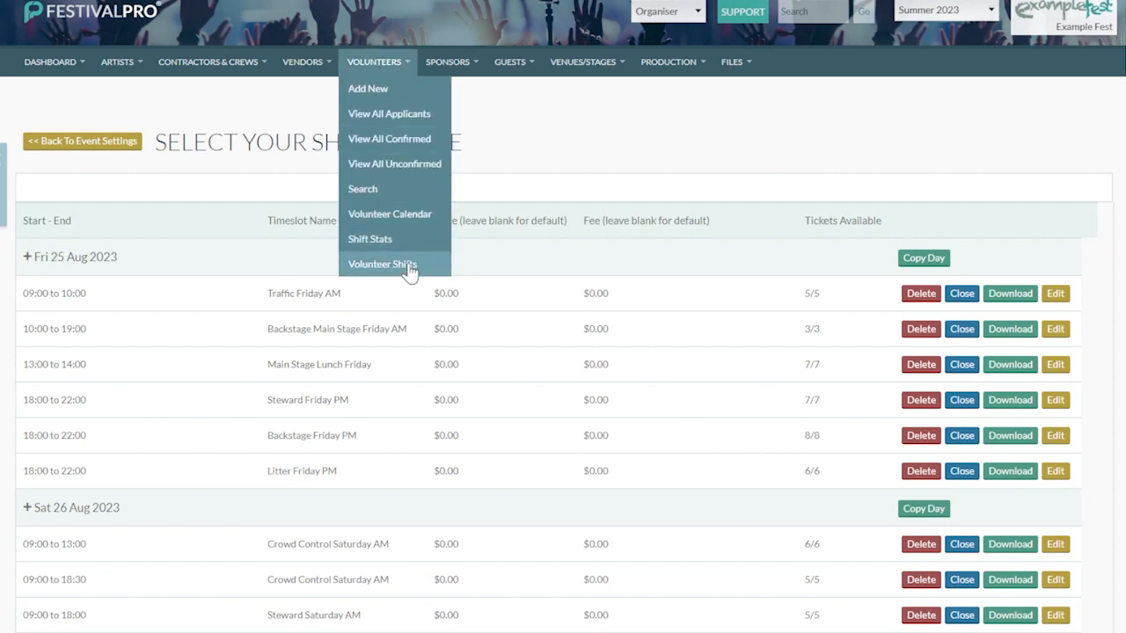
{"action": "mouse_move", "coordinate": [389, 114]}
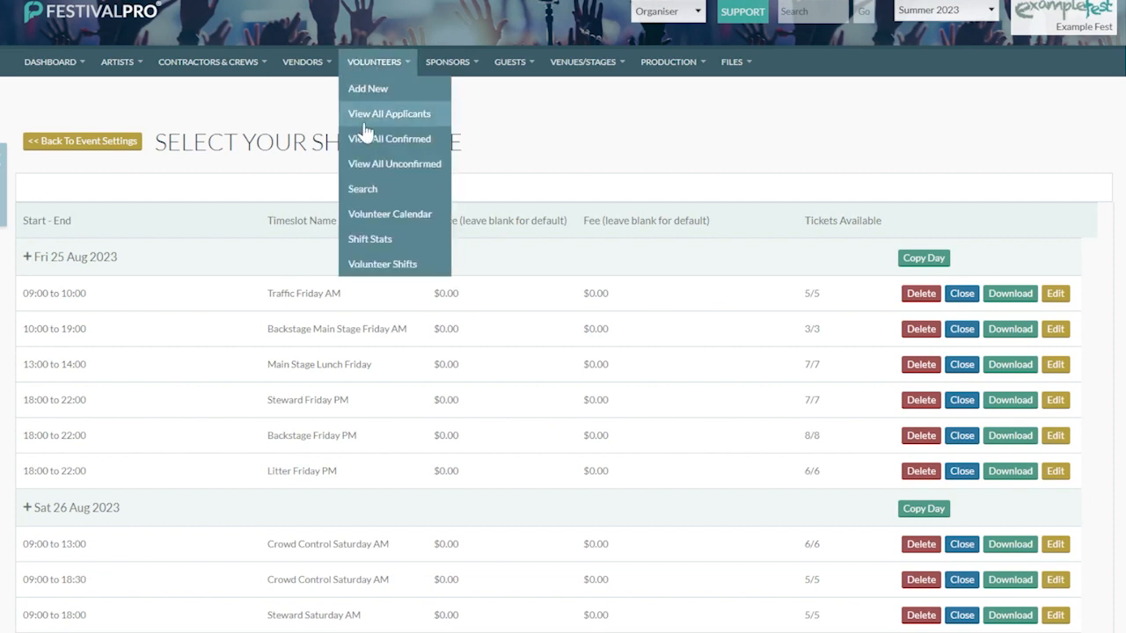
{"action": "mouse_move", "coordinate": [404, 270]}
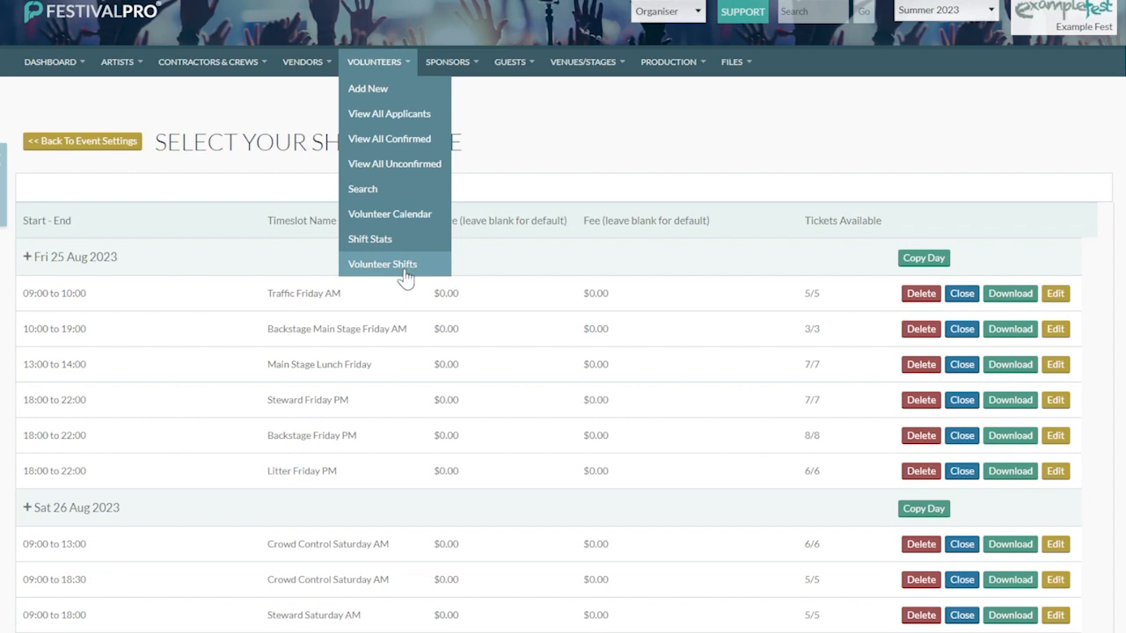
{"action": "left_click", "coordinate": [382, 264]}
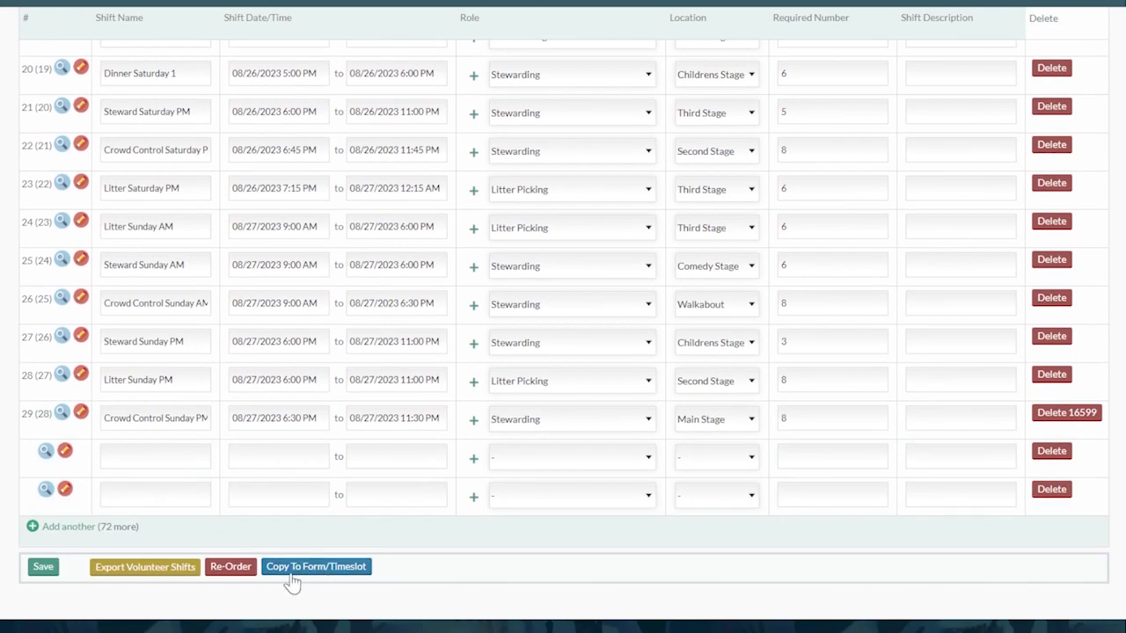
{"action": "mouse_move", "coordinate": [307, 572]}
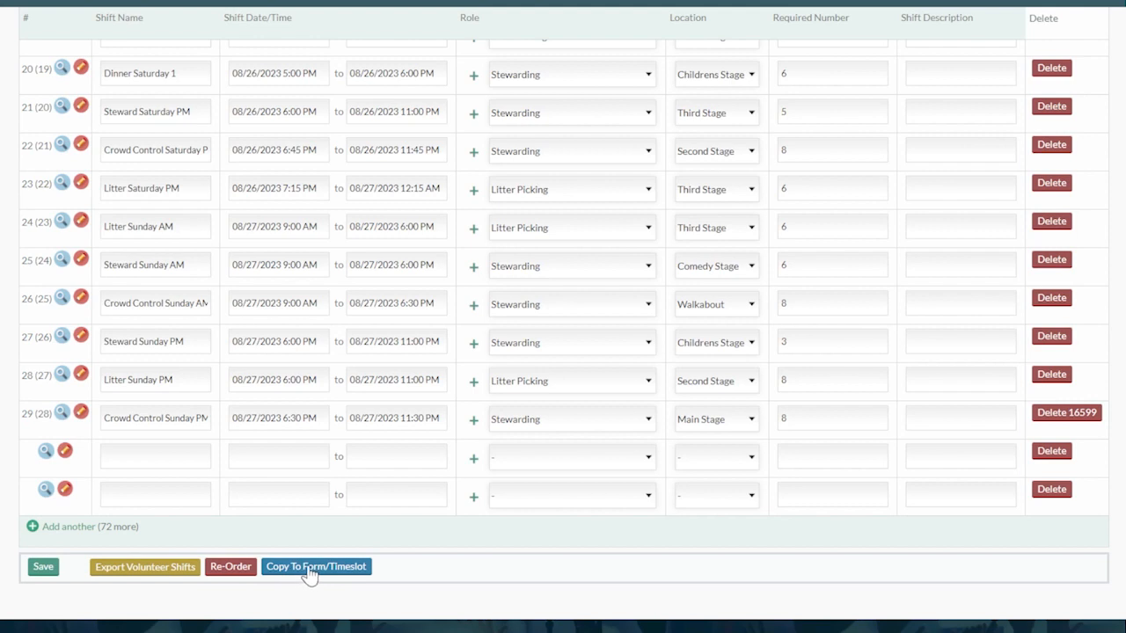
{"action": "mouse_move", "coordinate": [319, 530]}
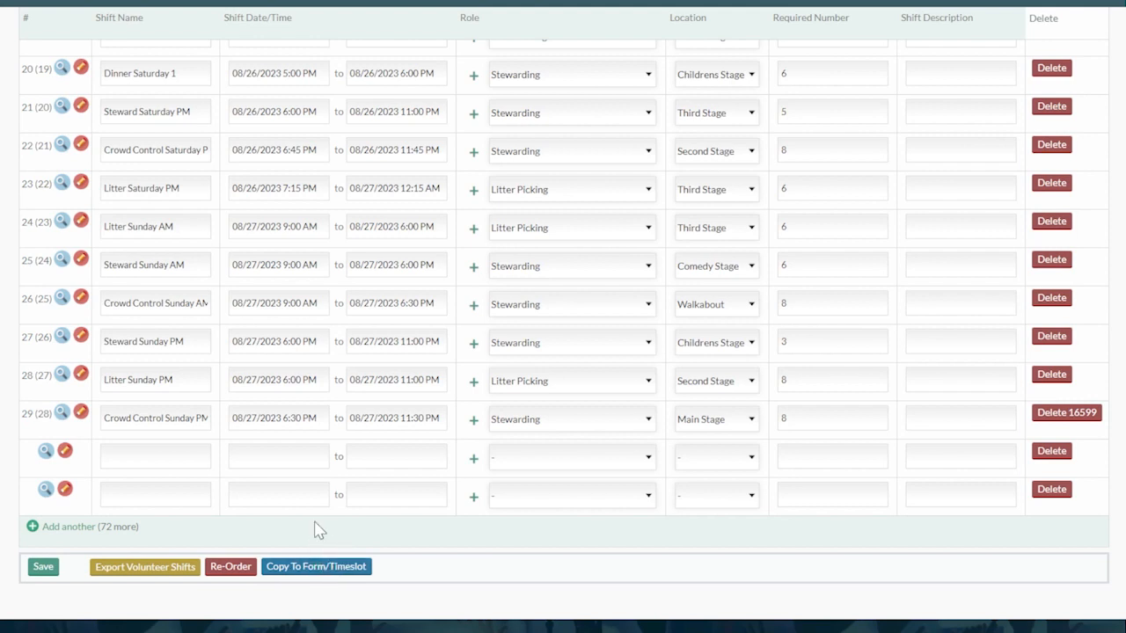
Step: Show the Forms list with each form's URL and registration count
{"action": "left_click", "coordinate": [117, 61]}
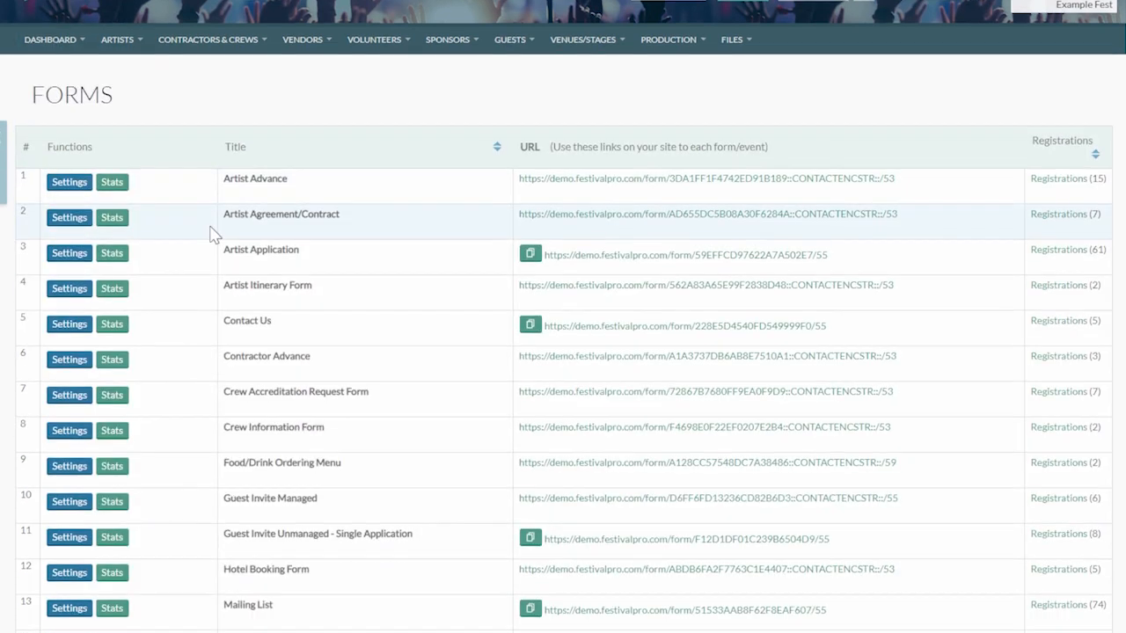
Step: Open Tutorial Self Select's shift-field timeslots and collapse the Friday–Sunday day groups
{"action": "scroll", "scroll_direction": "down", "scroll_amount": 3}
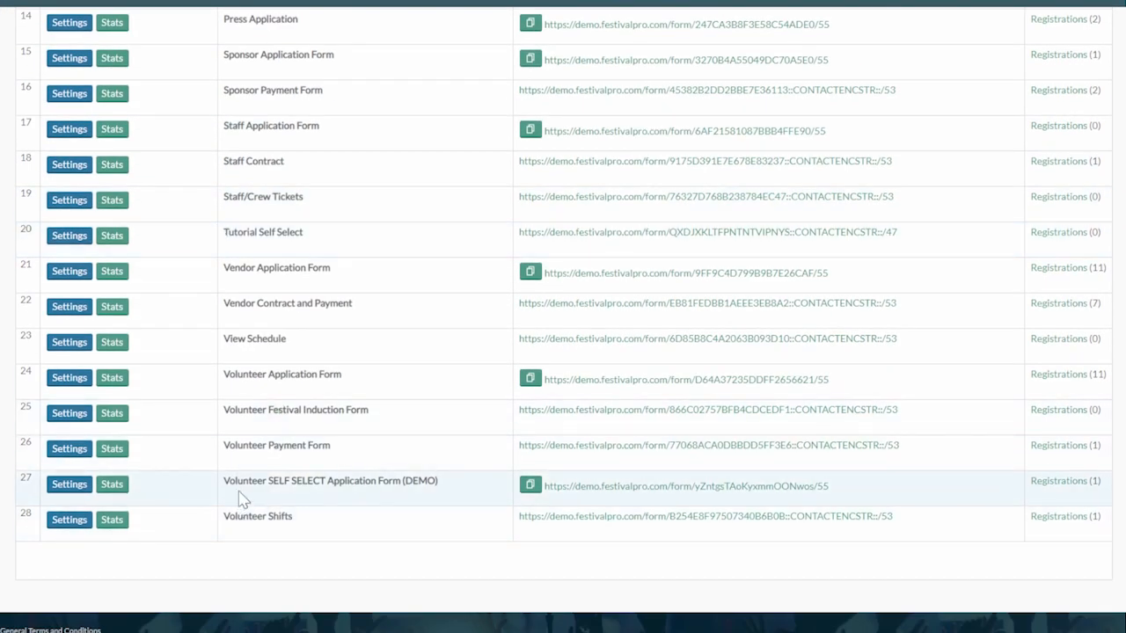
{"action": "left_click", "coordinate": [69, 234]}
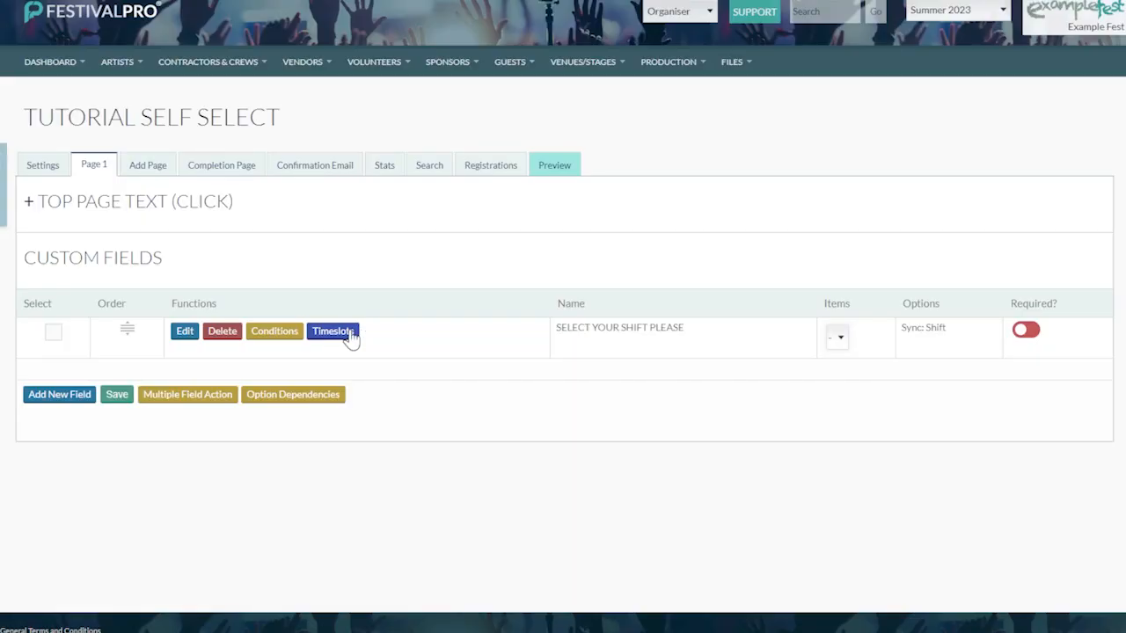
{"action": "left_click", "coordinate": [332, 331]}
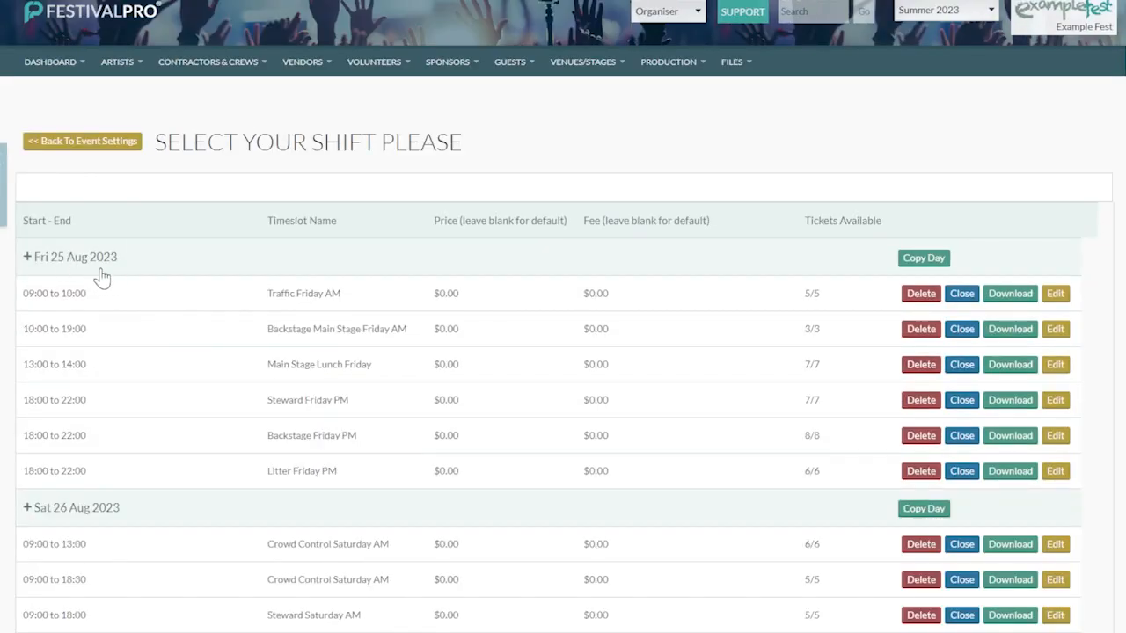
{"action": "left_click", "coordinate": [75, 256]}
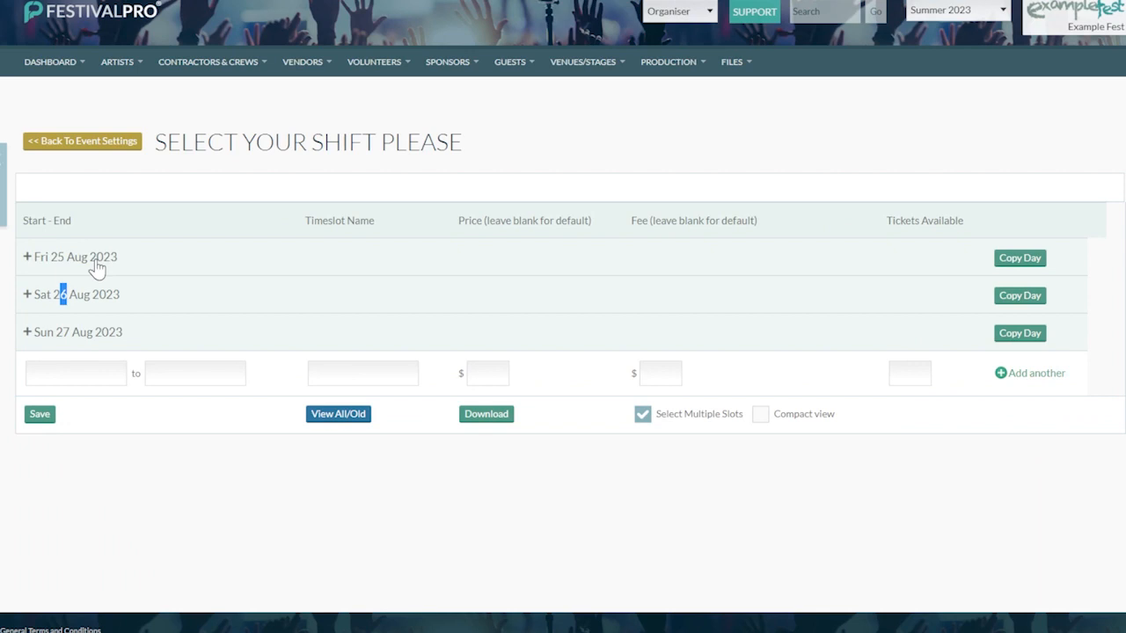
{"action": "mouse_move", "coordinate": [545, 123]}
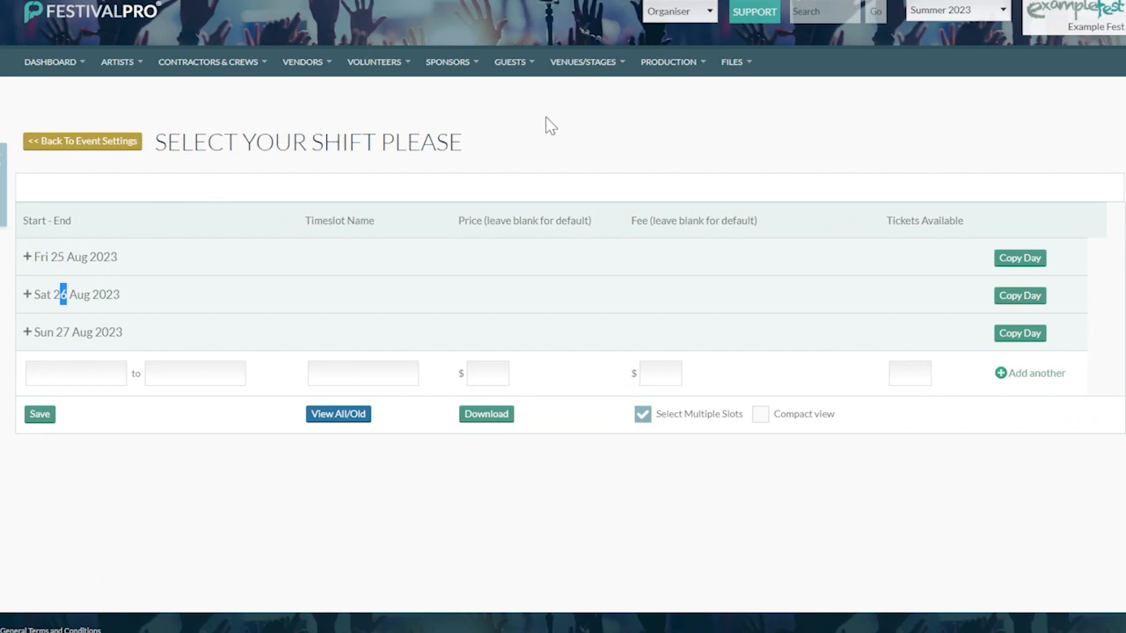
{"action": "mouse_move", "coordinate": [499, 285]}
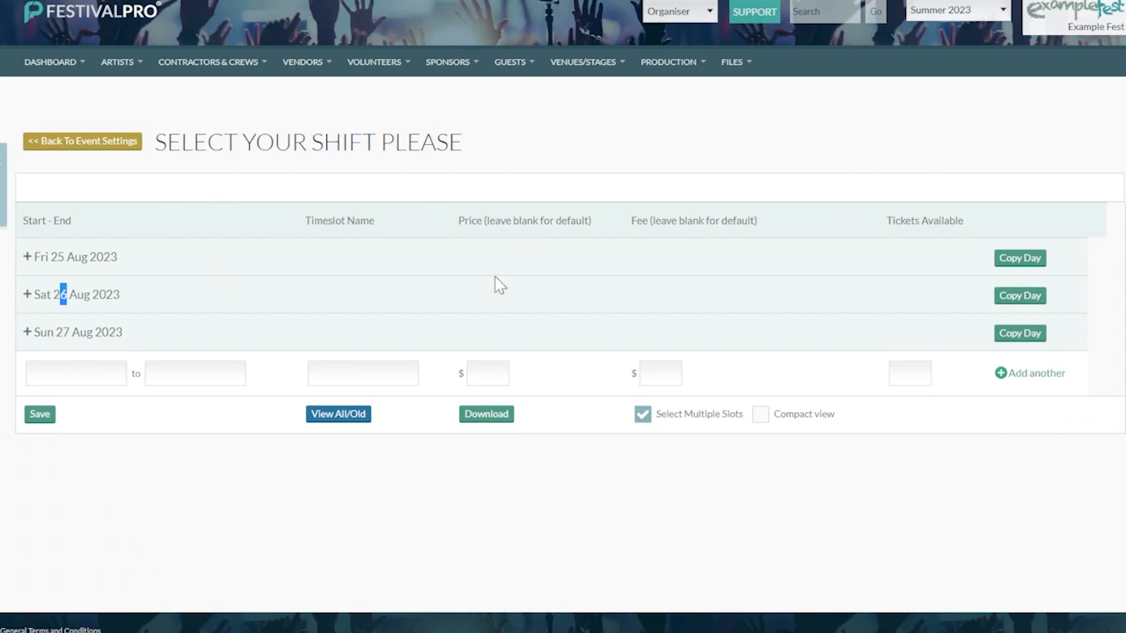
{"action": "left_click", "coordinate": [731, 61]}
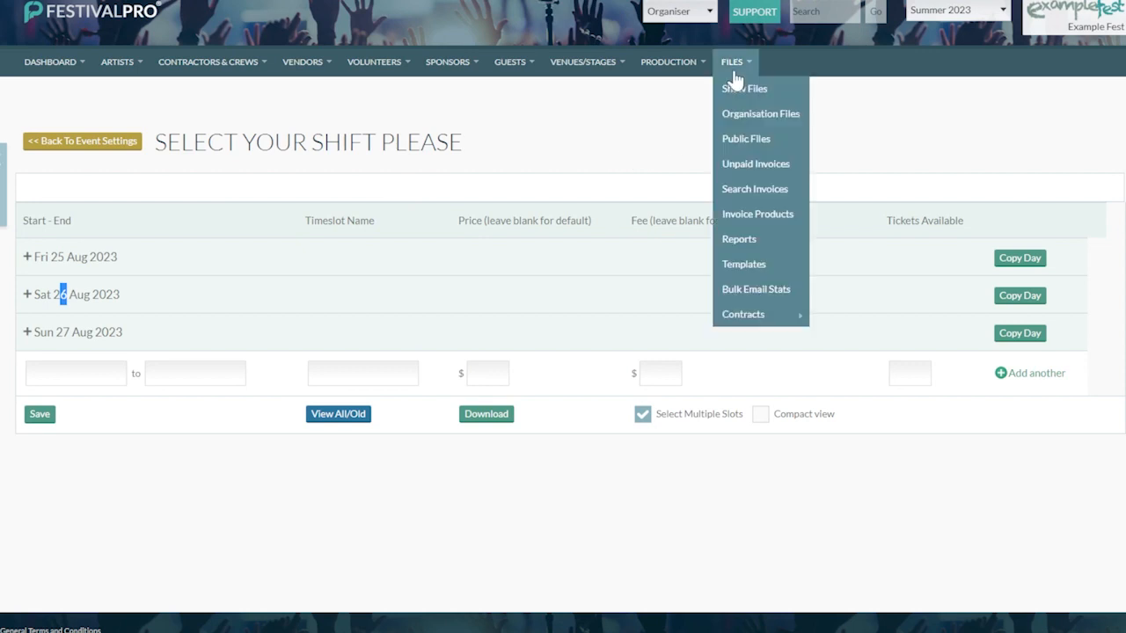
Step: Create template 'Select Your Shift', subject 'Please choose your volunteer shifts', body 'Please follow this link to select your shifts'
{"action": "left_click", "coordinate": [743, 264]}
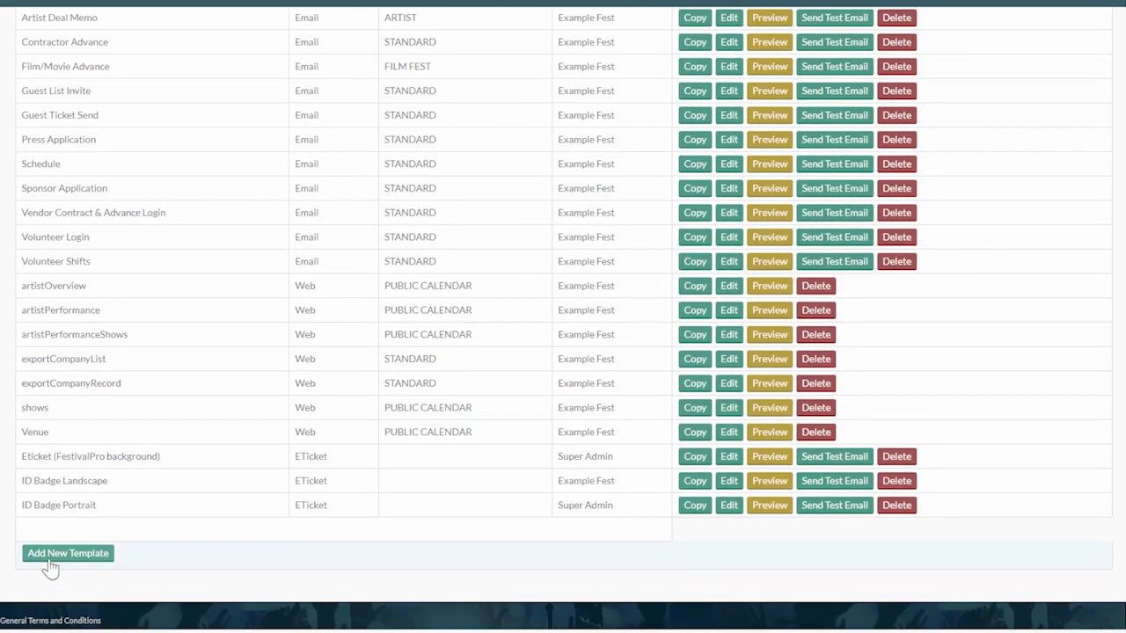
{"action": "left_click", "coordinate": [68, 553]}
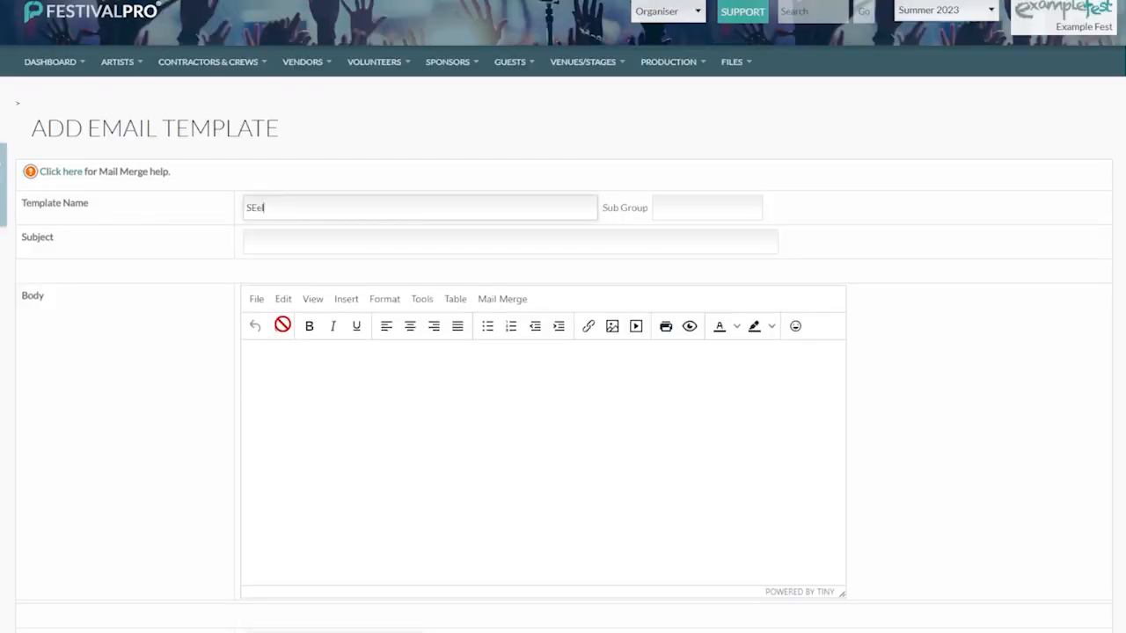
{"action": "type", "text": "Select Your Shift"}
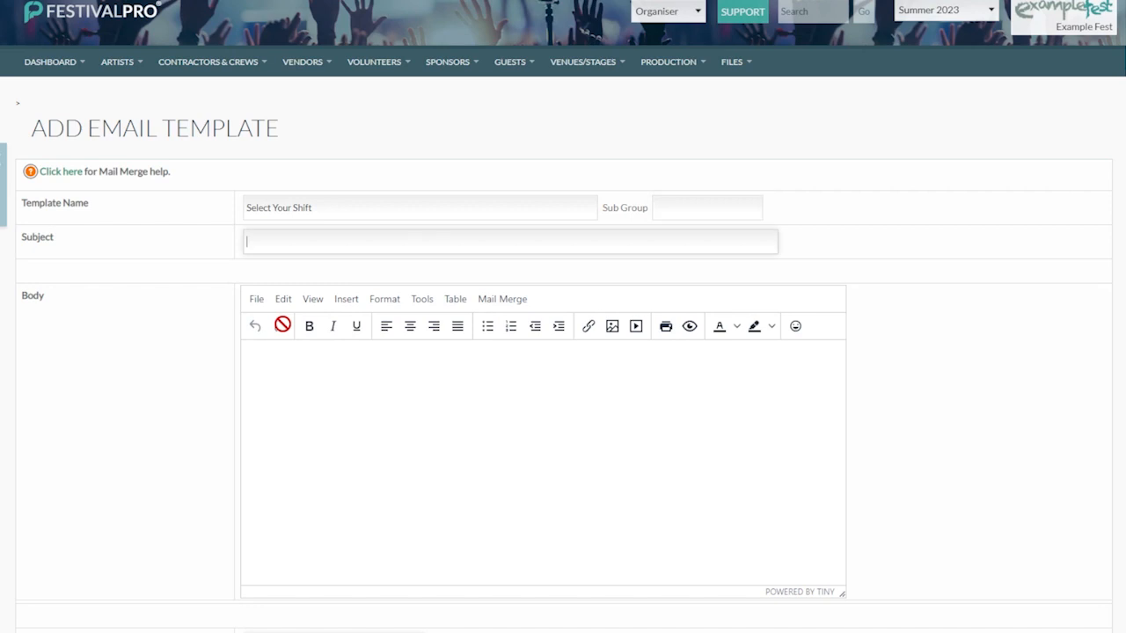
{"action": "type", "text": "Please choose your"}
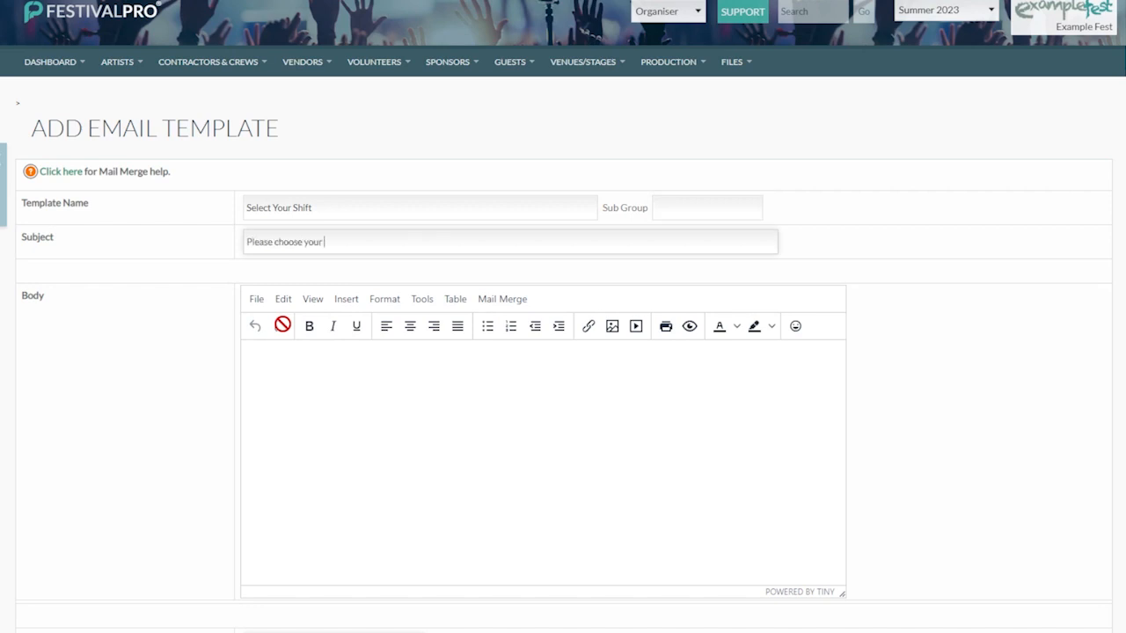
{"action": "type", "text": "volunteer shifts"}
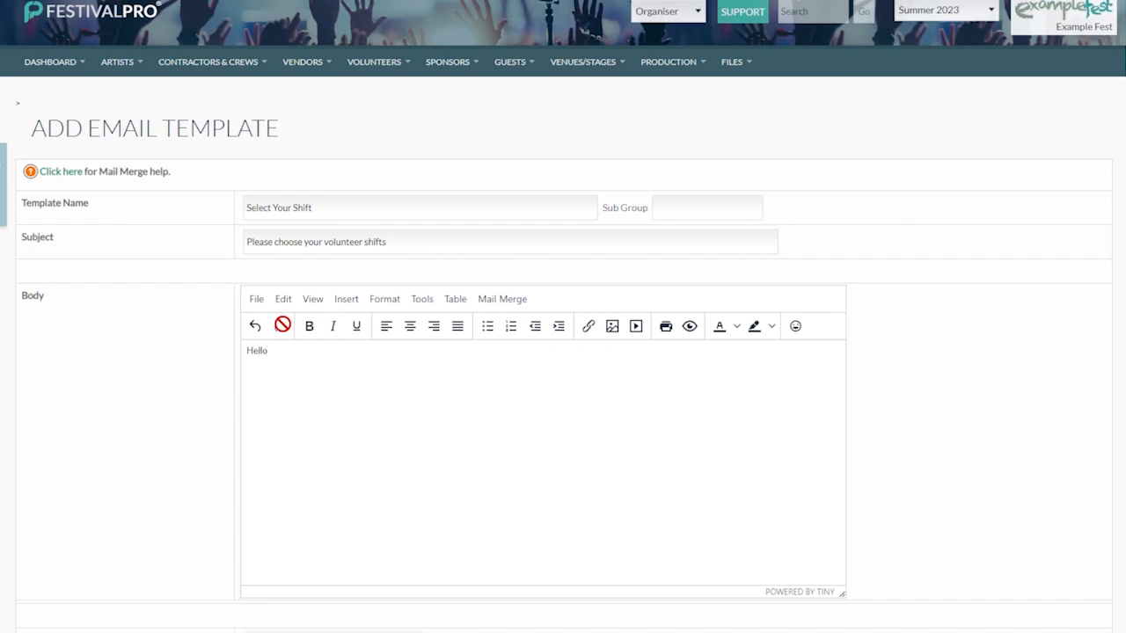
{"action": "type", "text": "Please follow this link to"}
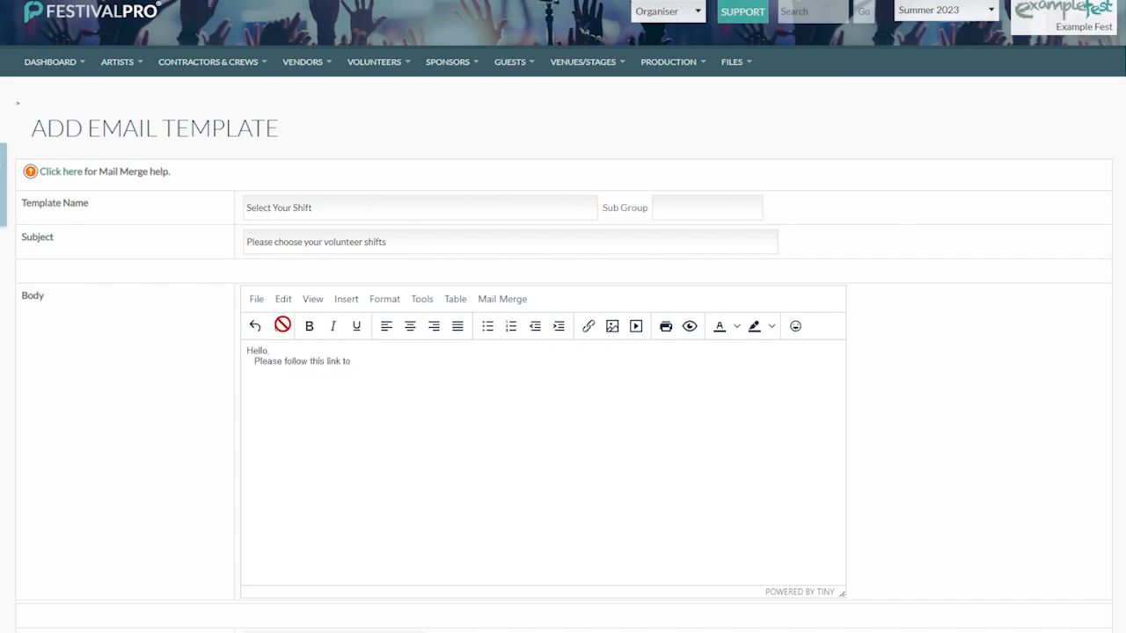
{"action": "type", "text": "select your shifts"}
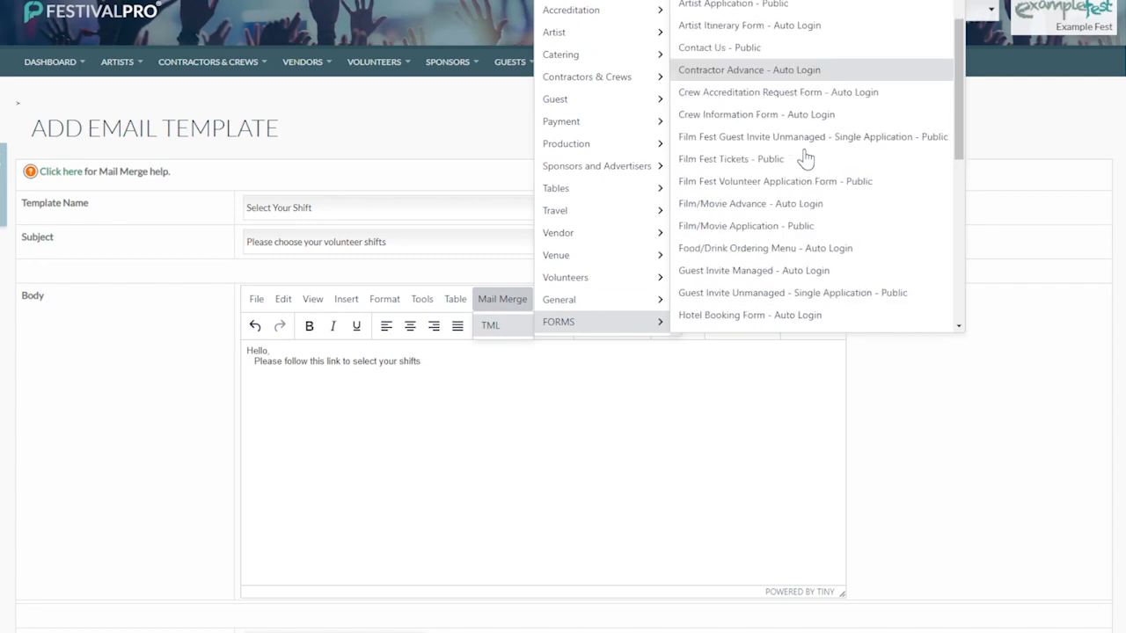
Step: Insert the form link and add an 'or CLICK HERE' line linked to the form URL
{"action": "left_click", "coordinate": [731, 159]}
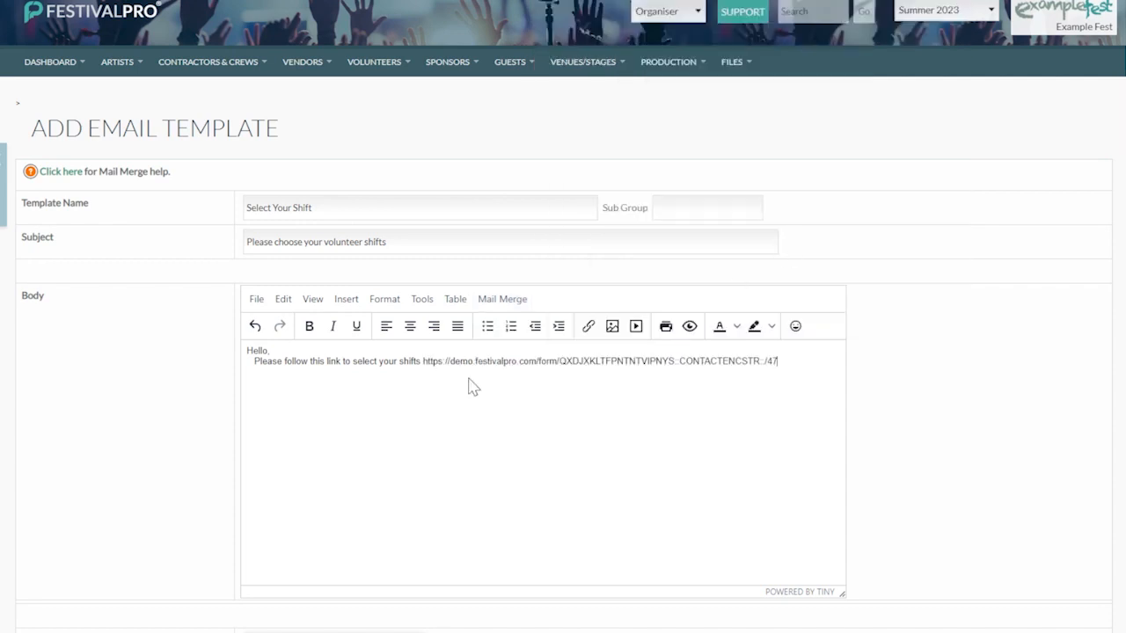
{"action": "mouse_move", "coordinate": [536, 374]}
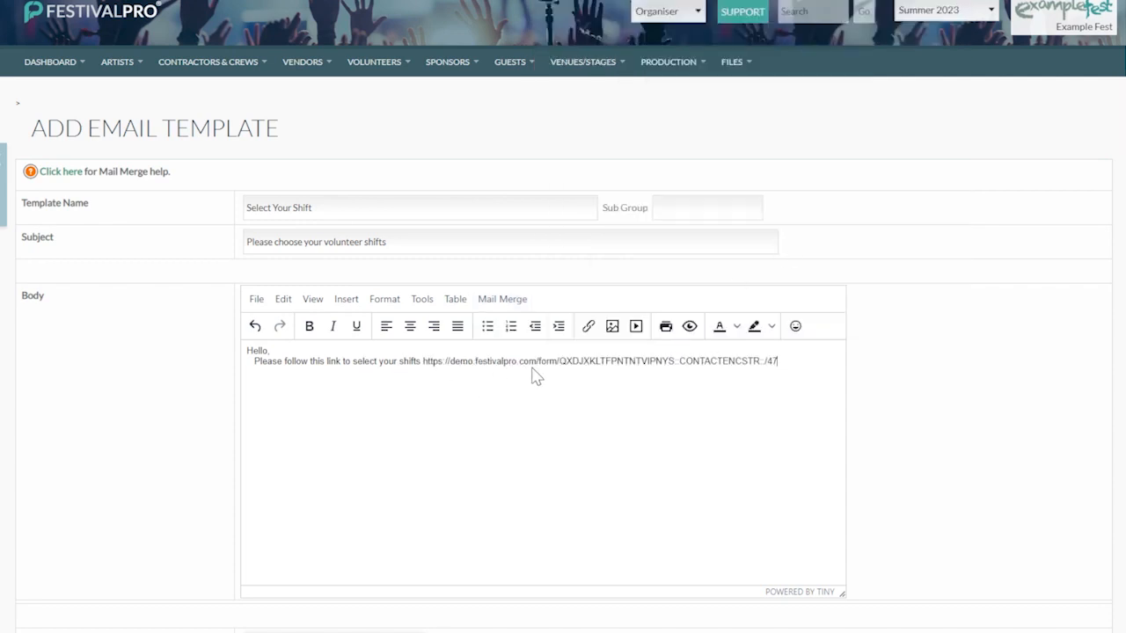
{"action": "key", "text": "Return"}
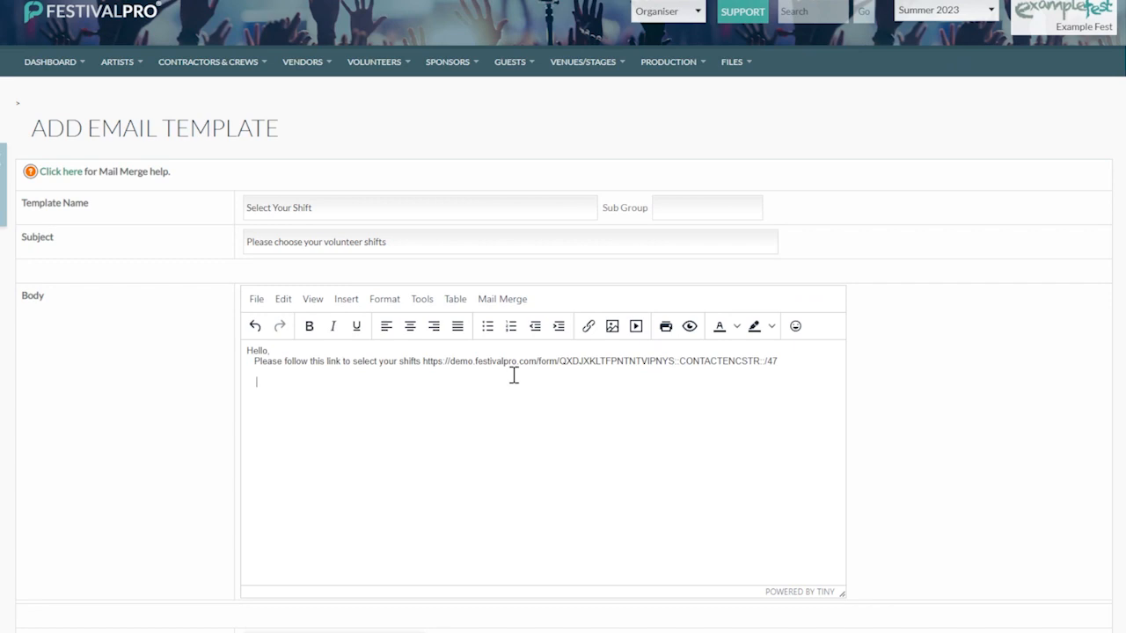
{"action": "type", "text": "or CLICK HERE"}
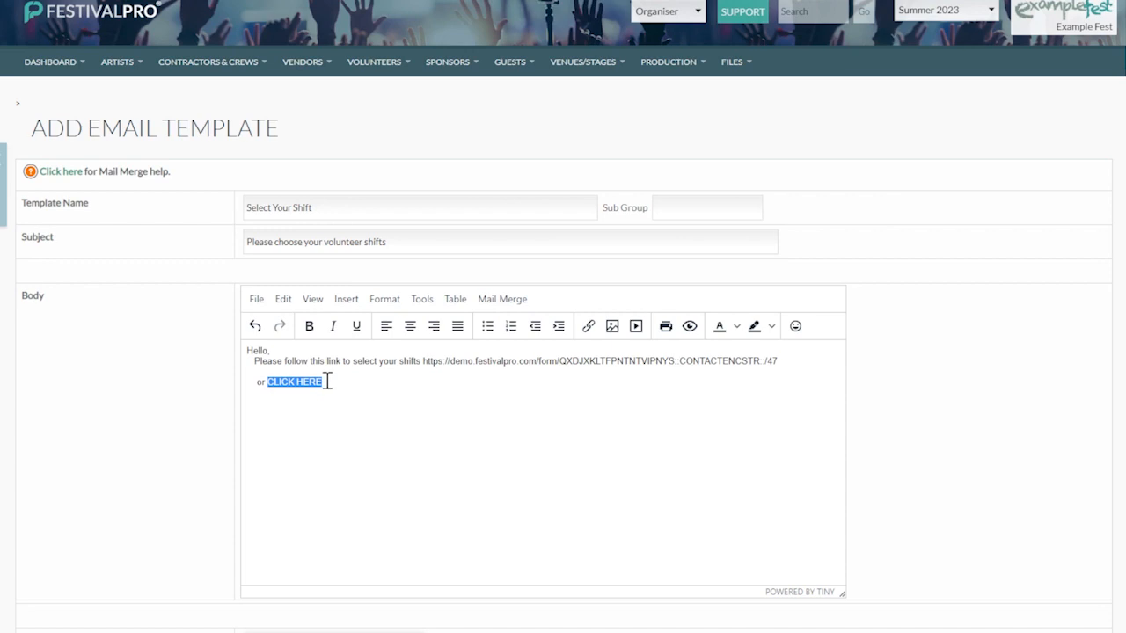
{"action": "left_click", "coordinate": [588, 326]}
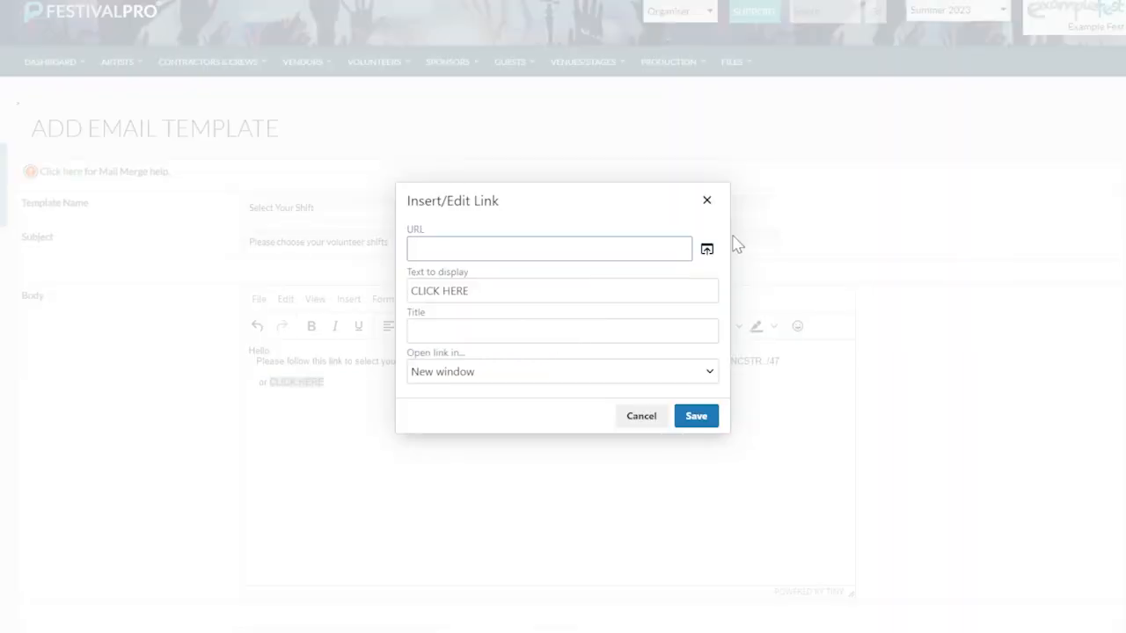
{"action": "left_click", "coordinate": [707, 249]}
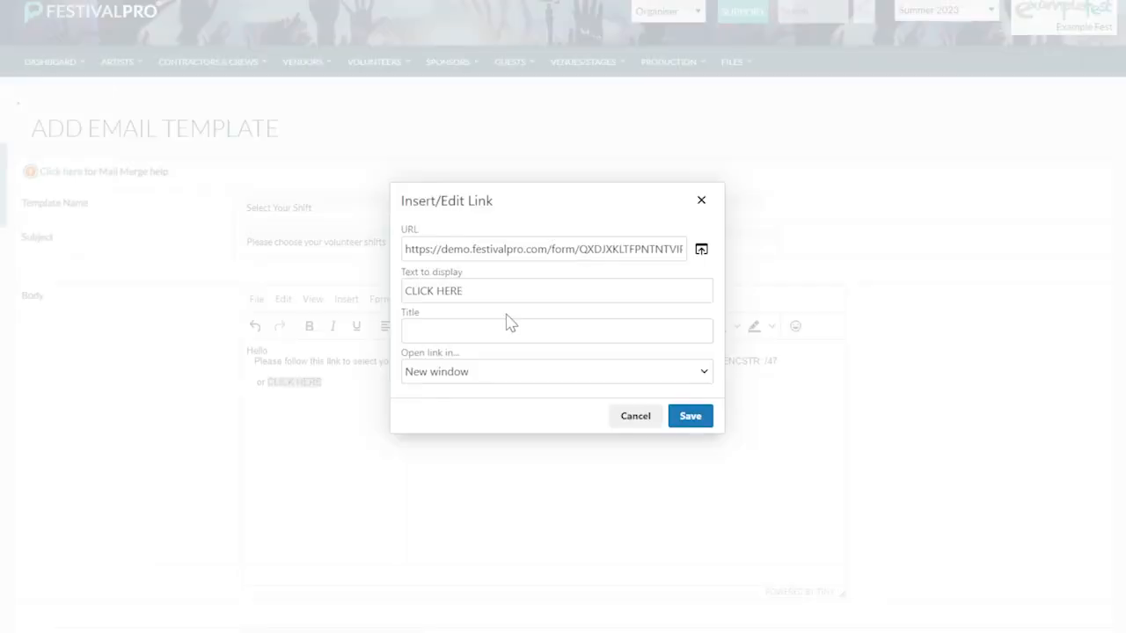
{"action": "left_click", "coordinate": [690, 416]}
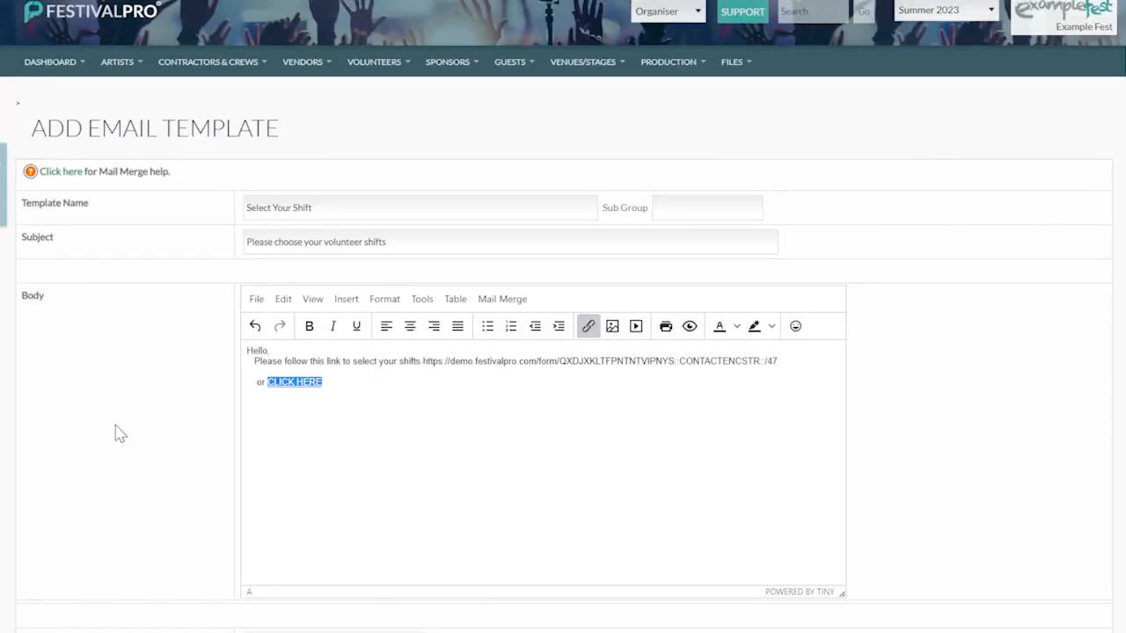
{"action": "scroll", "scroll_direction": "down", "scroll_amount": 3}
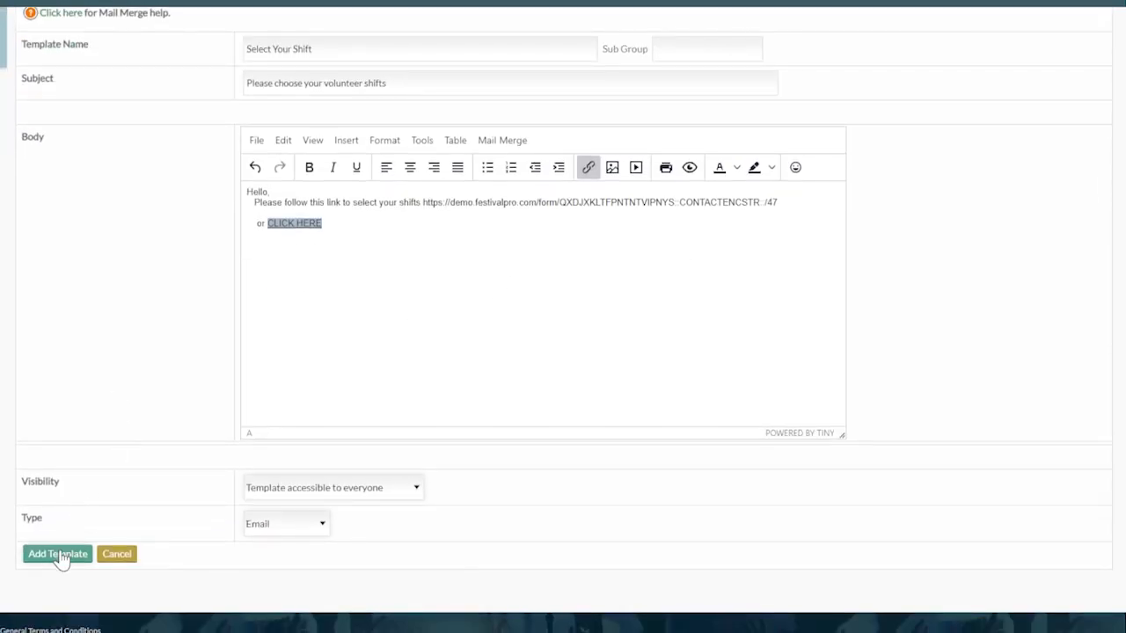
{"action": "left_click", "coordinate": [57, 553]}
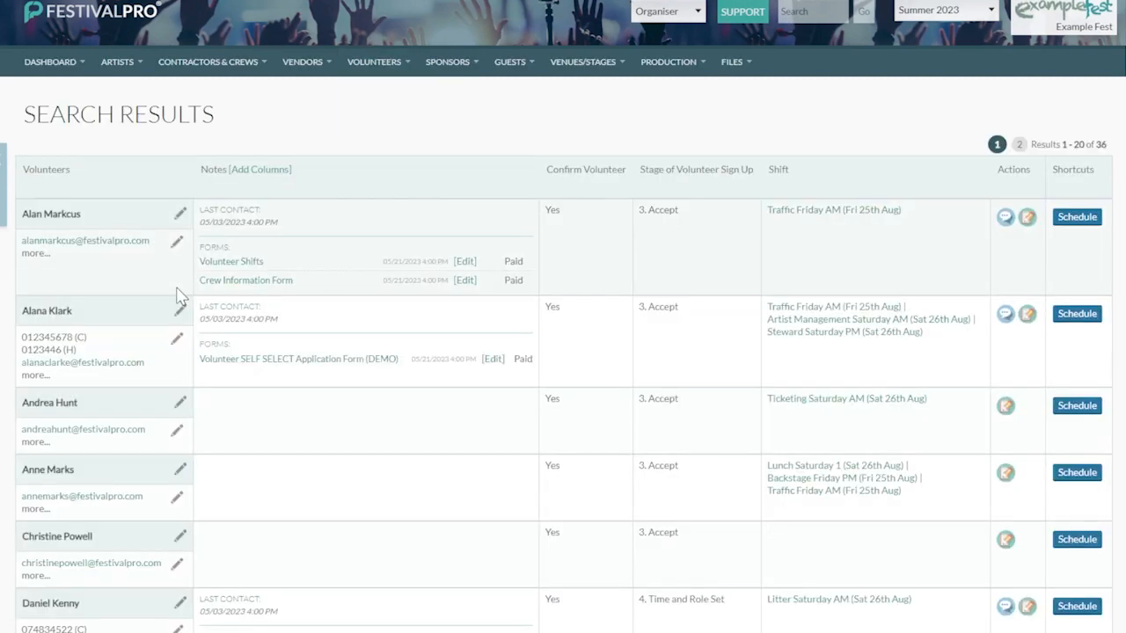
{"action": "scroll", "scroll_direction": "down", "scroll_amount": 3}
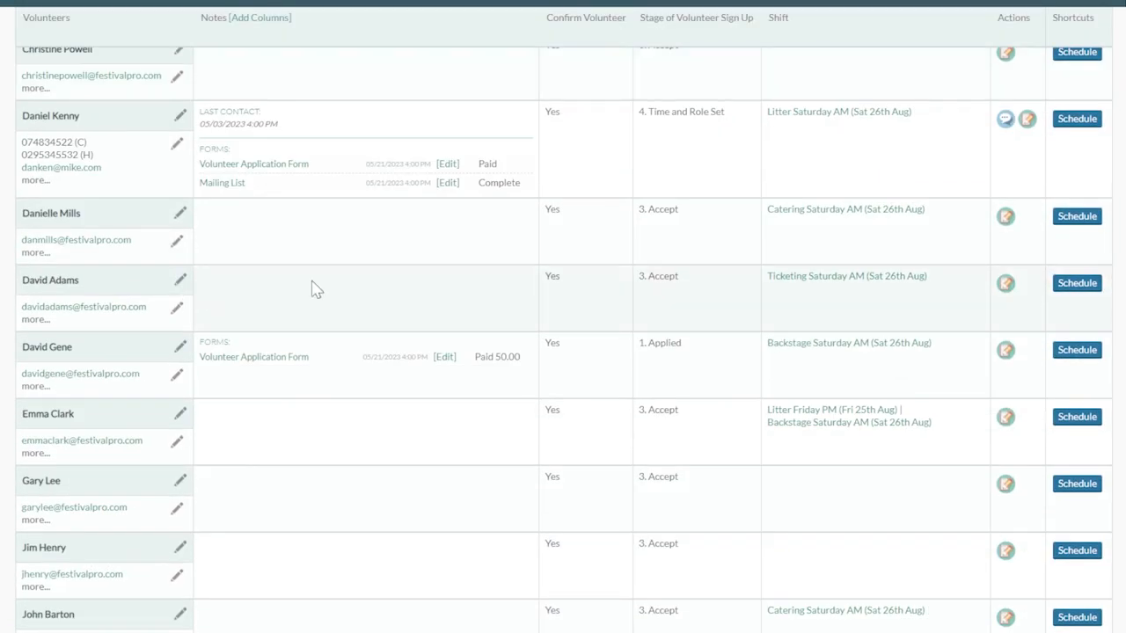
{"action": "scroll", "scroll_direction": "up", "scroll_amount": 3}
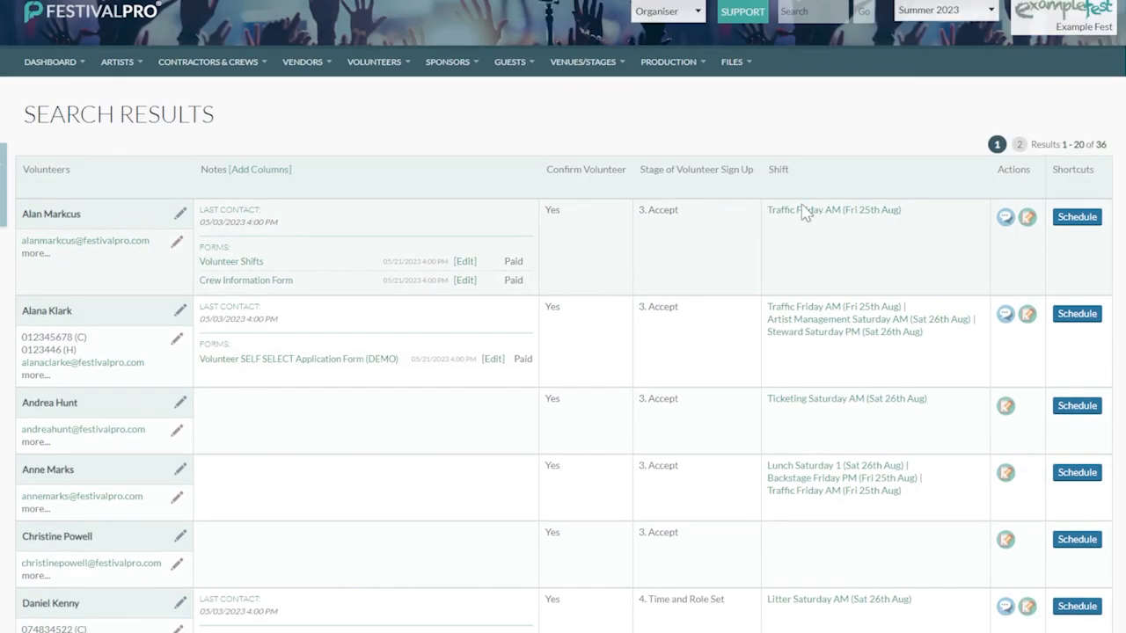
{"action": "scroll", "scroll_direction": "down", "scroll_amount": 3}
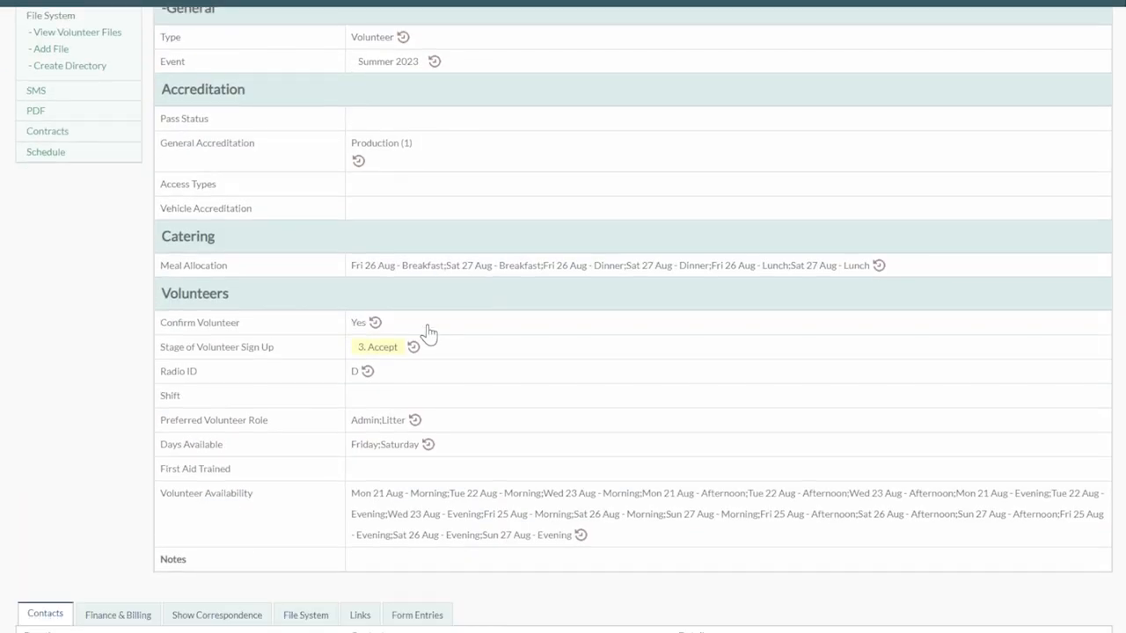
{"action": "scroll", "scroll_direction": "up", "scroll_amount": 3}
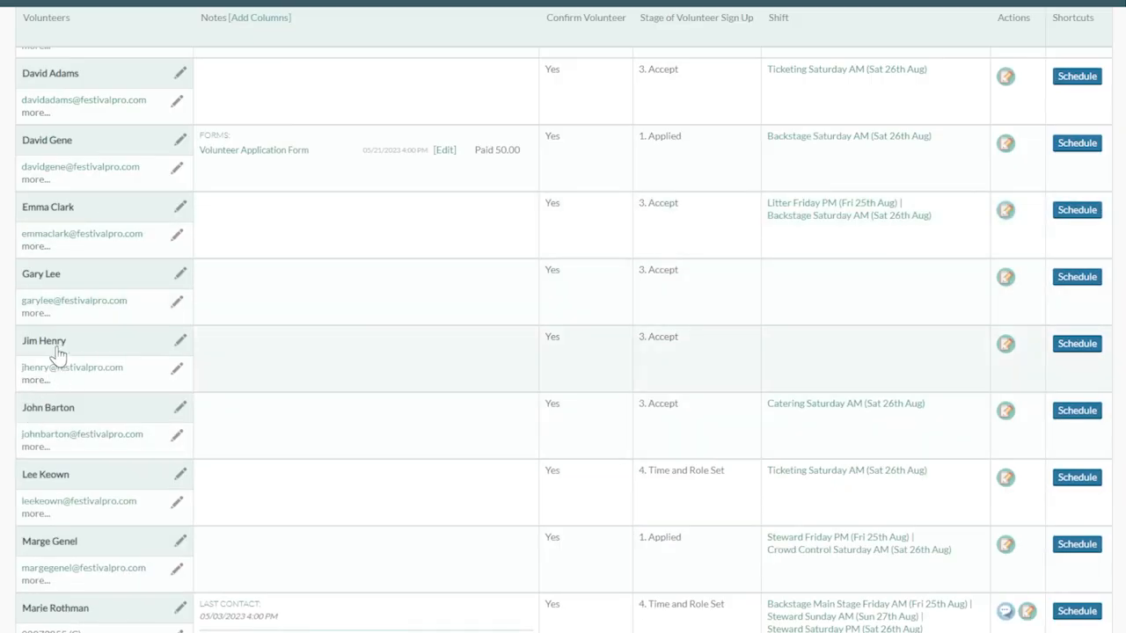
{"action": "mouse_move", "coordinate": [268, 323]}
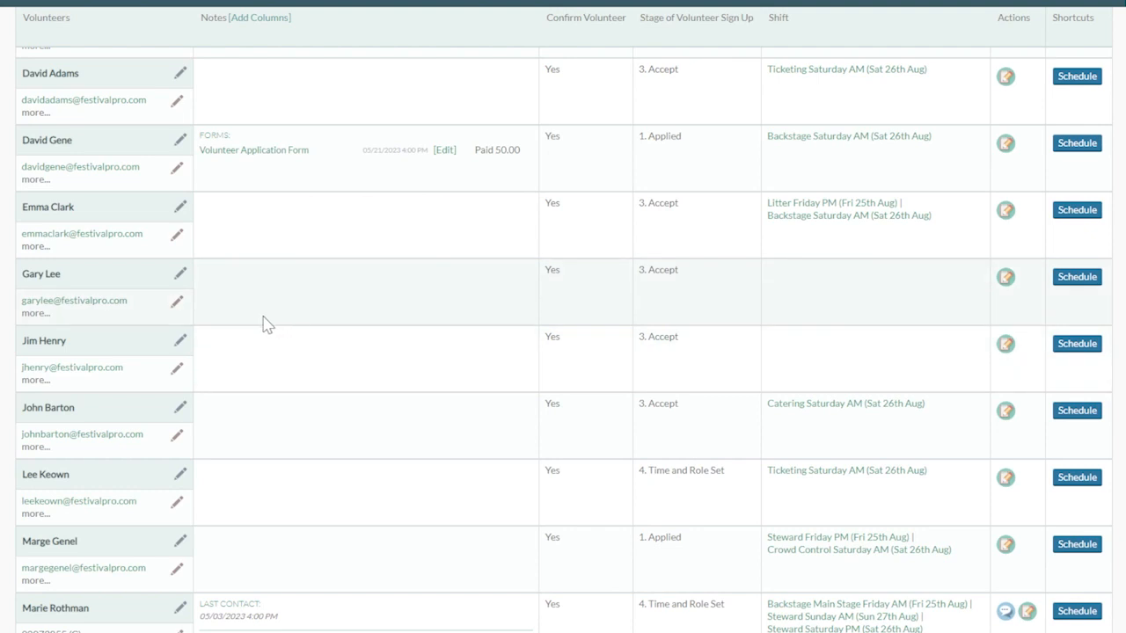
{"action": "mouse_move", "coordinate": [106, 356]}
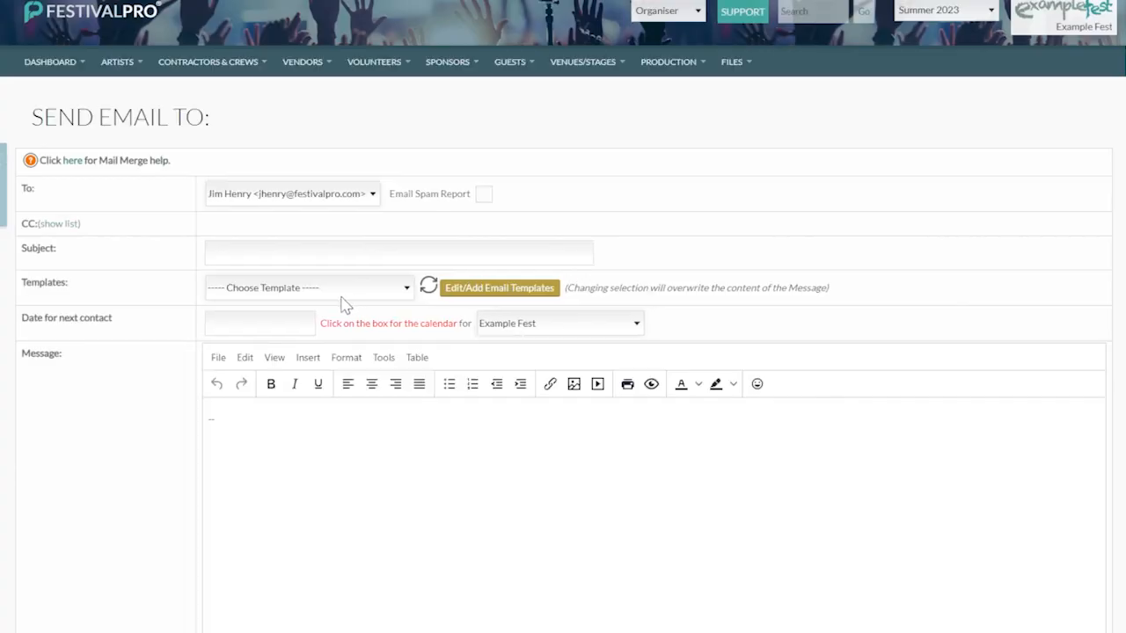
{"action": "mouse_move", "coordinate": [310, 333]}
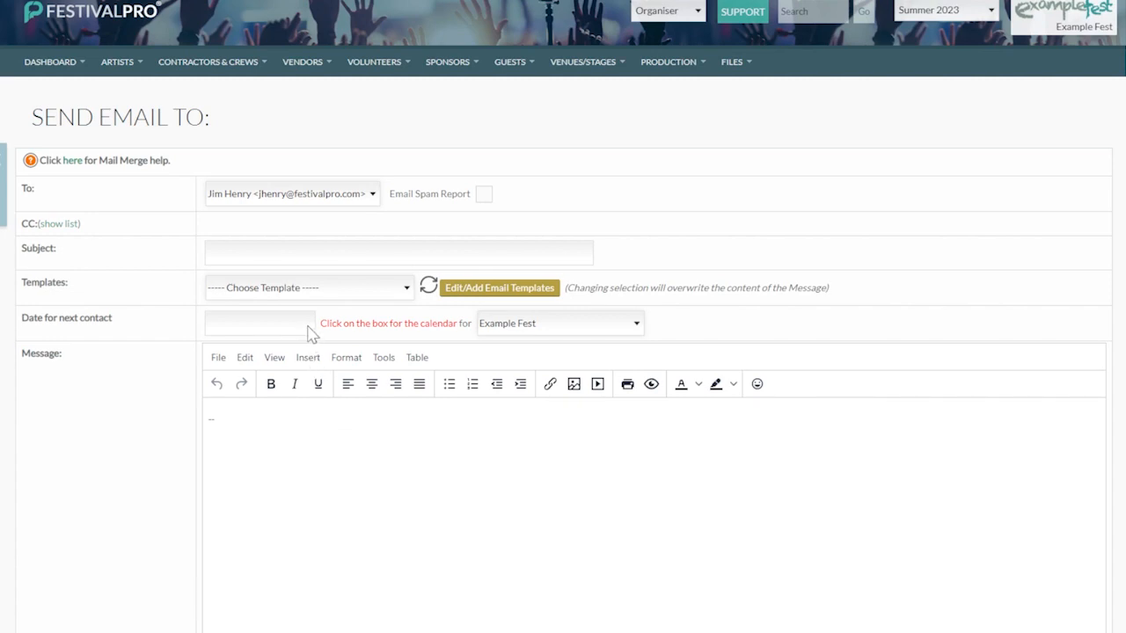
{"action": "left_click", "coordinate": [308, 287]}
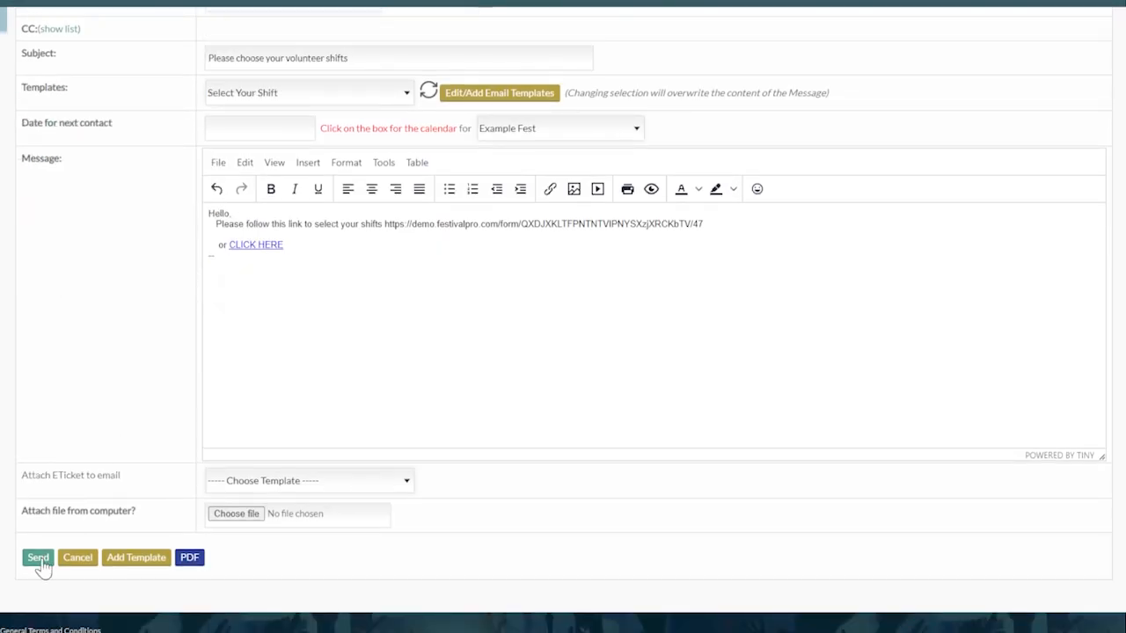
{"action": "left_click", "coordinate": [38, 557]}
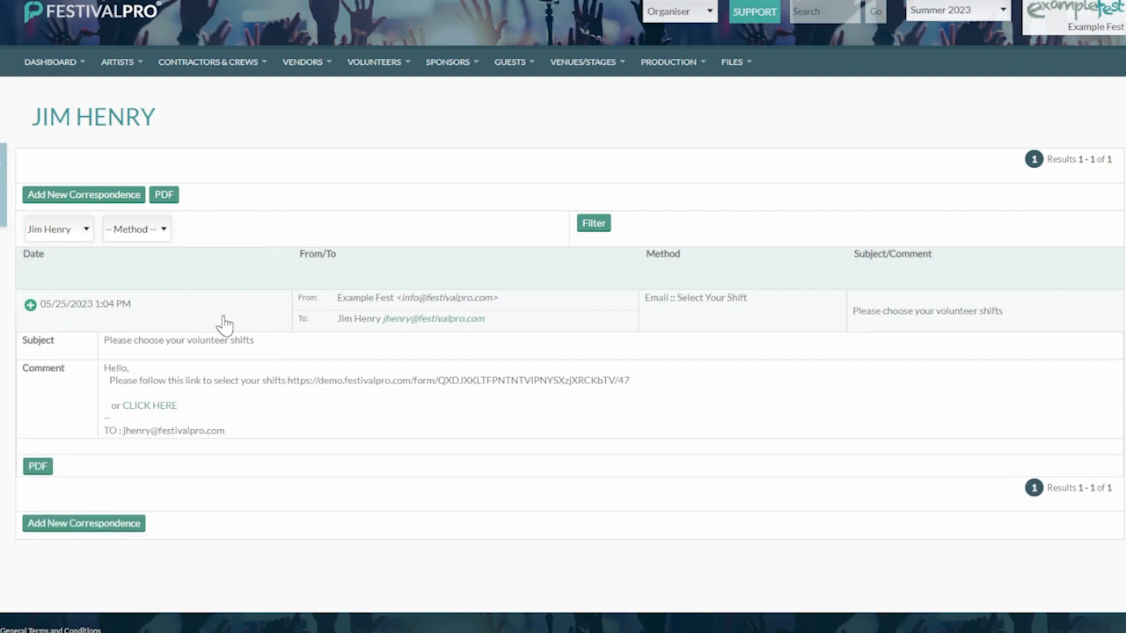
{"action": "mouse_move", "coordinate": [164, 418]}
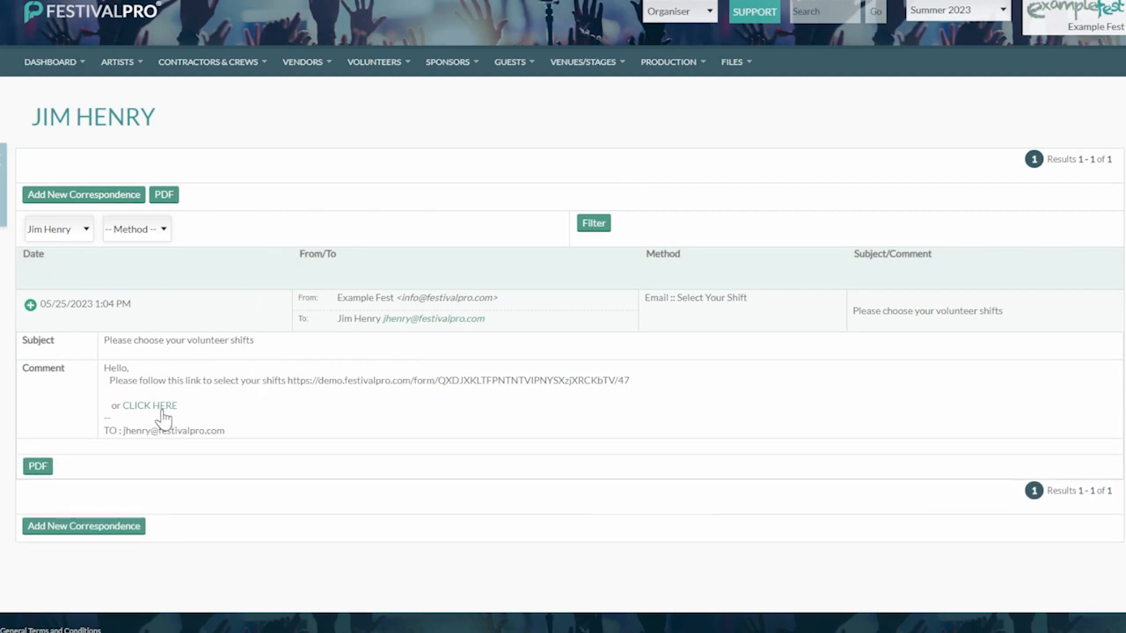
Step: Follow the emailed link and browse available shifts for 25, 26 and 27 August
{"action": "left_click", "coordinate": [150, 405]}
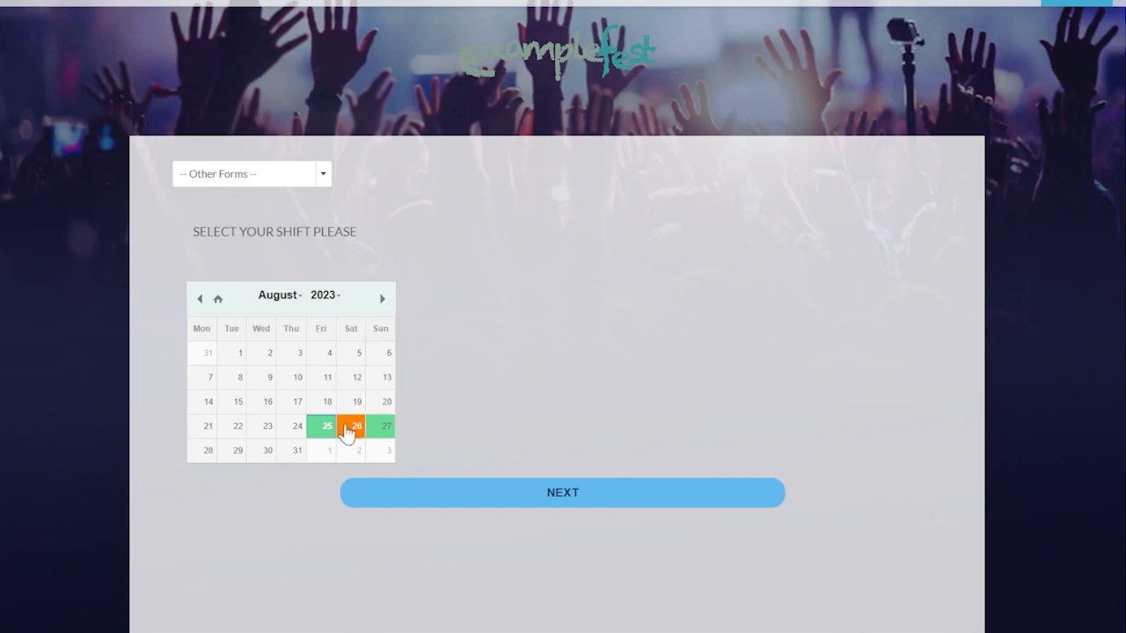
{"action": "left_click", "coordinate": [327, 426]}
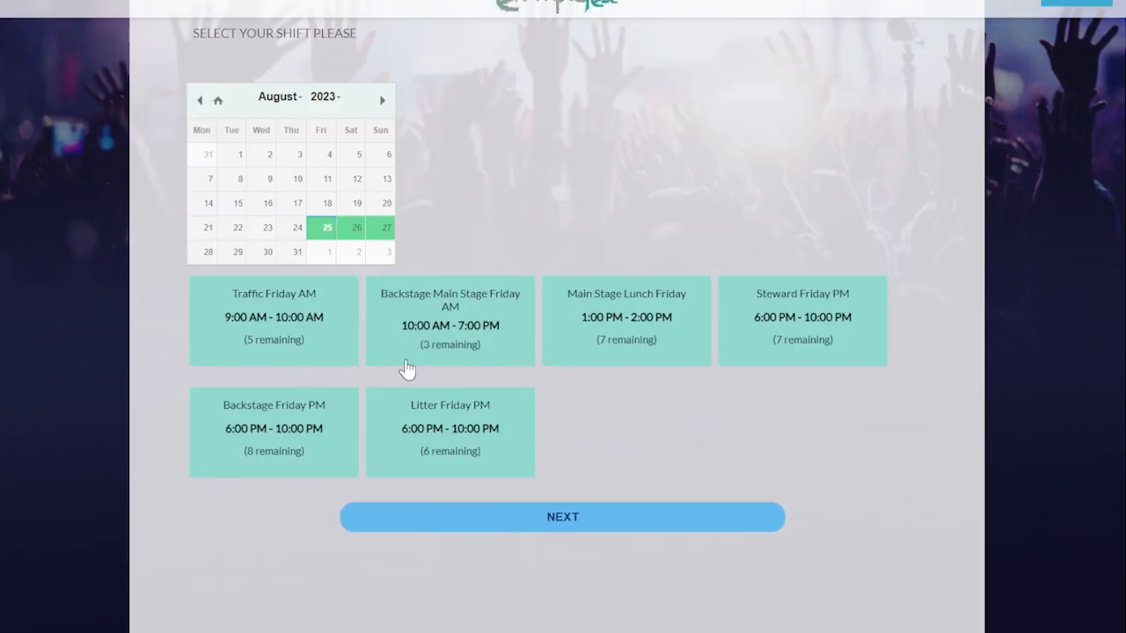
{"action": "left_click", "coordinate": [357, 227]}
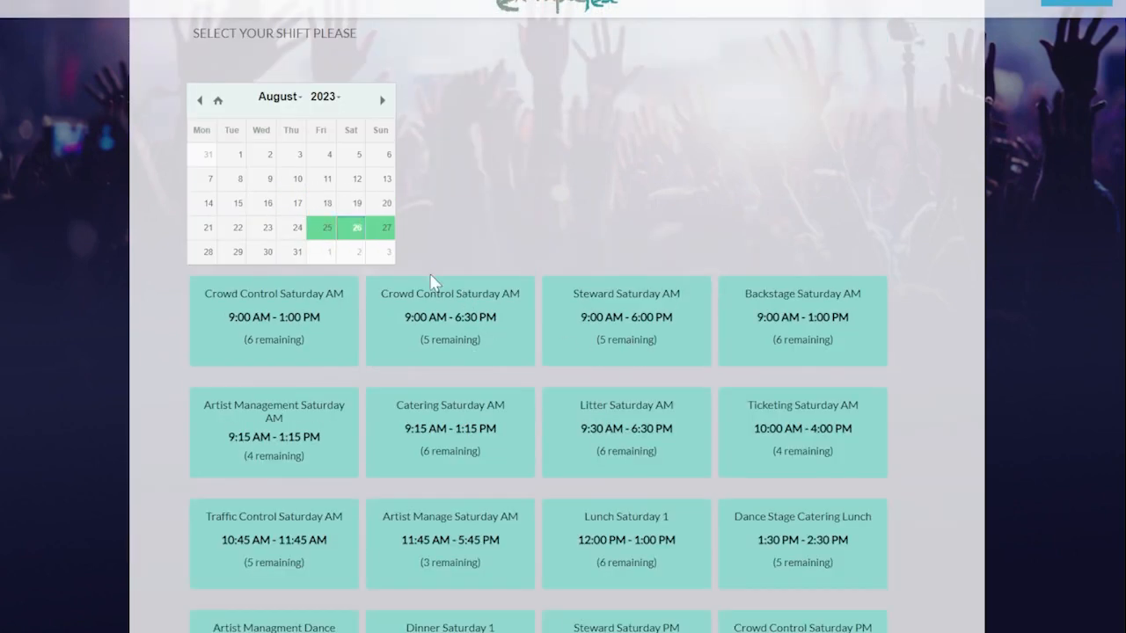
{"action": "left_click", "coordinate": [386, 227]}
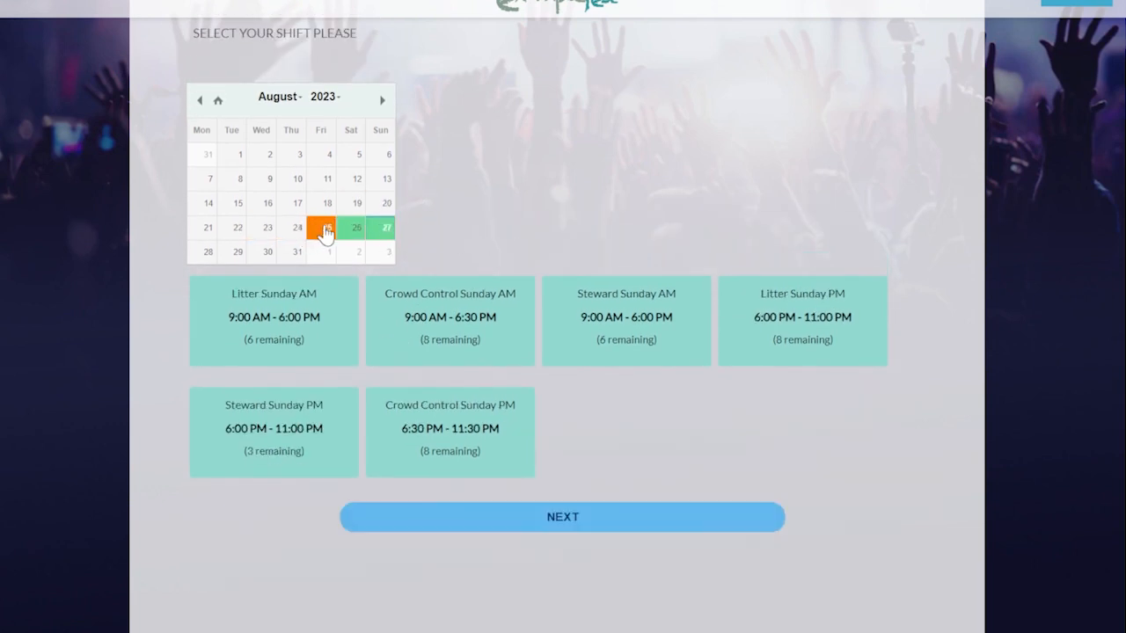
{"action": "left_click", "coordinate": [327, 227]}
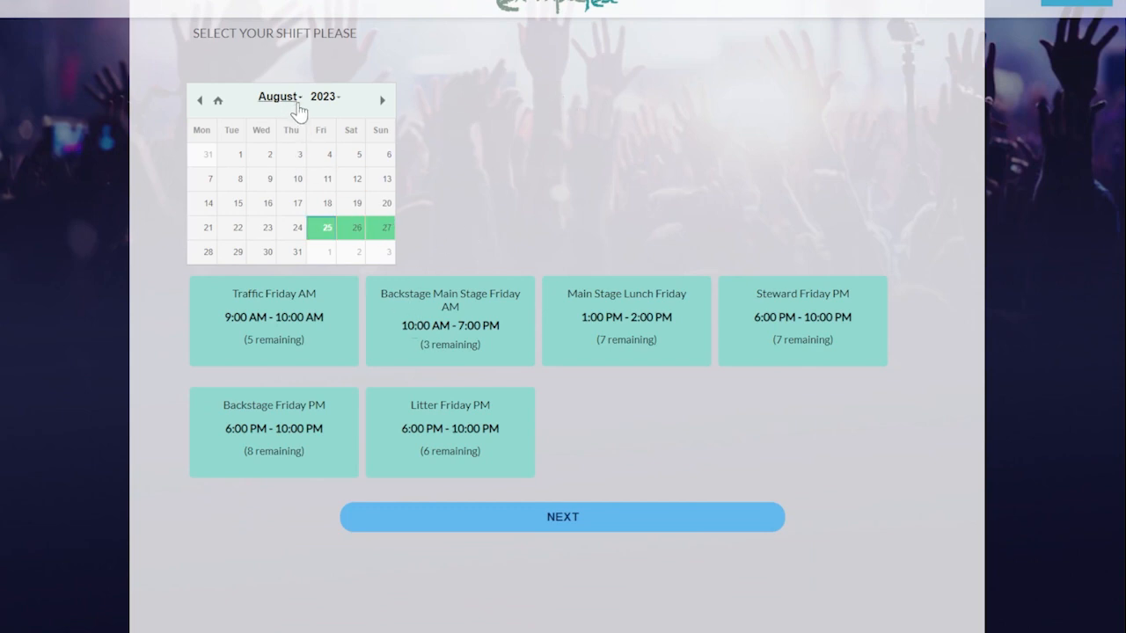
{"action": "mouse_move", "coordinate": [446, 304]}
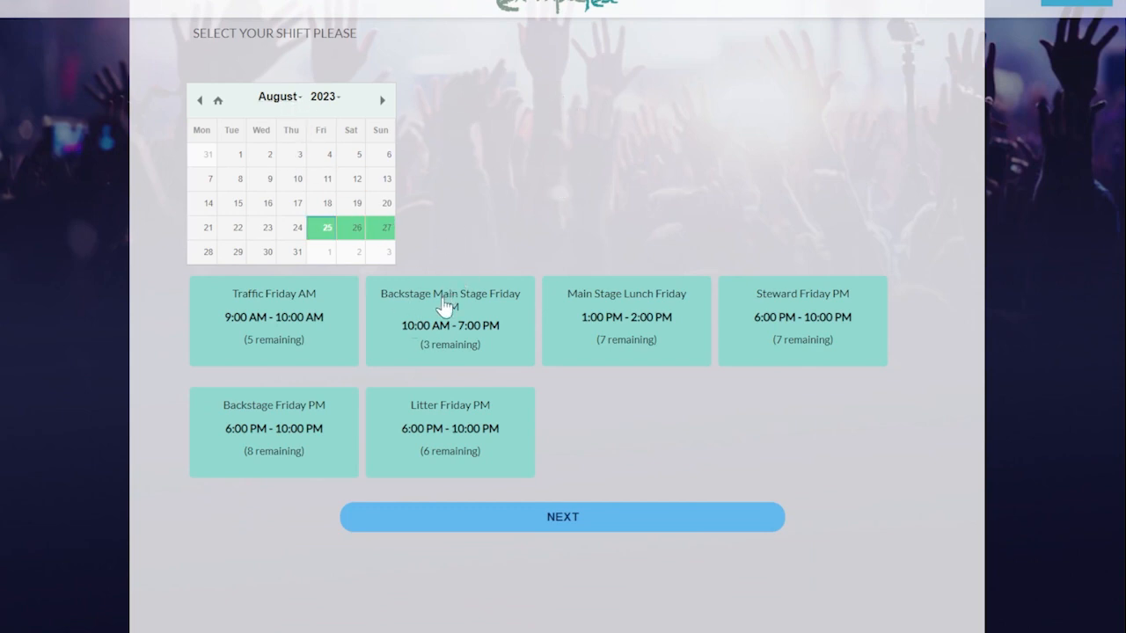
Step: Choose Backstage Main Stage Friday AM and Litter Sunday AM shifts, then submit
{"action": "left_click", "coordinate": [450, 321]}
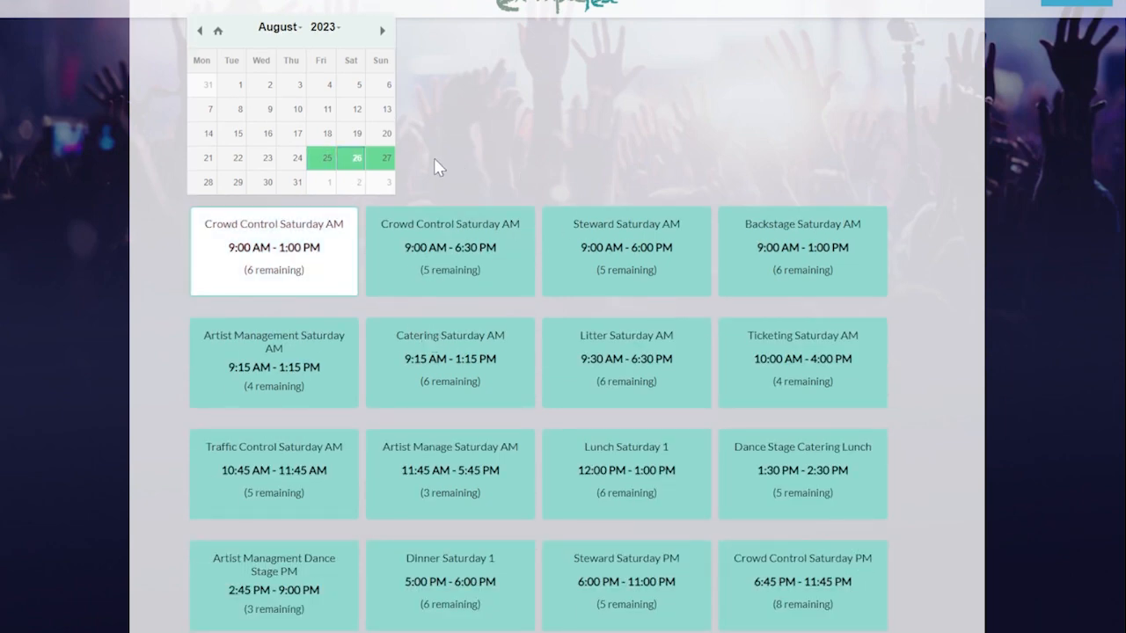
{"action": "left_click", "coordinate": [386, 157]}
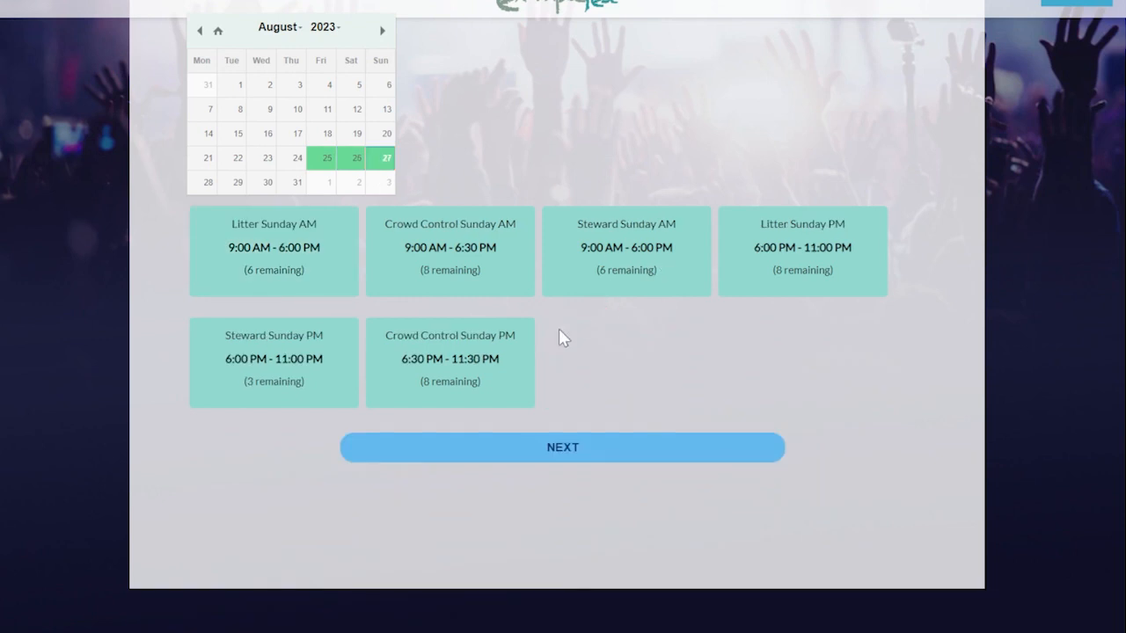
{"action": "left_click", "coordinate": [274, 250]}
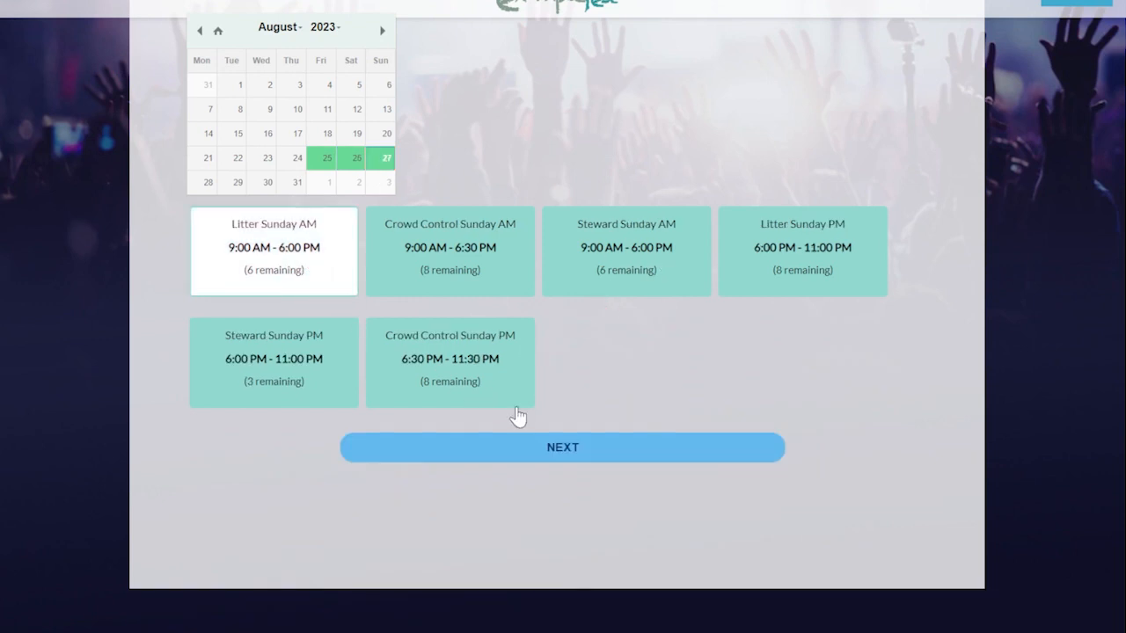
{"action": "left_click", "coordinate": [562, 447]}
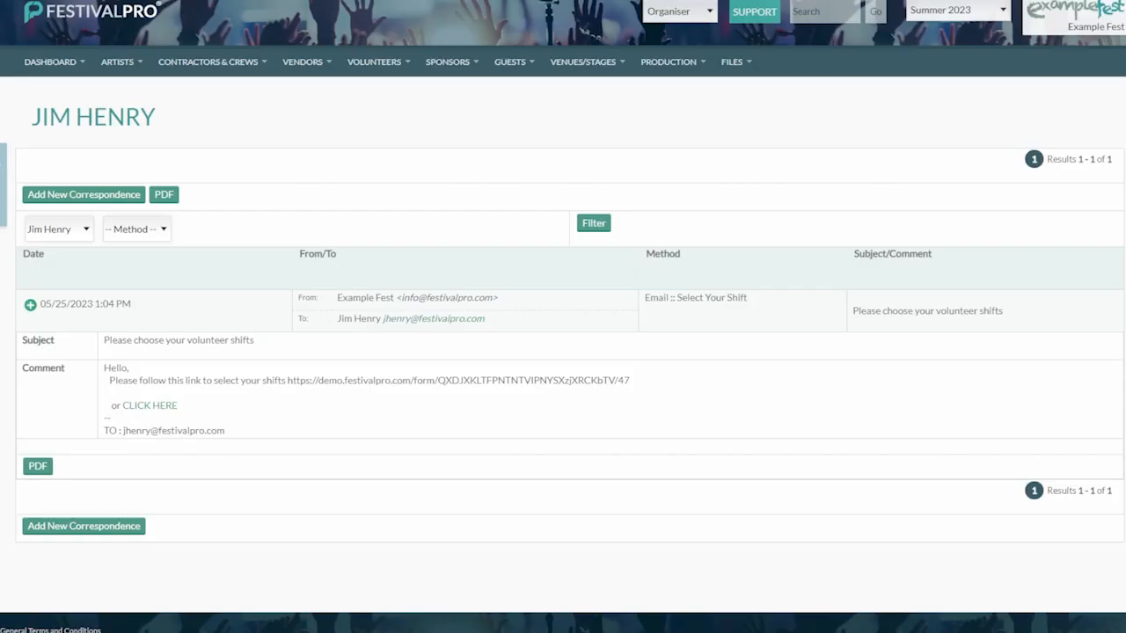
{"action": "mouse_move", "coordinate": [220, 123]}
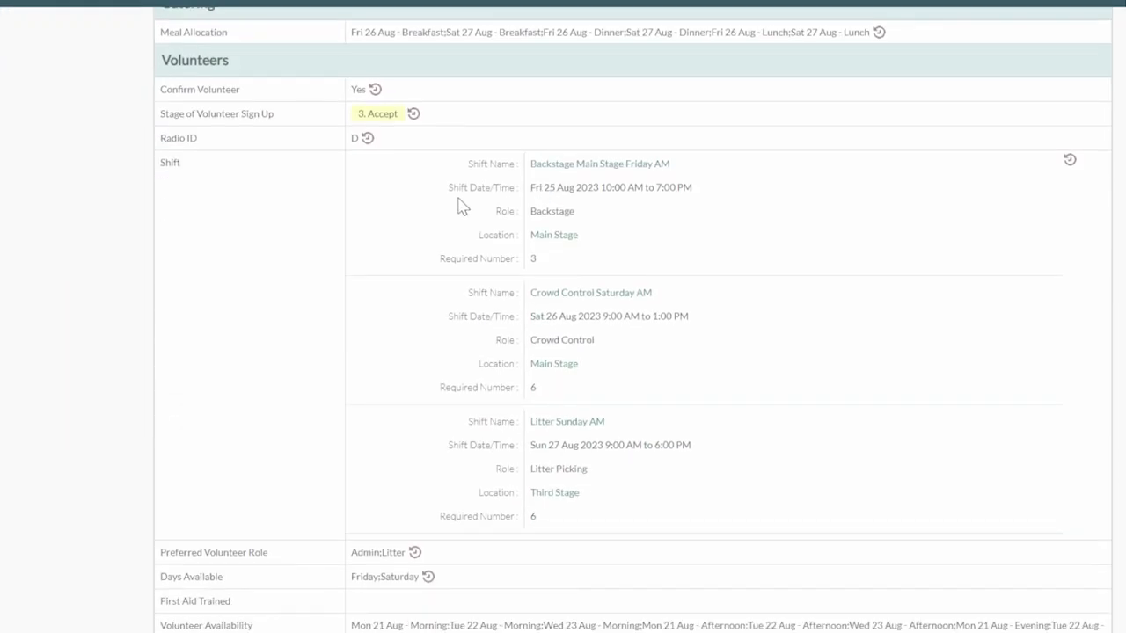
{"action": "mouse_move", "coordinate": [481, 492]}
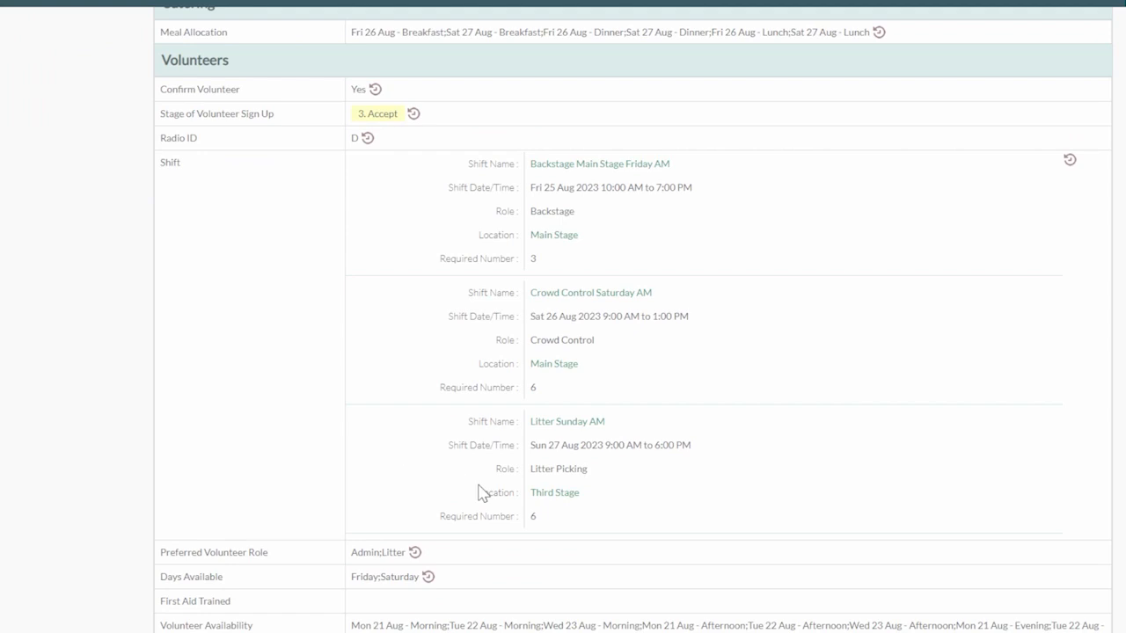
{"action": "mouse_move", "coordinate": [343, 37]}
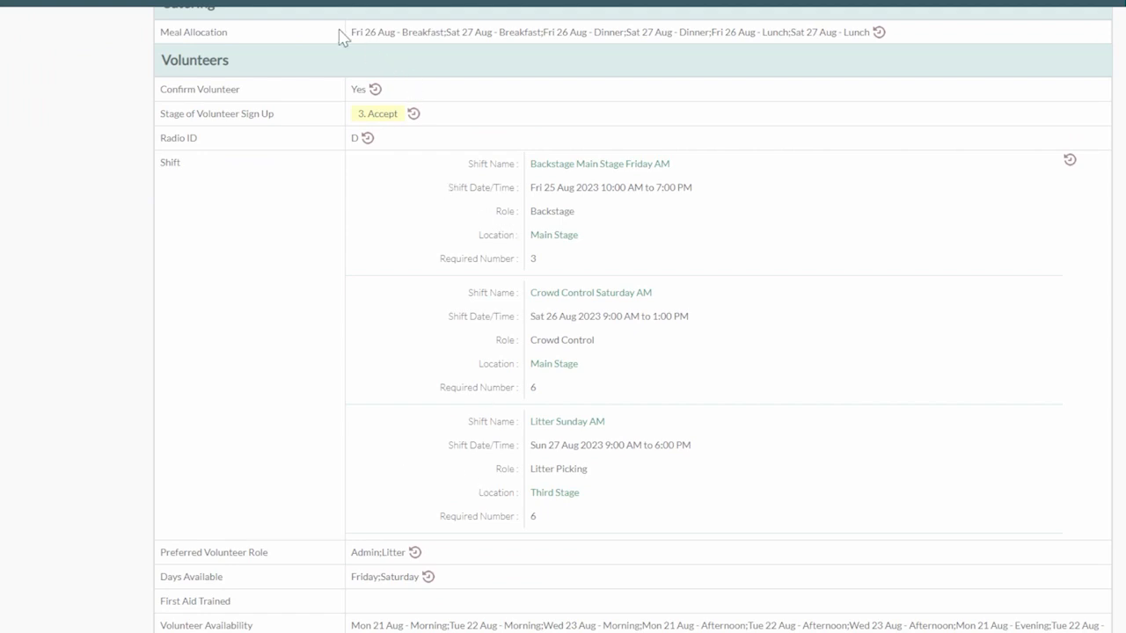
{"action": "double_click", "coordinate": [591, 292]}
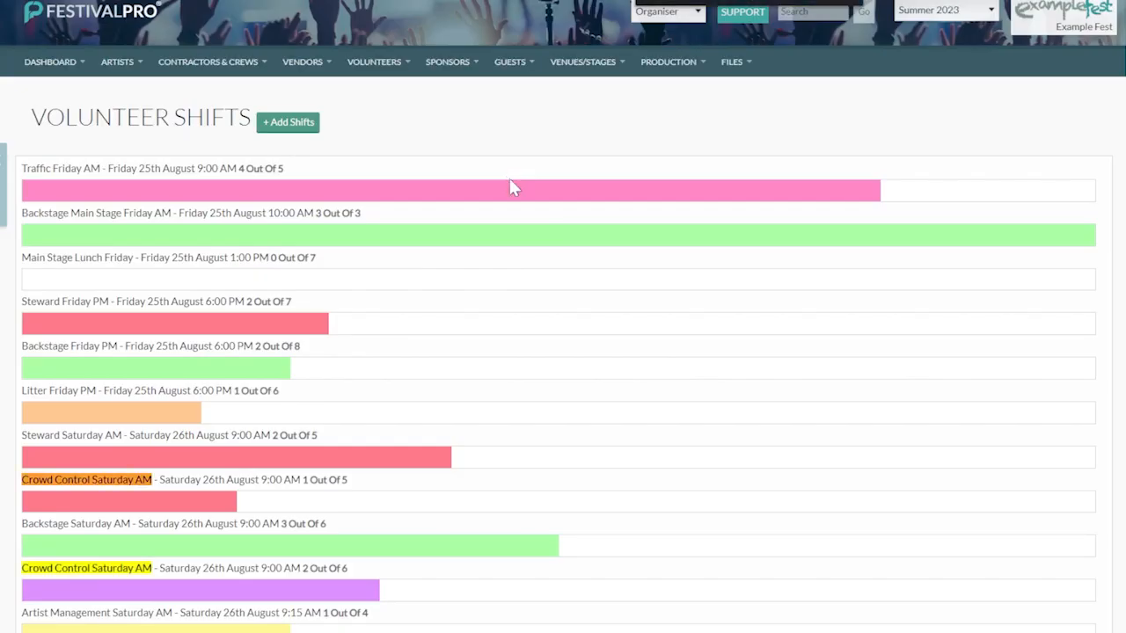
{"action": "scroll", "scroll_direction": "down", "scroll_amount": 3}
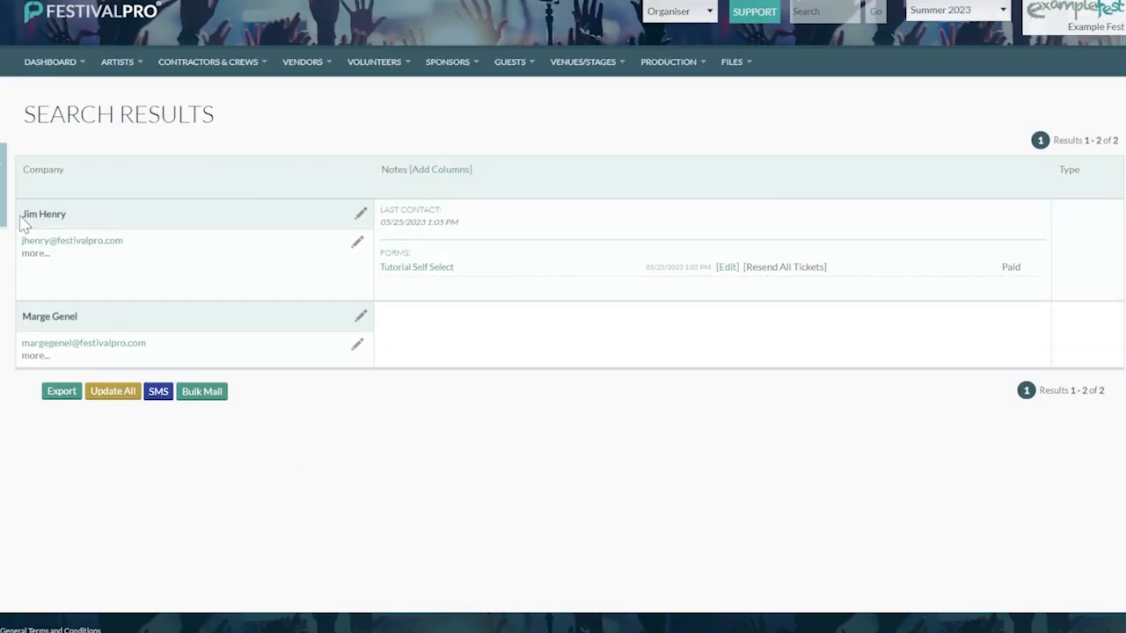
{"action": "mouse_move", "coordinate": [127, 163]}
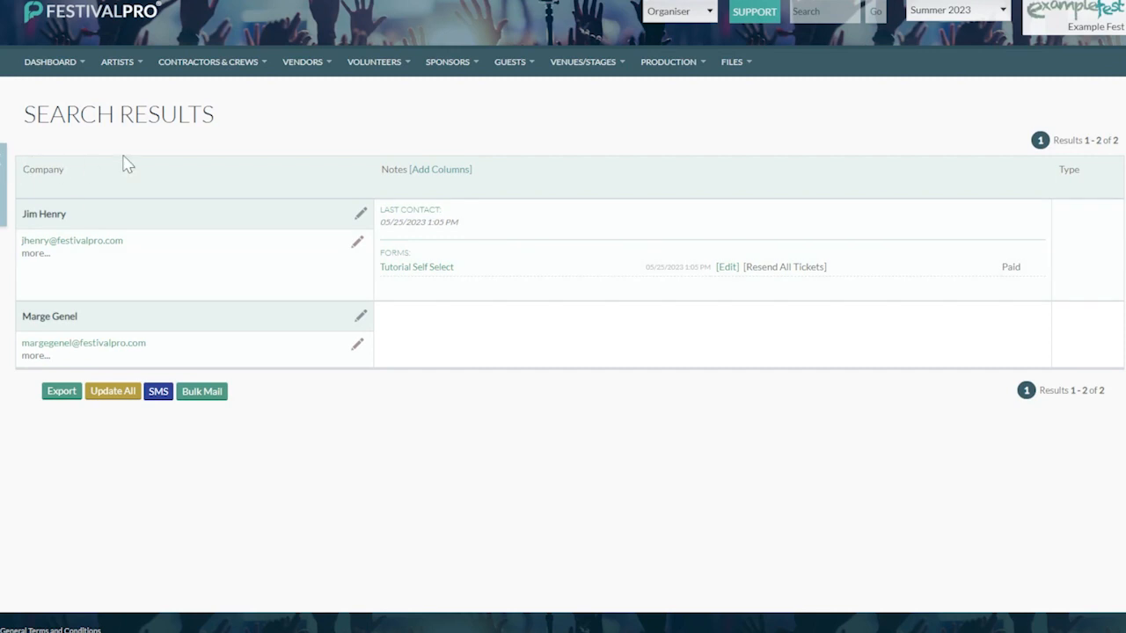
{"action": "mouse_move", "coordinate": [258, 145]}
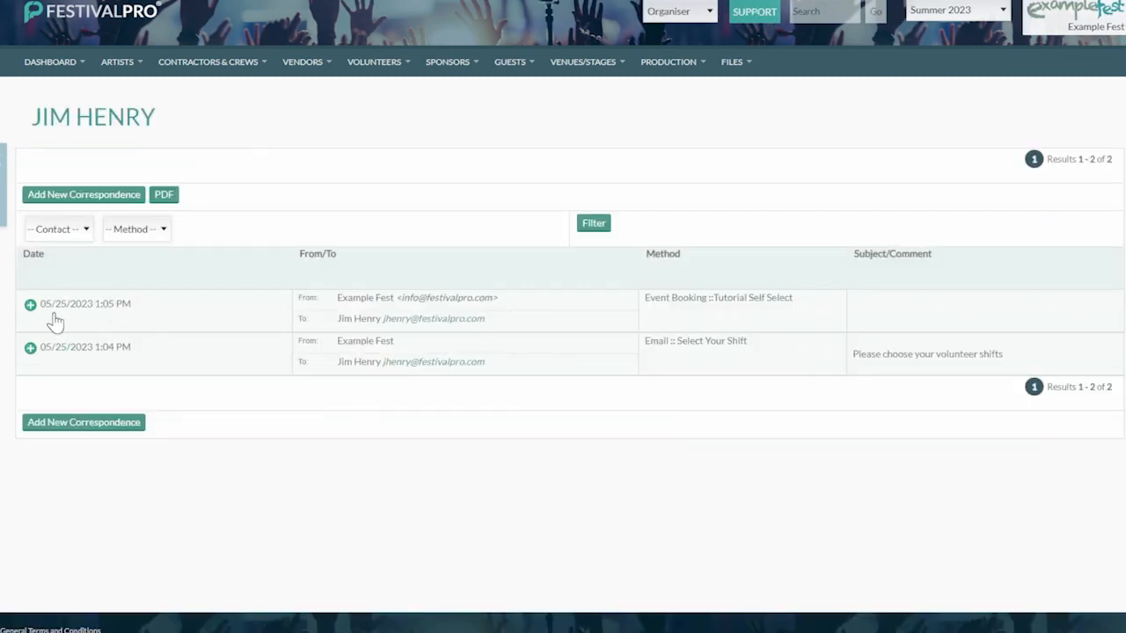
Step: From the new booking record, choose and submit the Traffic Friday AM shift
{"action": "left_click", "coordinate": [30, 304]}
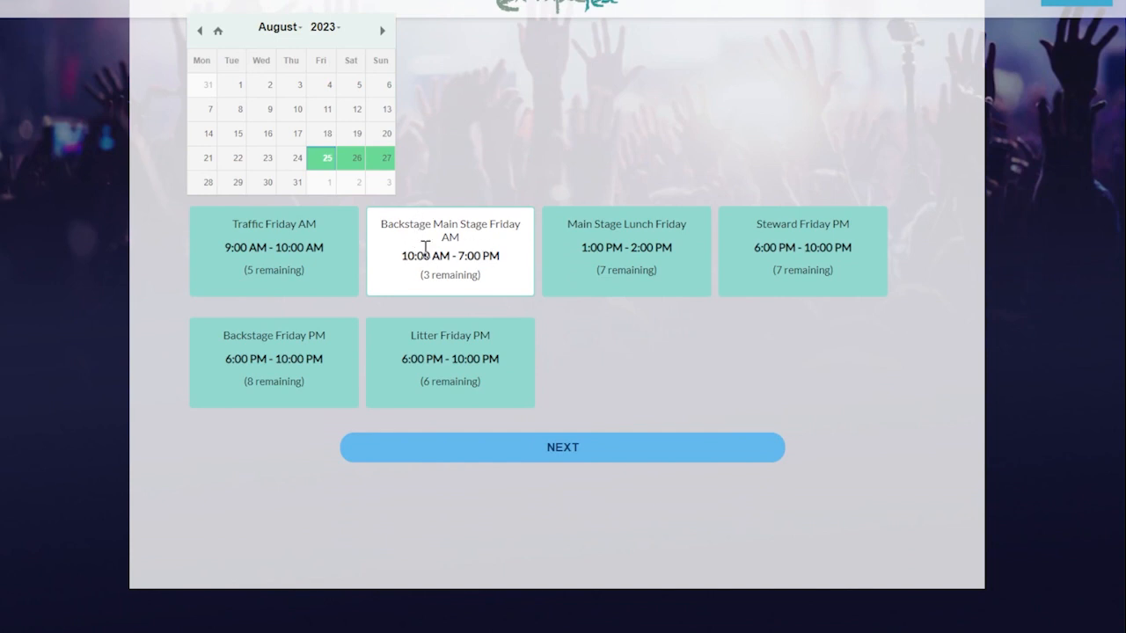
{"action": "mouse_move", "coordinate": [427, 251]}
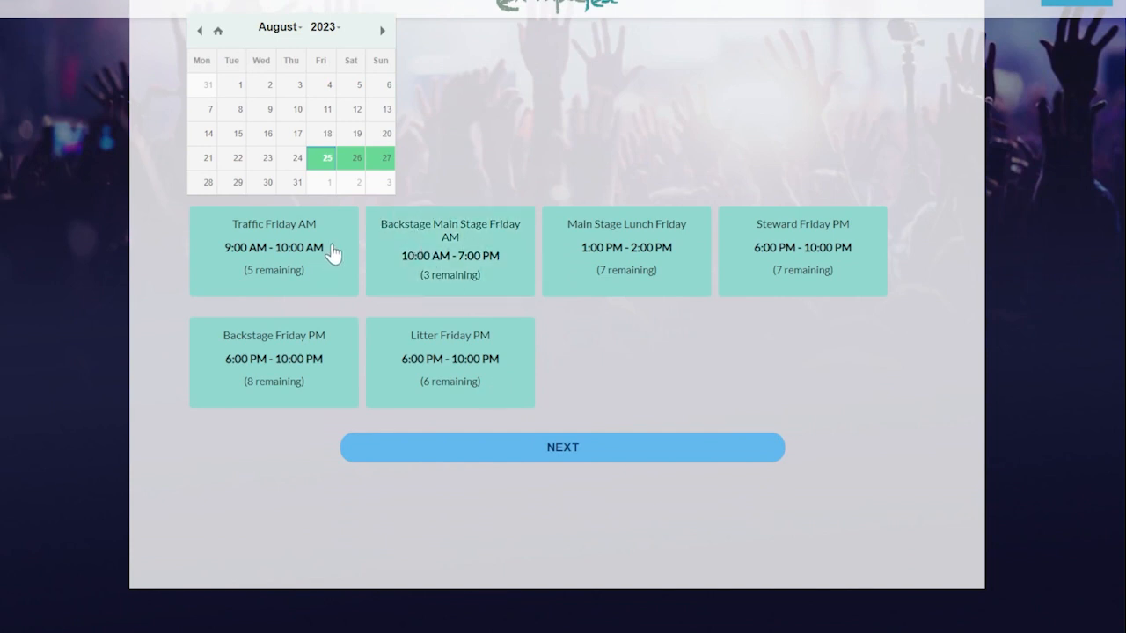
{"action": "left_click", "coordinate": [273, 251]}
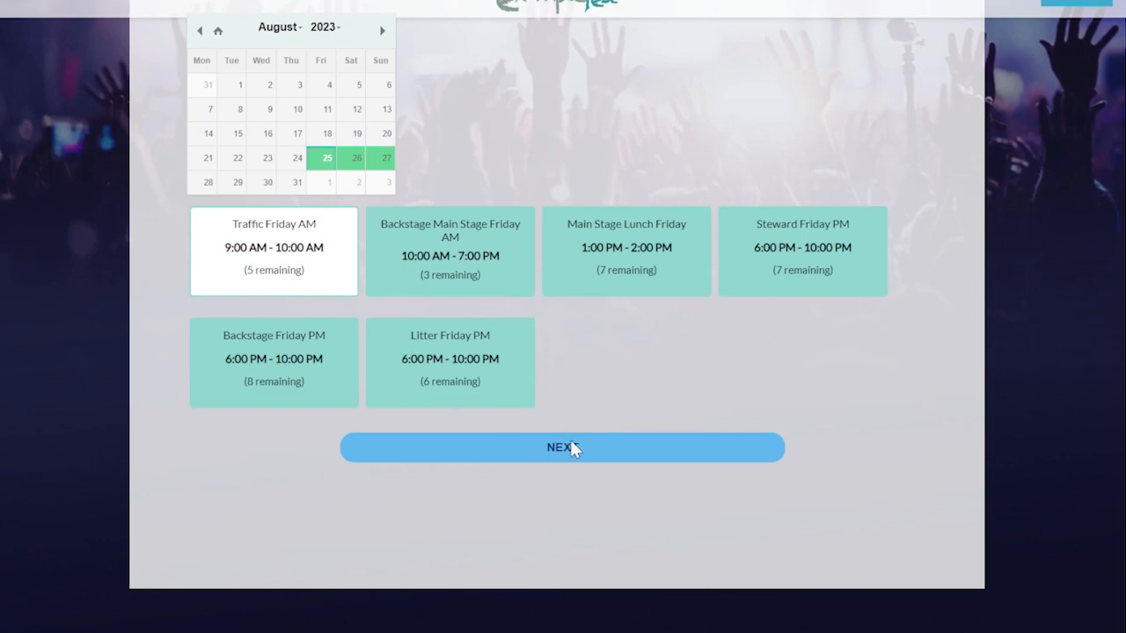
{"action": "left_click", "coordinate": [562, 448]}
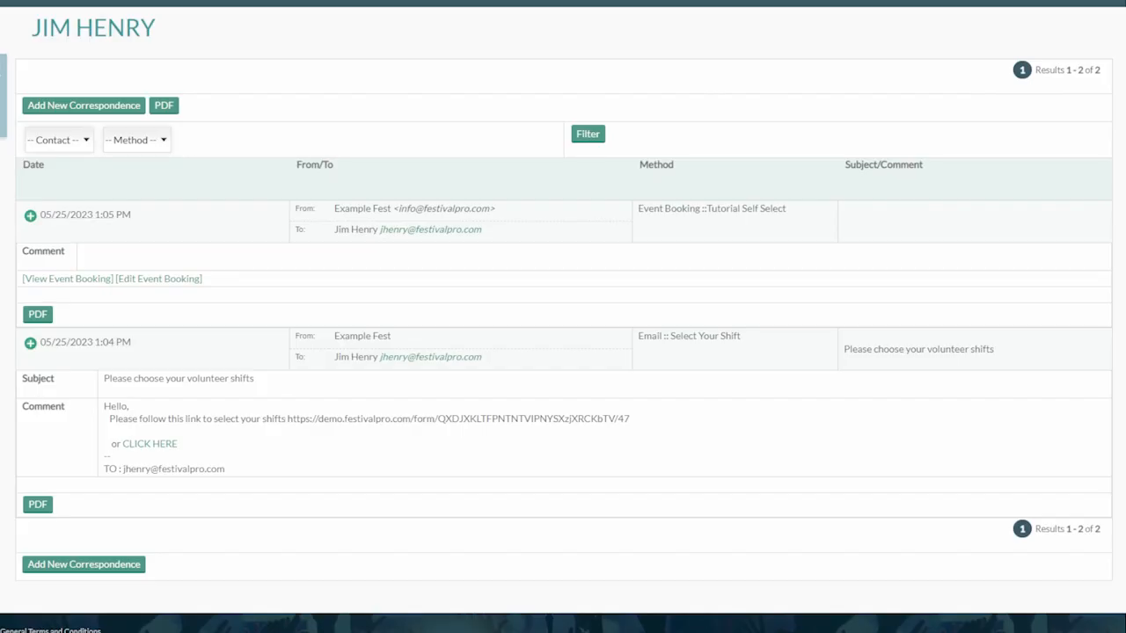
{"action": "left_click", "coordinate": [326, 4]}
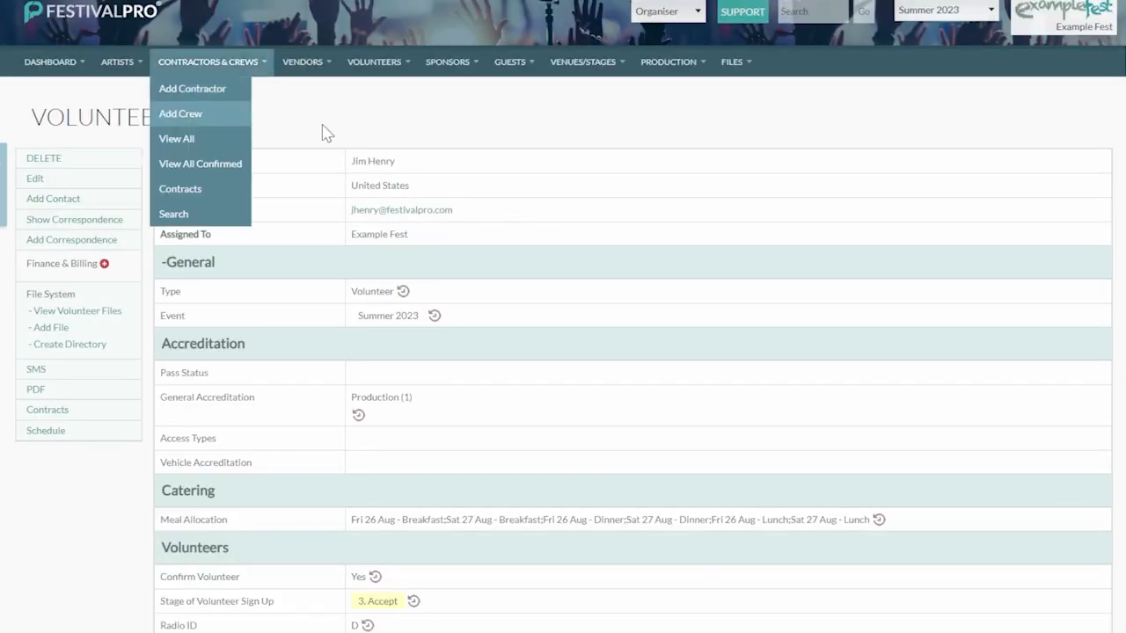
{"action": "scroll", "scroll_direction": "down", "scroll_amount": 3}
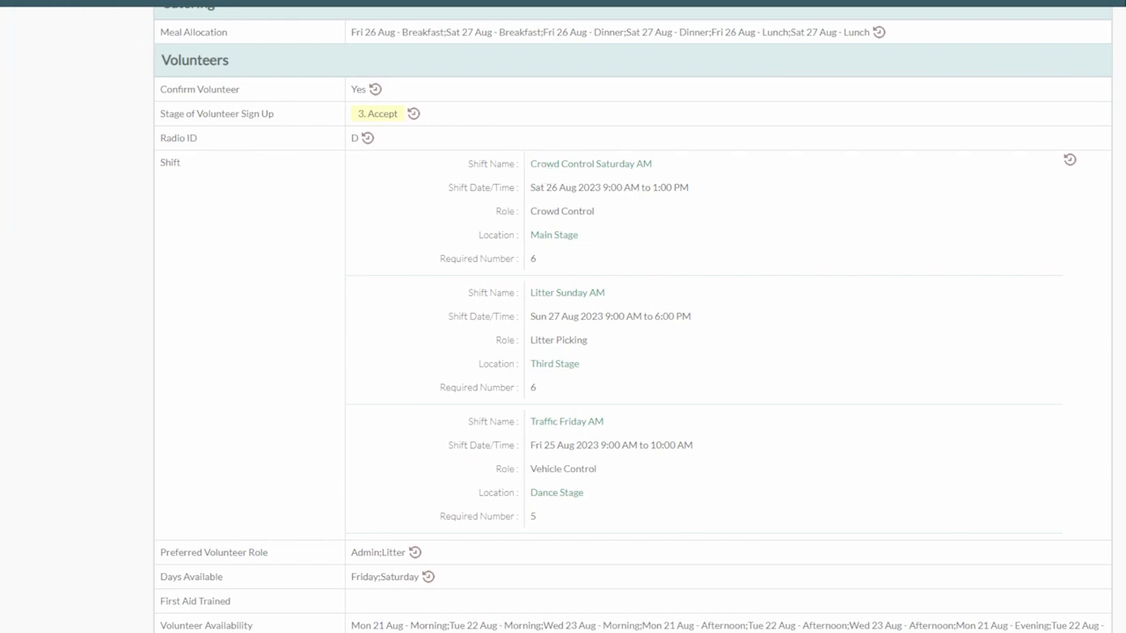
{"action": "scroll", "scroll_direction": "up", "scroll_amount": 3}
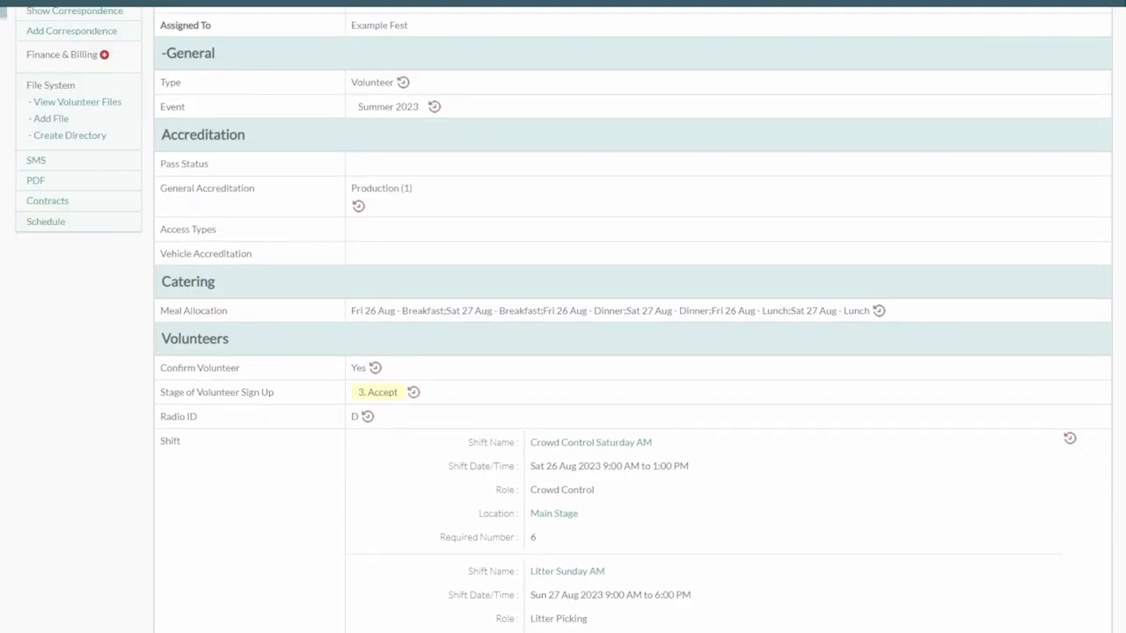
{"action": "scroll", "scroll_direction": "up", "scroll_amount": 3}
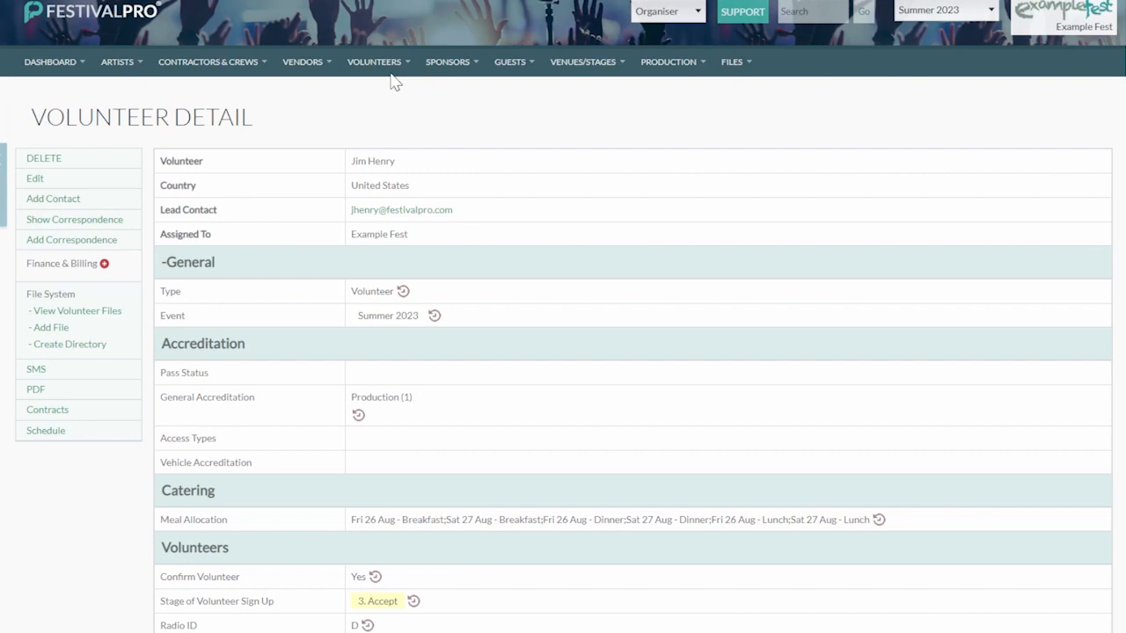
{"action": "mouse_move", "coordinate": [671, 206]}
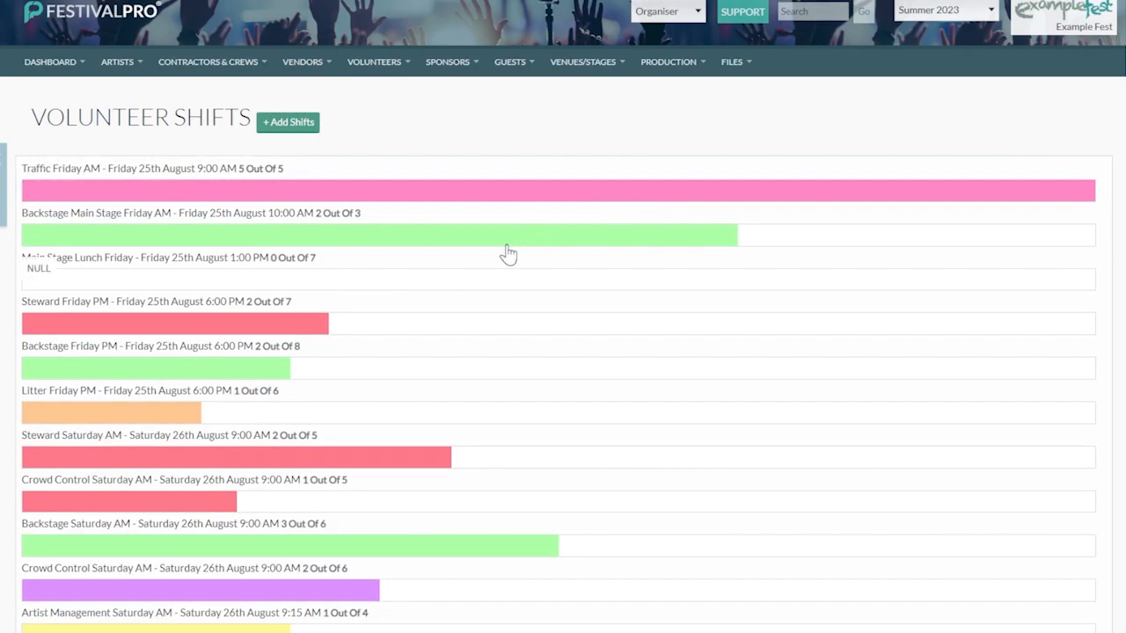
{"action": "left_click", "coordinate": [862, 11]}
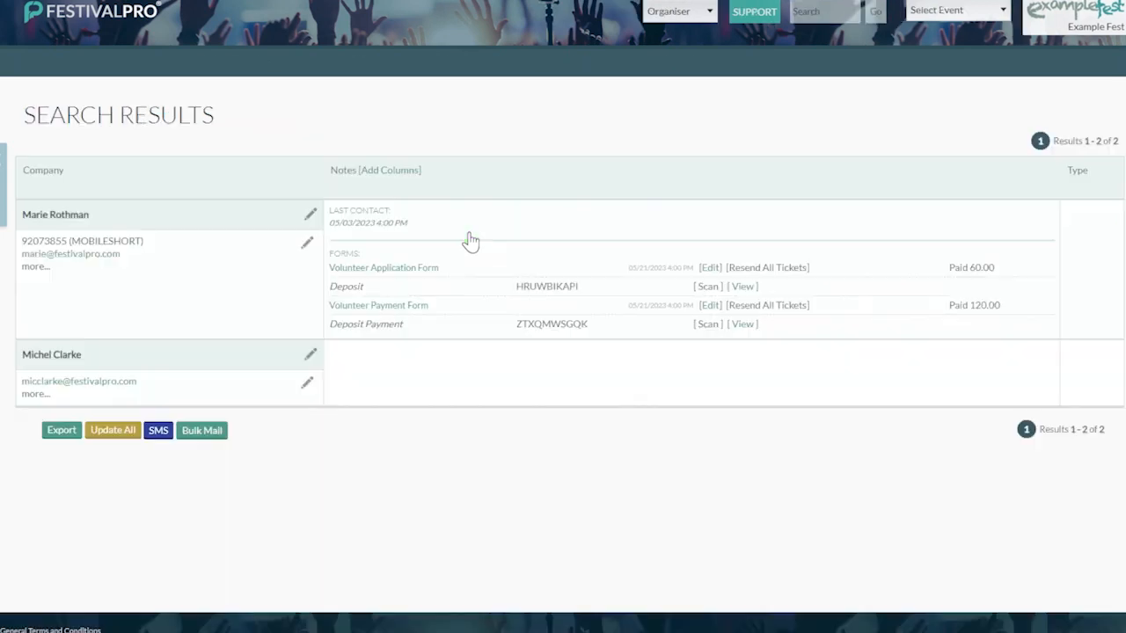
Step: Review the support request form's tutorial timeslots, then return to the volunteer search results
{"action": "left_click", "coordinate": [954, 9]}
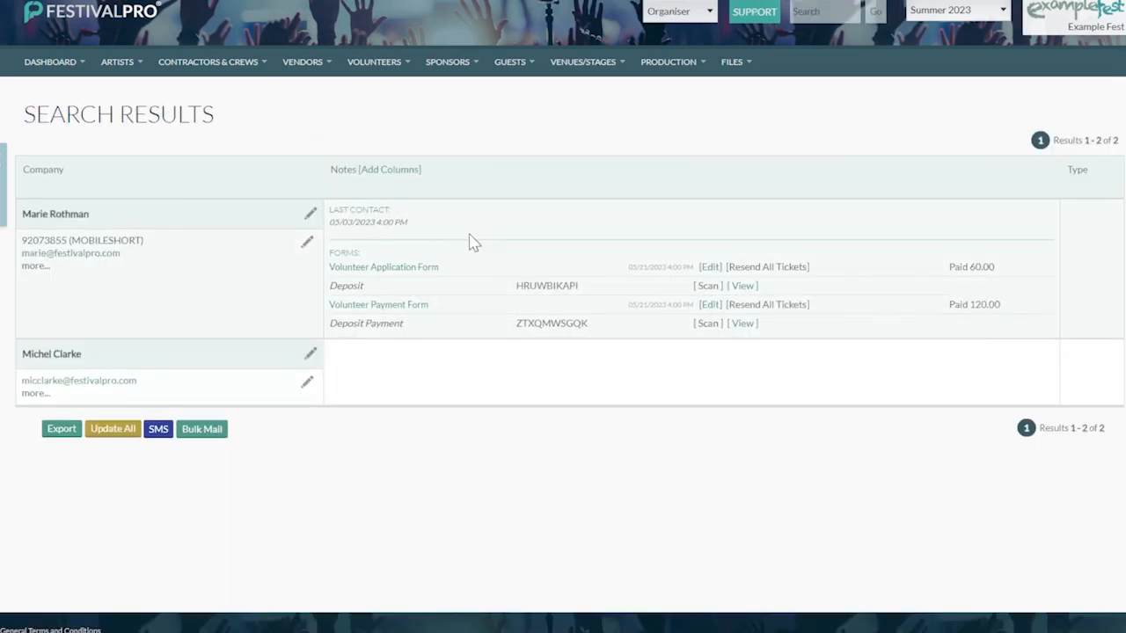
{"action": "mouse_move", "coordinate": [414, 134]}
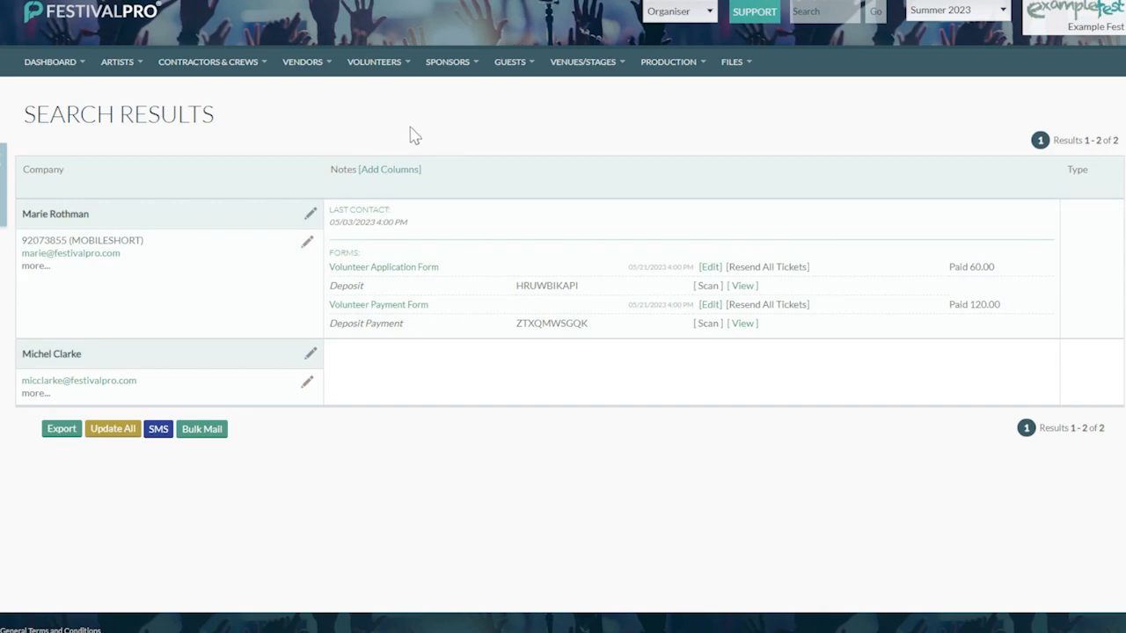
{"action": "mouse_move", "coordinate": [747, 27]}
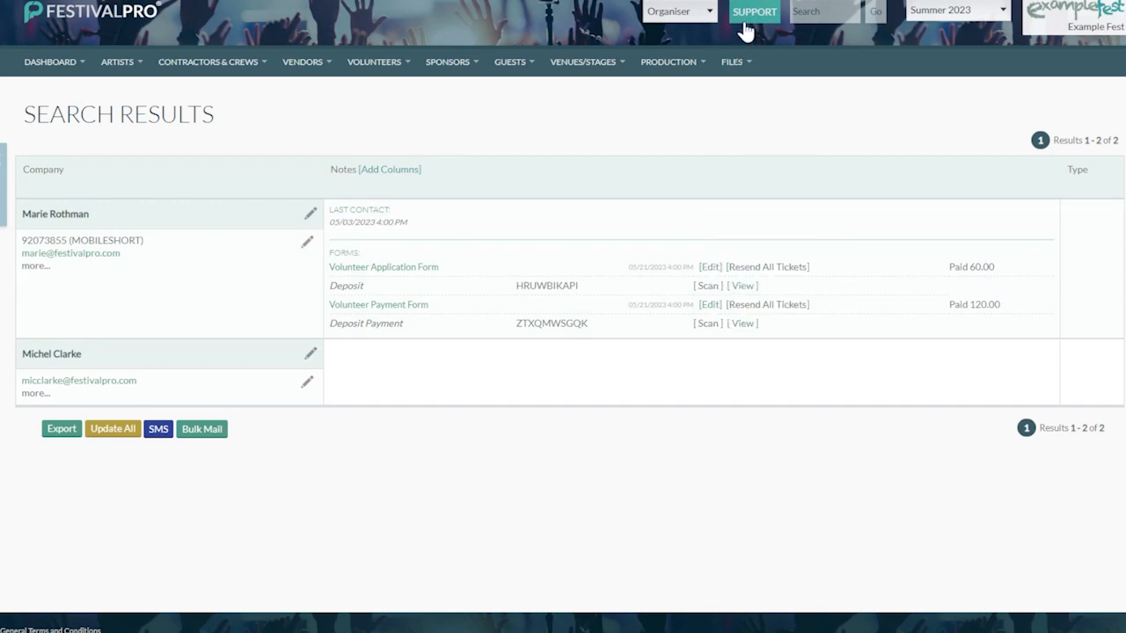
{"action": "left_click", "coordinate": [754, 12]}
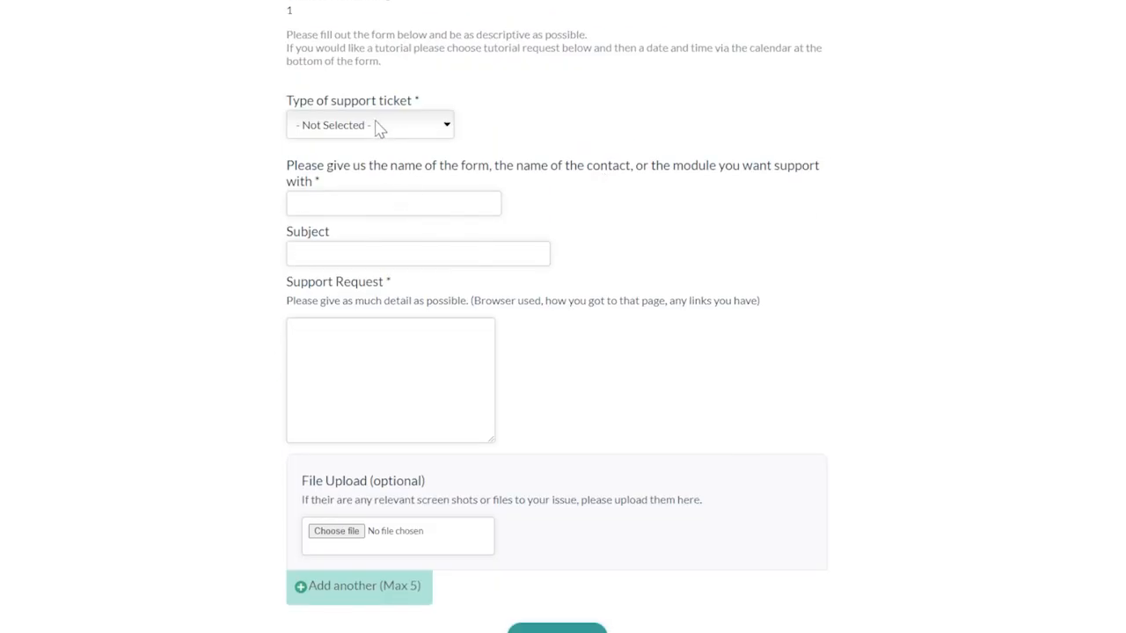
{"action": "scroll", "scroll_direction": "down", "scroll_amount": 3}
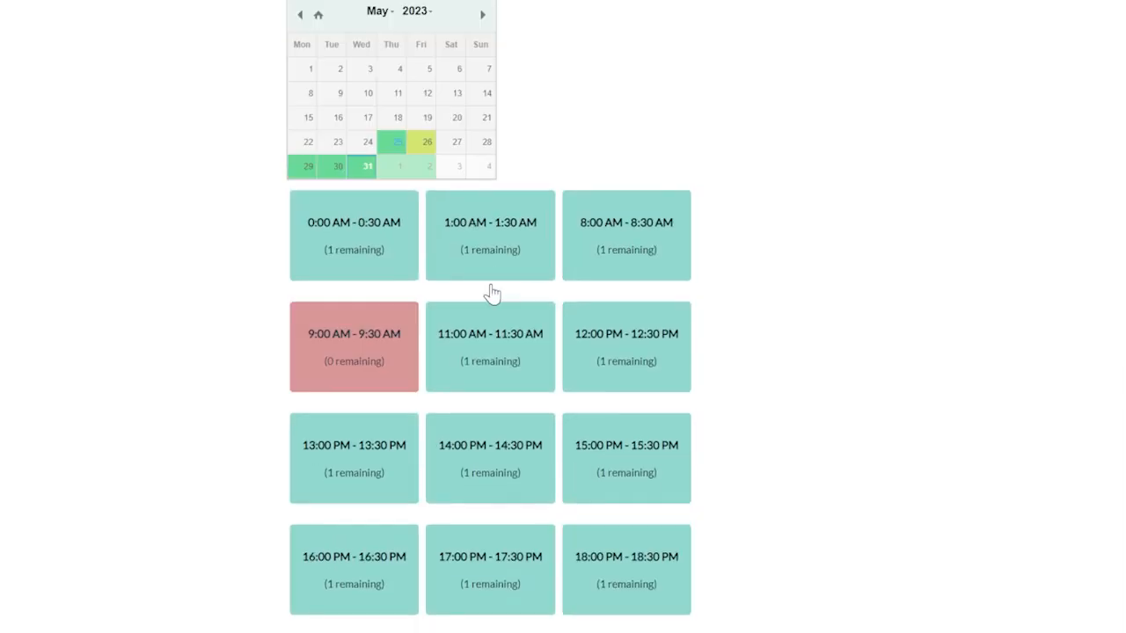
{"action": "scroll", "scroll_direction": "down", "scroll_amount": 3}
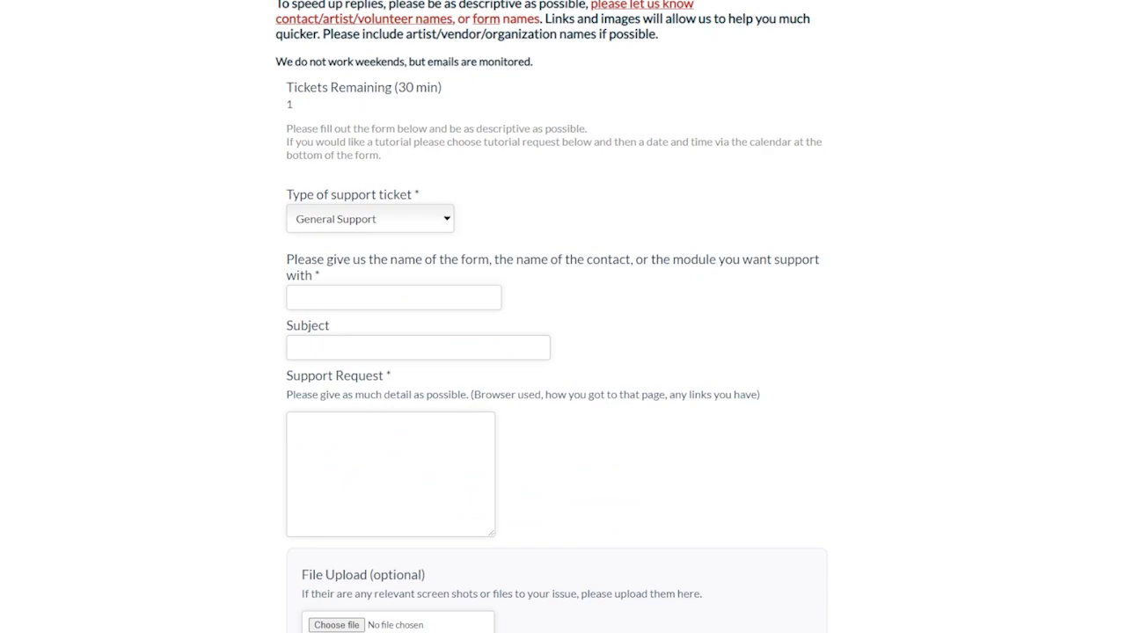
{"action": "left_click", "coordinate": [52, 61]}
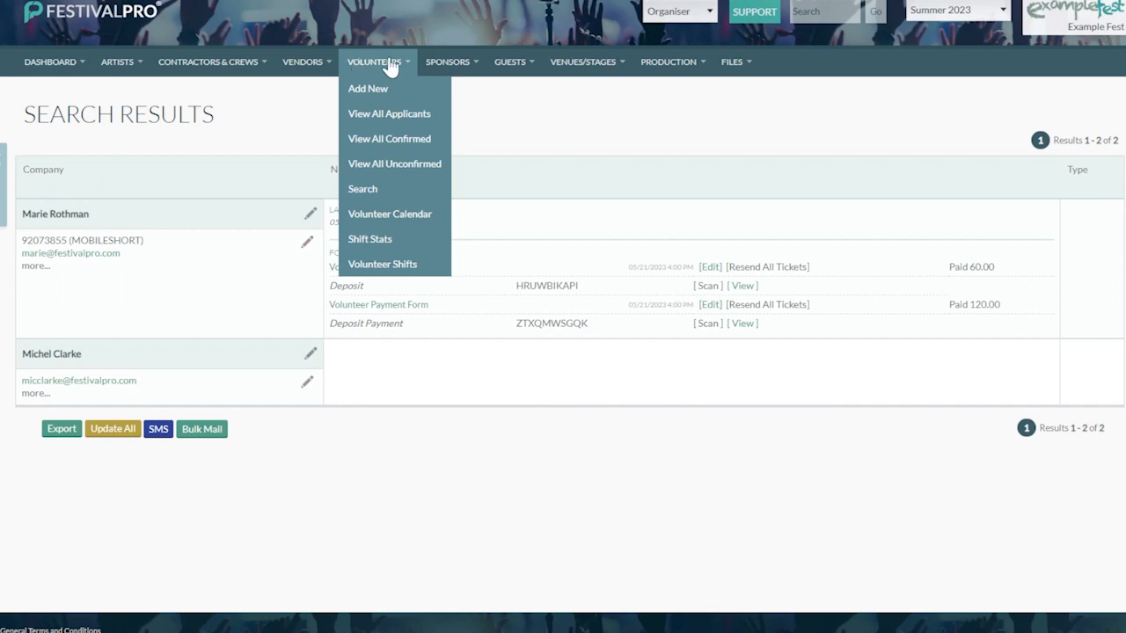
{"action": "mouse_move", "coordinate": [382, 264]}
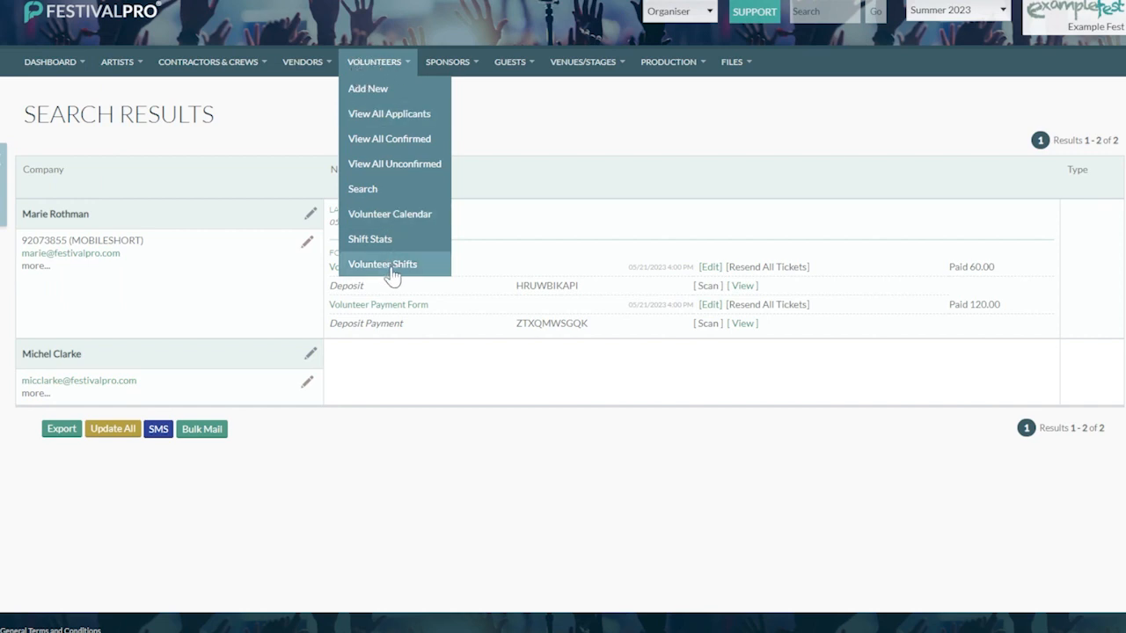
Step: Browse the volunteer shifts list, then the Dashboard forms list
{"action": "left_click", "coordinate": [382, 263]}
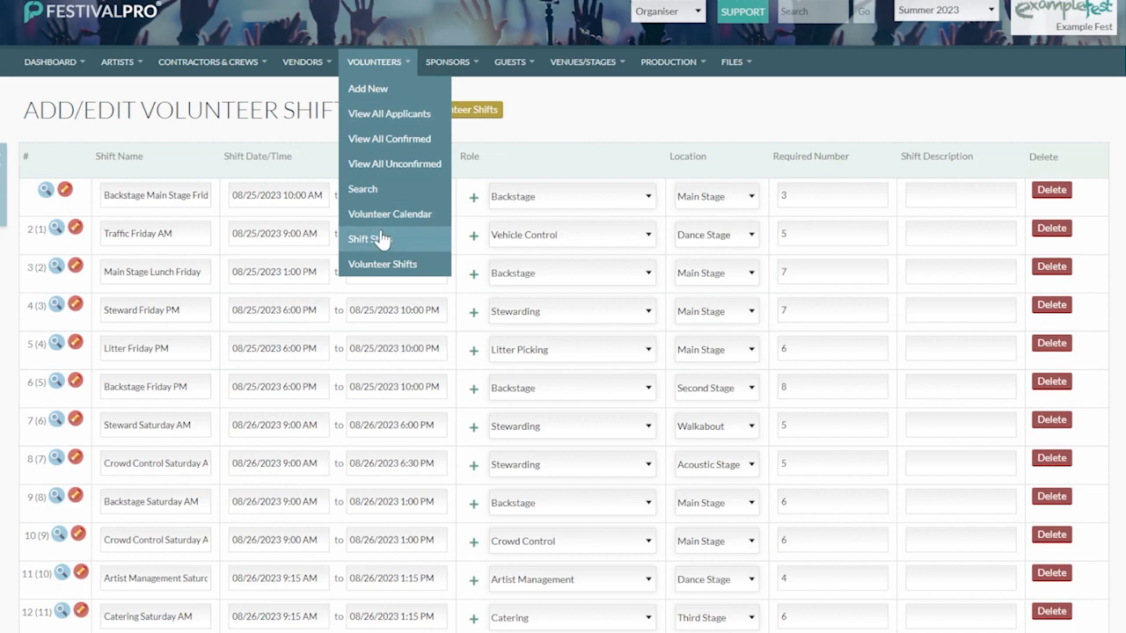
{"action": "mouse_move", "coordinate": [389, 213]}
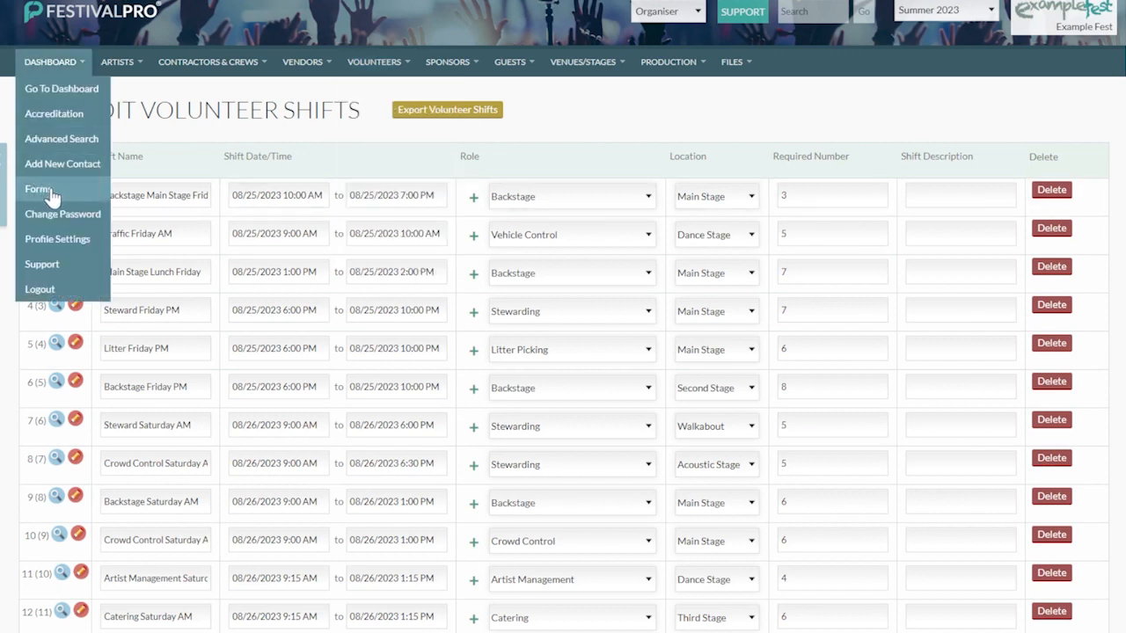
{"action": "left_click", "coordinate": [37, 189]}
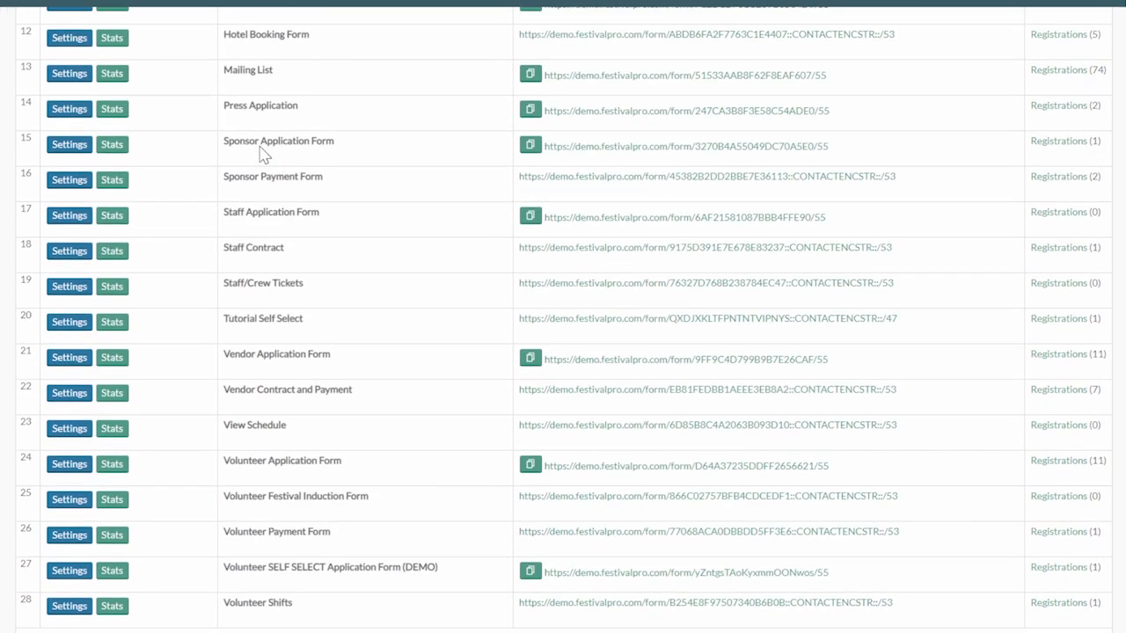
{"action": "scroll", "scroll_direction": "down", "scroll_amount": 3}
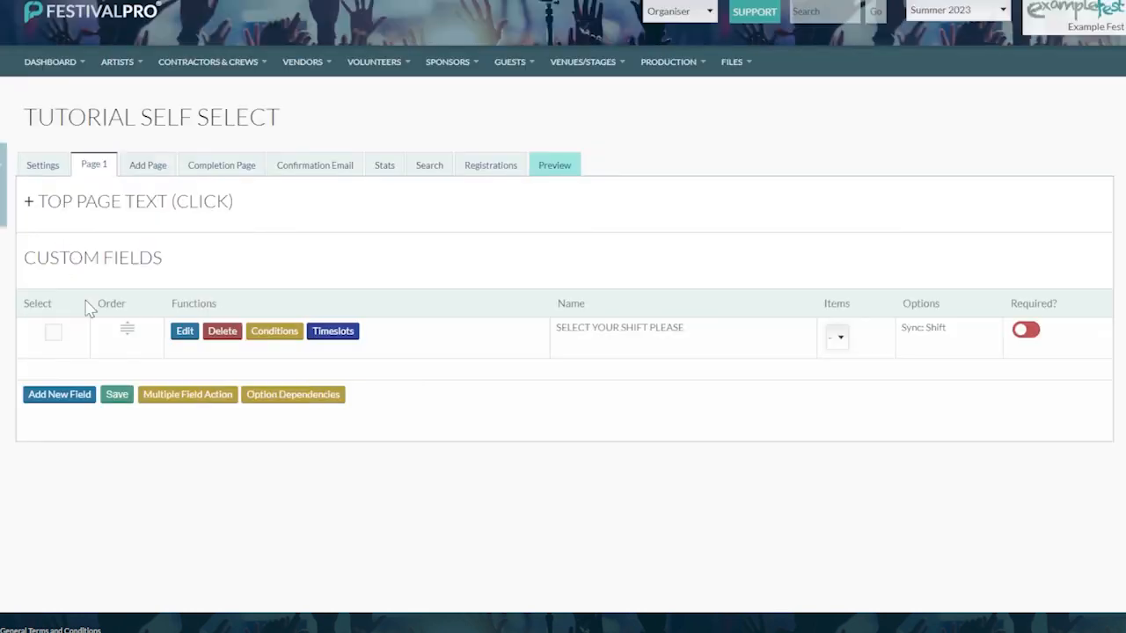
{"action": "left_click", "coordinate": [184, 331]}
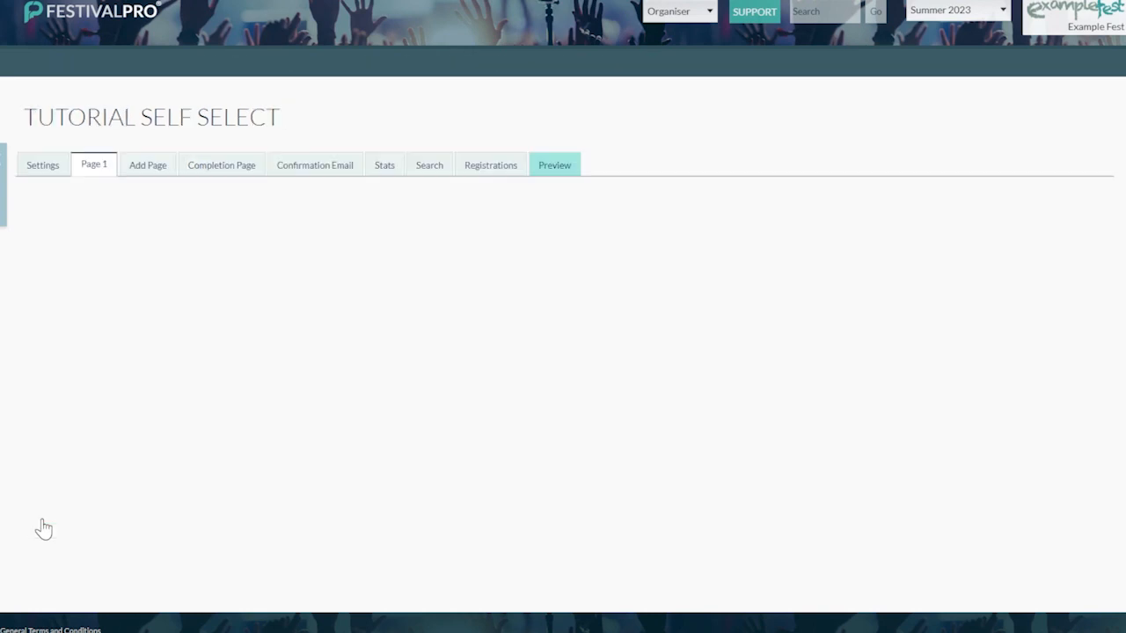
Step: Open the Select Your Shift template from Volunteer Shifts' template list and select its heading
{"action": "left_click", "coordinate": [373, 62]}
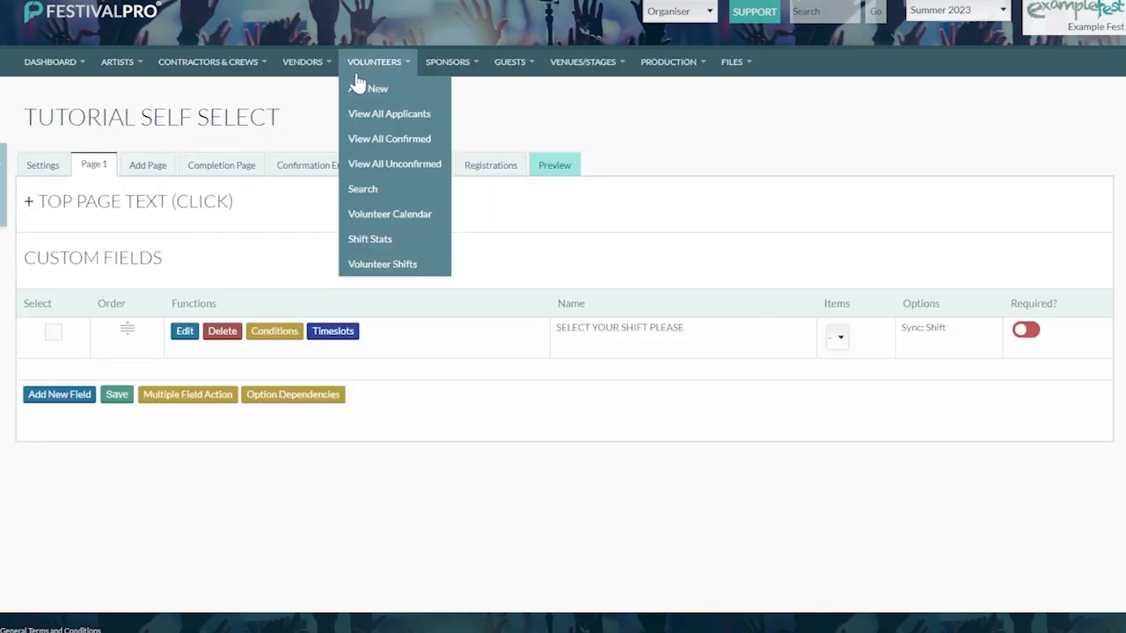
{"action": "mouse_move", "coordinate": [382, 264]}
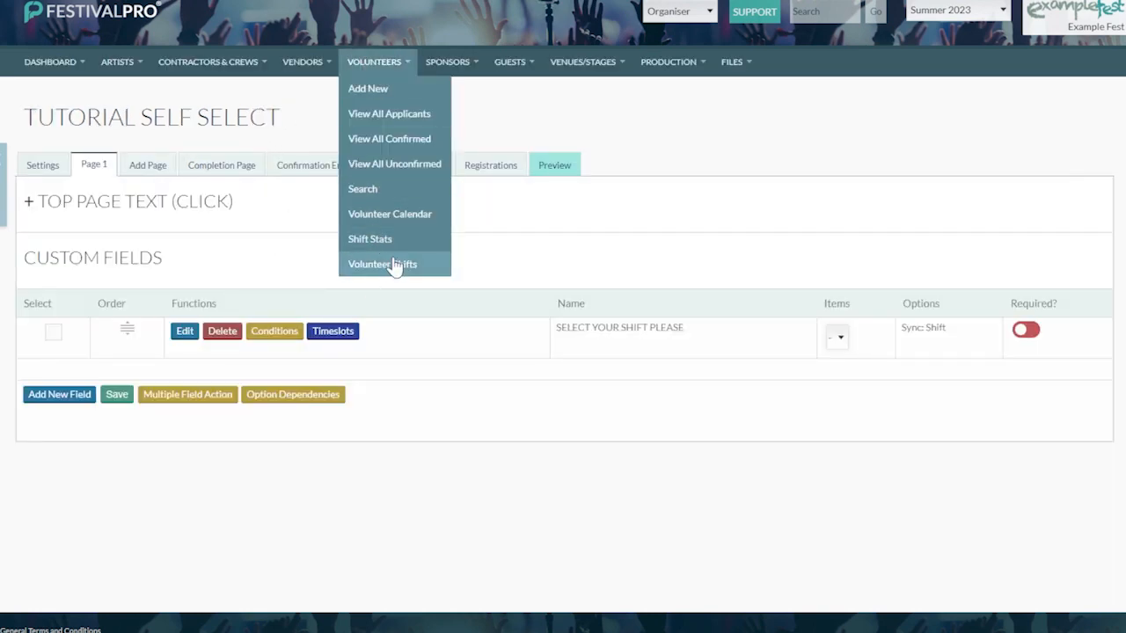
{"action": "left_click", "coordinate": [382, 264]}
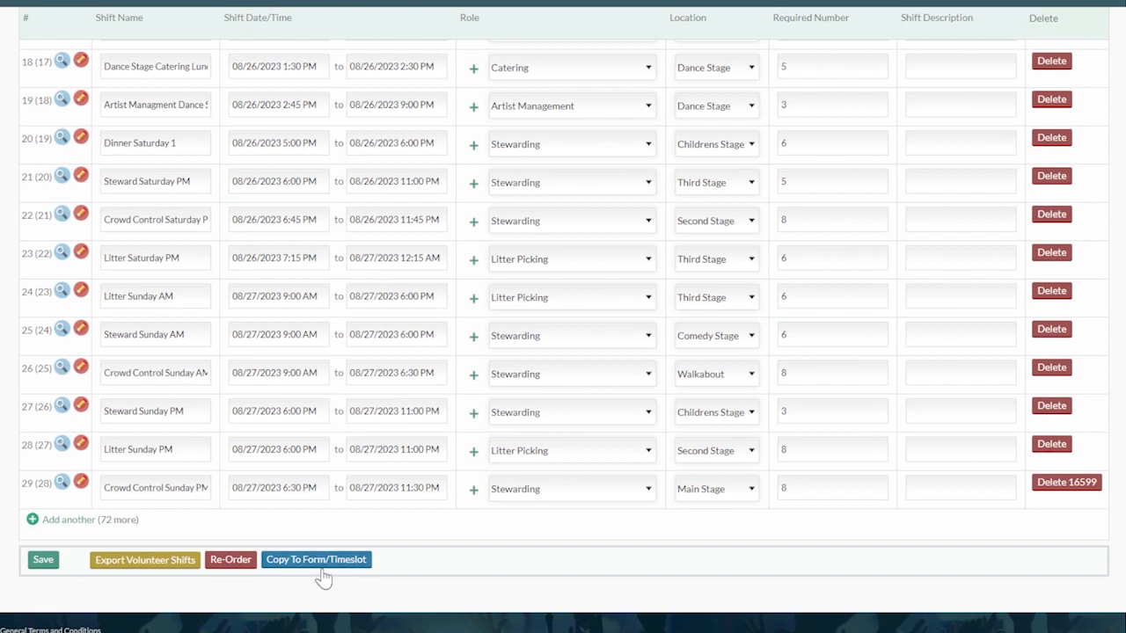
{"action": "left_click", "coordinate": [316, 559]}
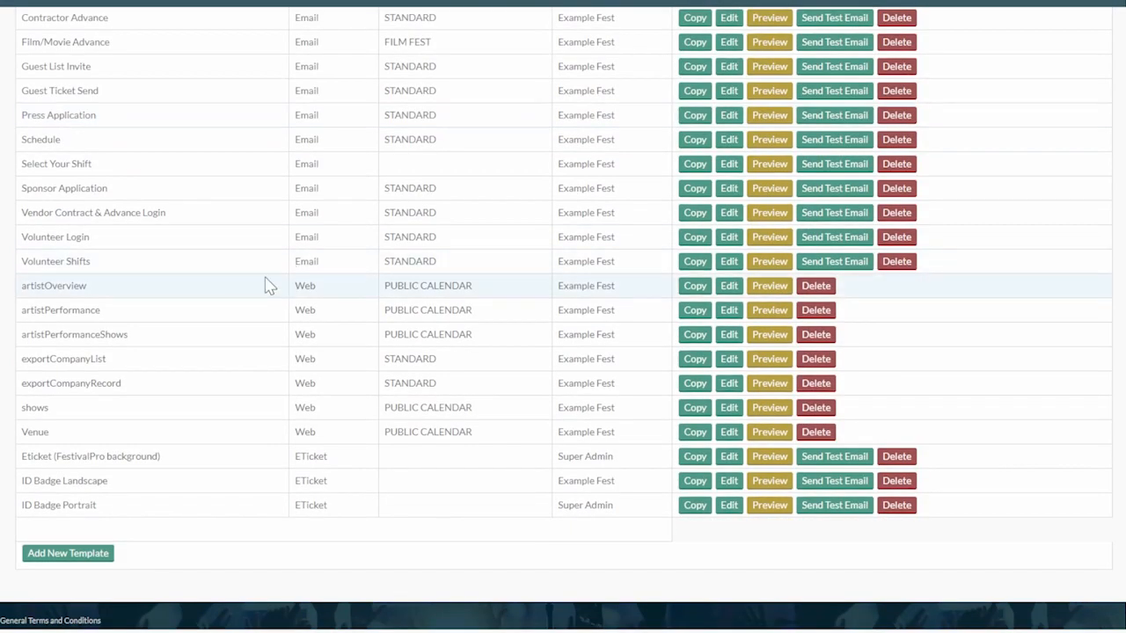
{"action": "mouse_move", "coordinate": [563, 203]}
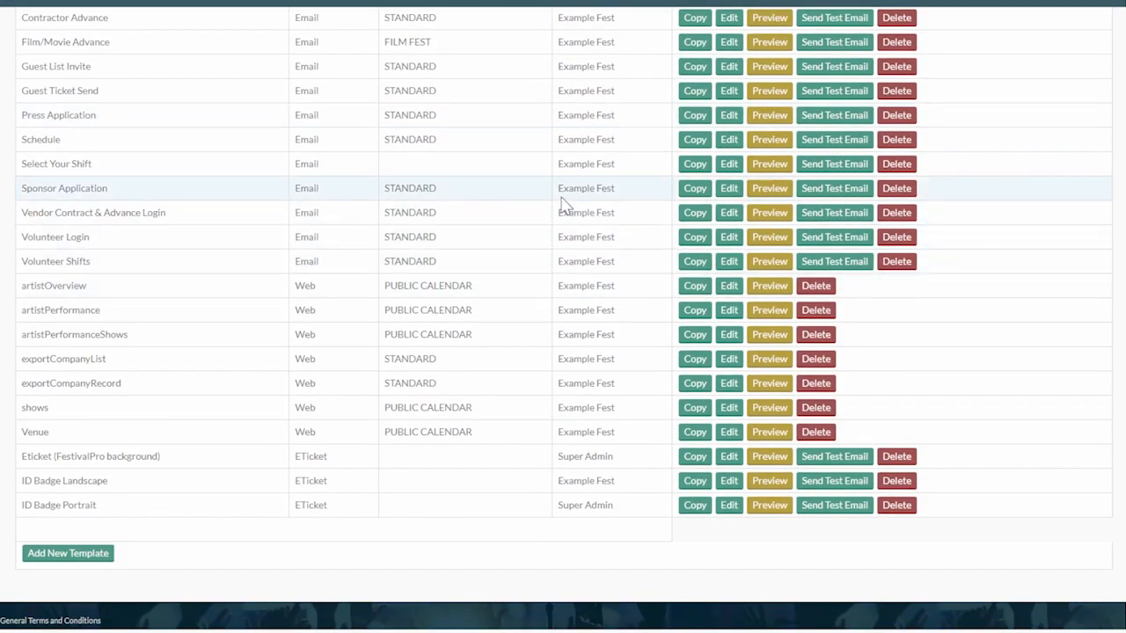
{"action": "left_click", "coordinate": [728, 164]}
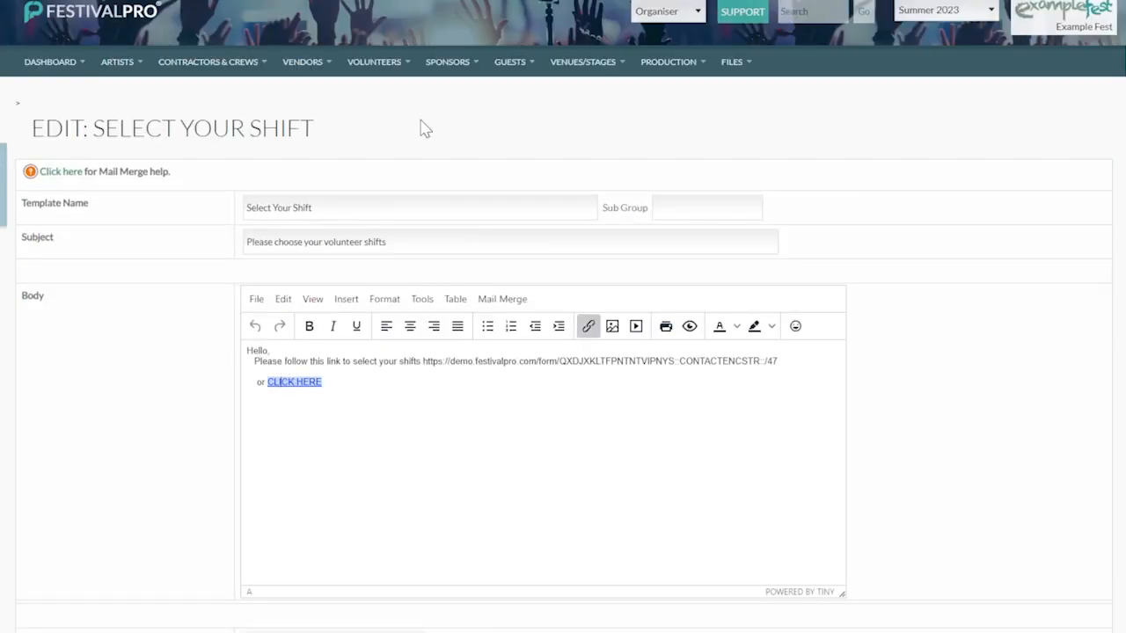
{"action": "mouse_move", "coordinate": [460, 127]}
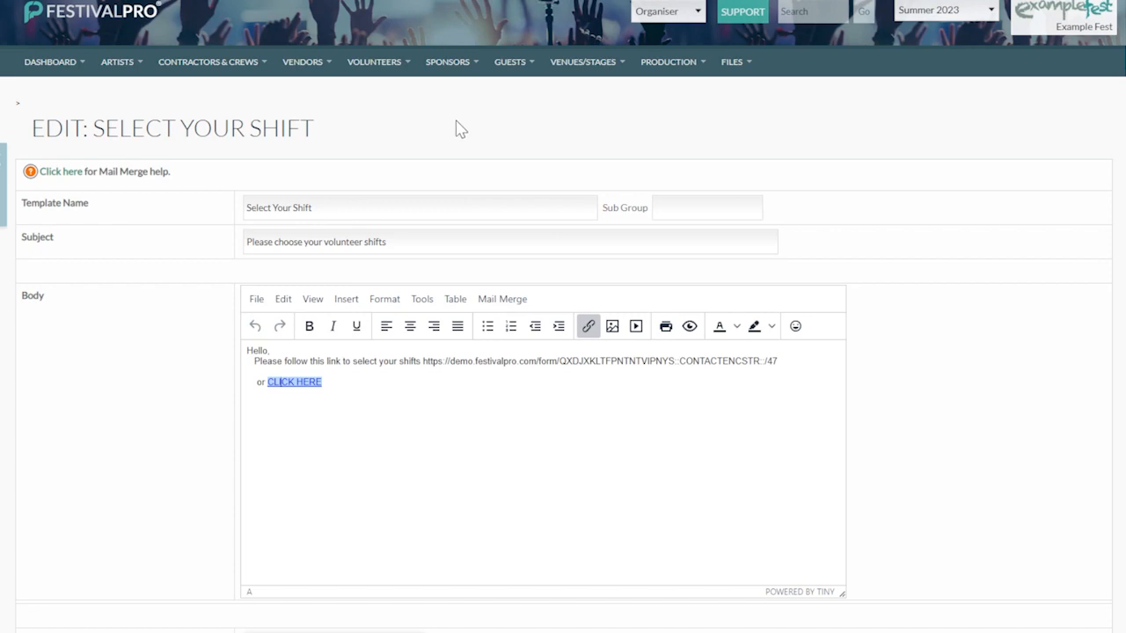
{"action": "double_click", "coordinate": [201, 129]}
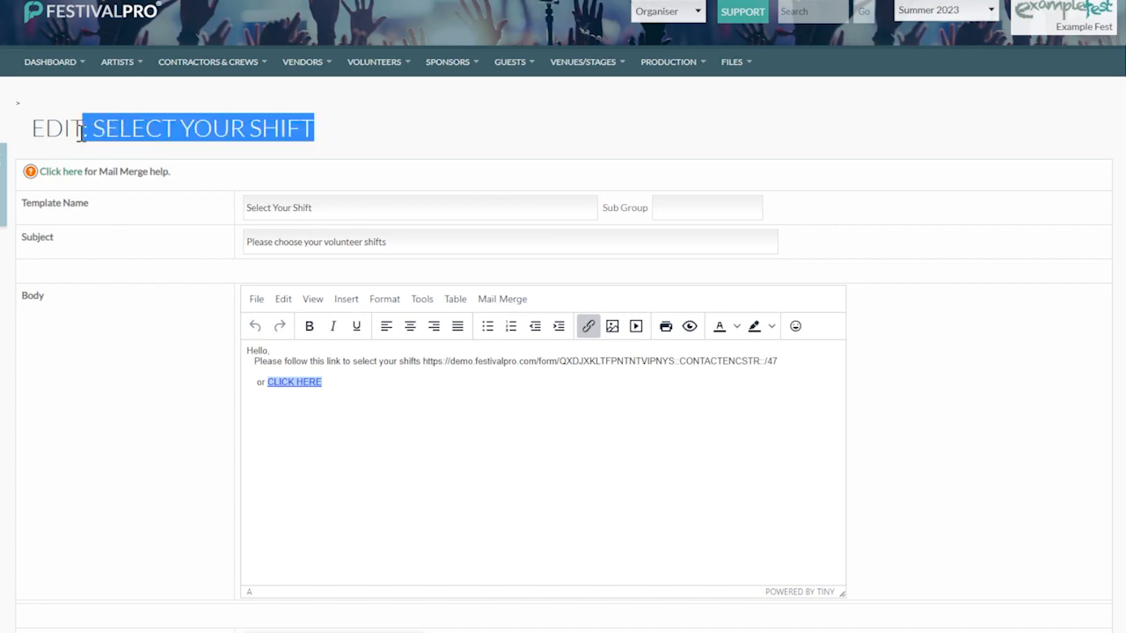